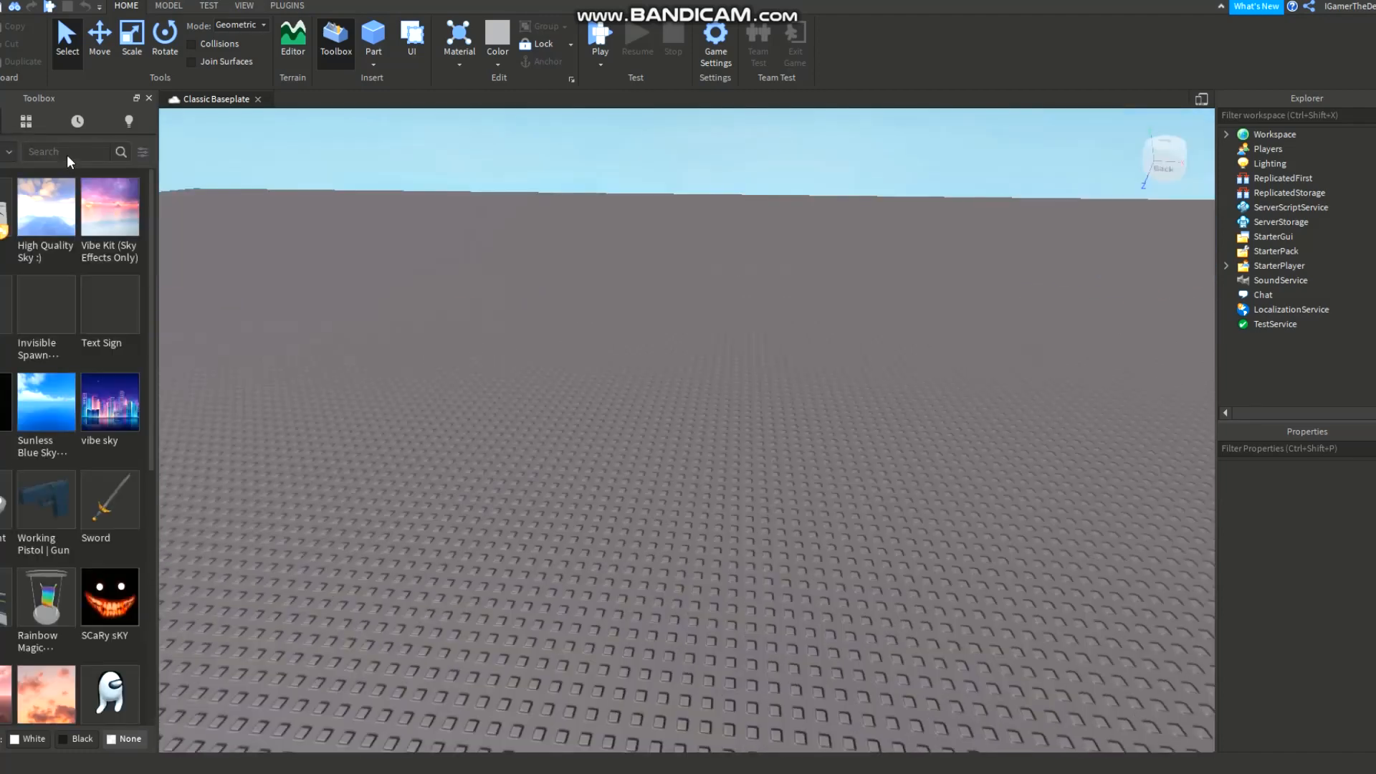
Step: Insert the Willow Bot from the Toolbox and unpack its RemoteEvents, ScreenGui and VisiblePlayers into their services
text(Willow Bot)
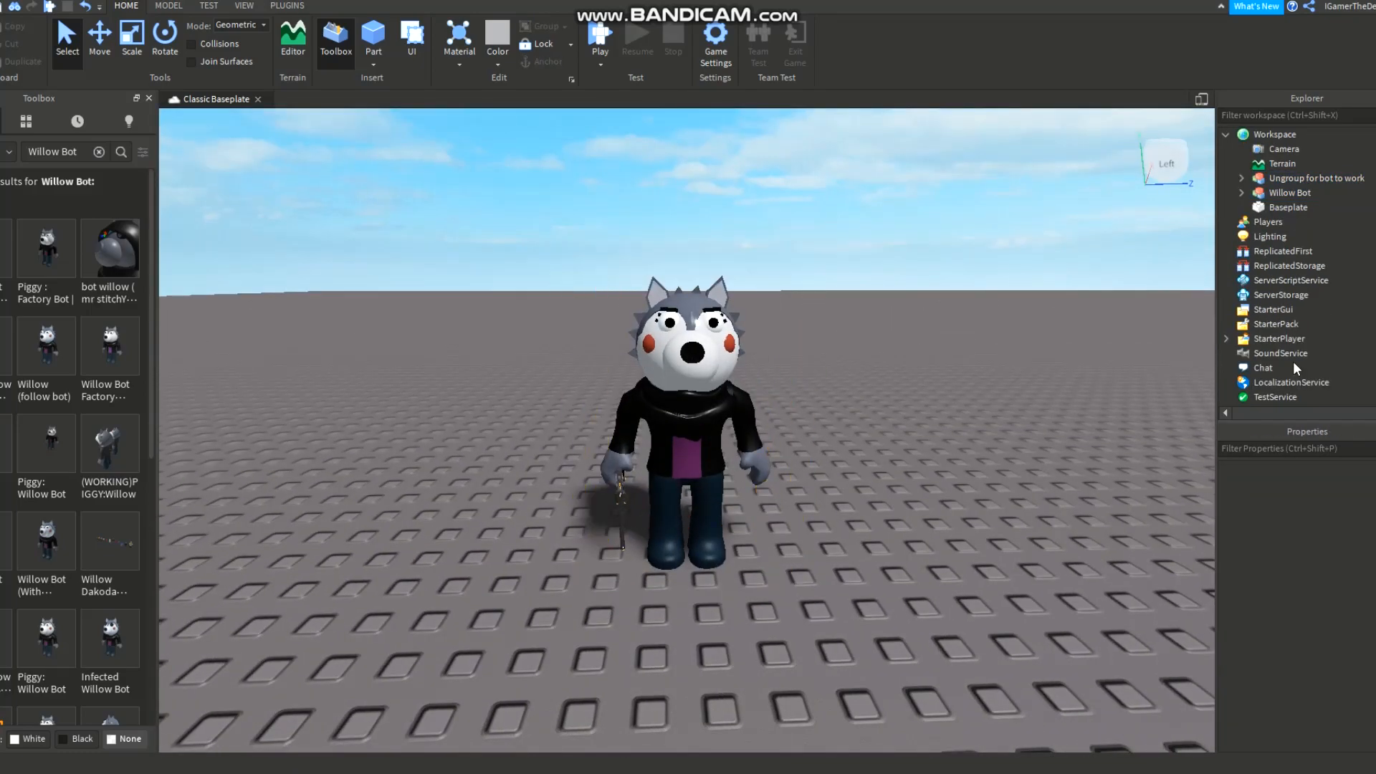
click(1316, 178)
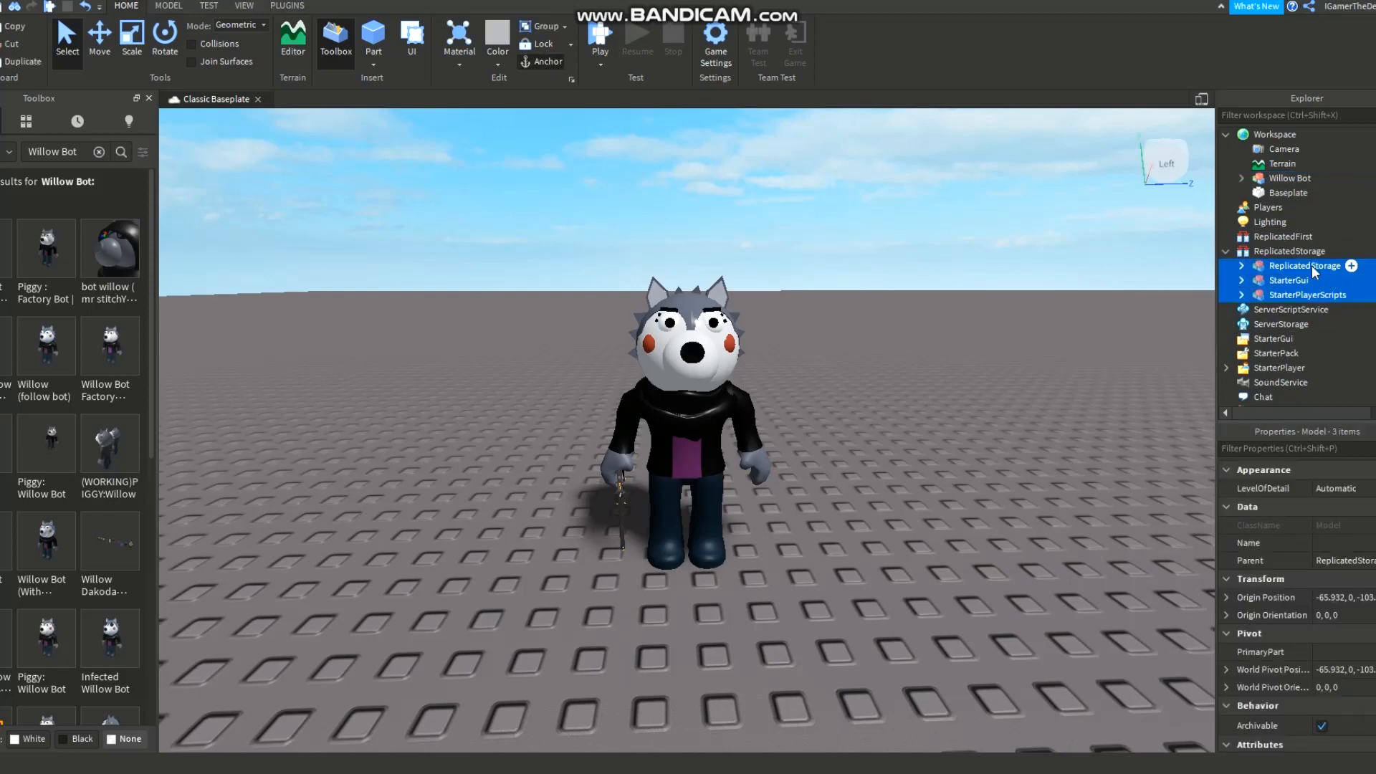
click(1297, 265)
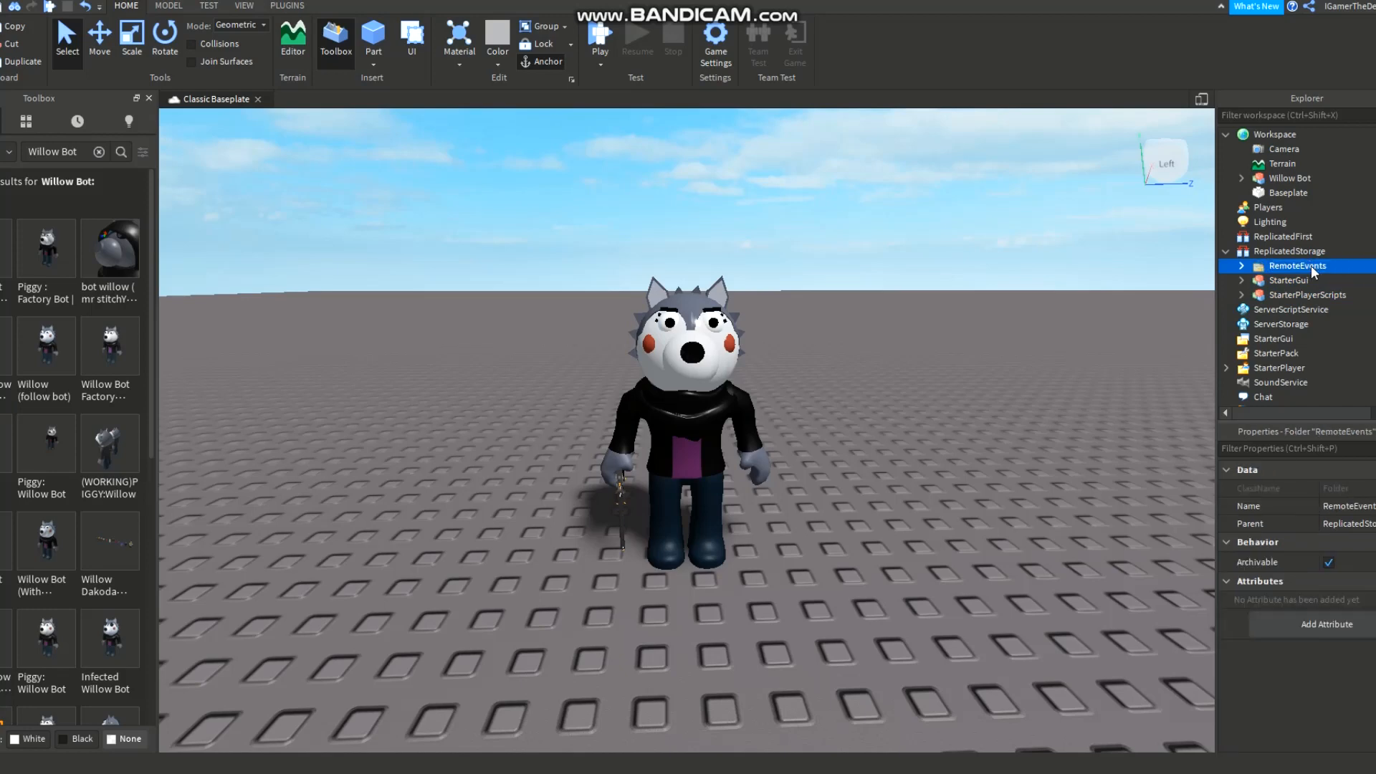
click(1289, 294)
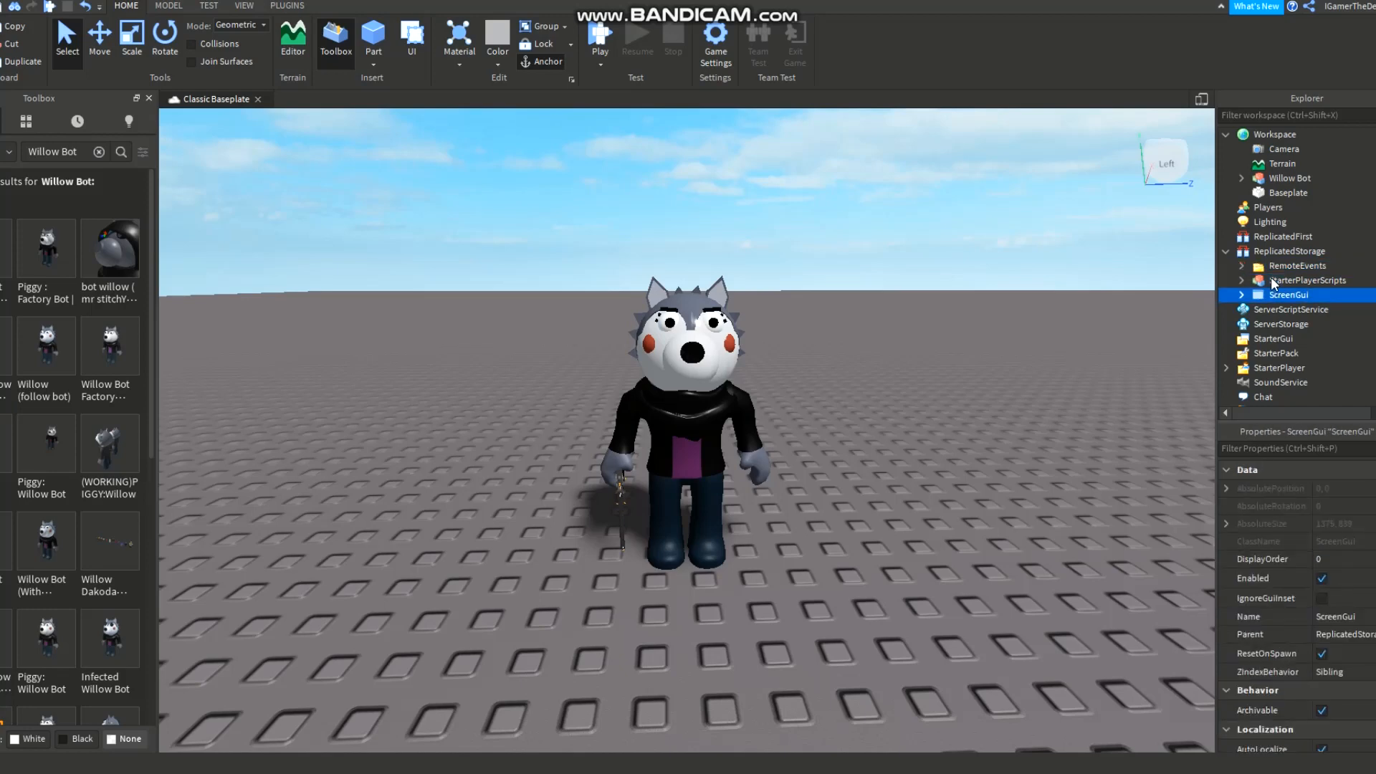
click(1298, 279)
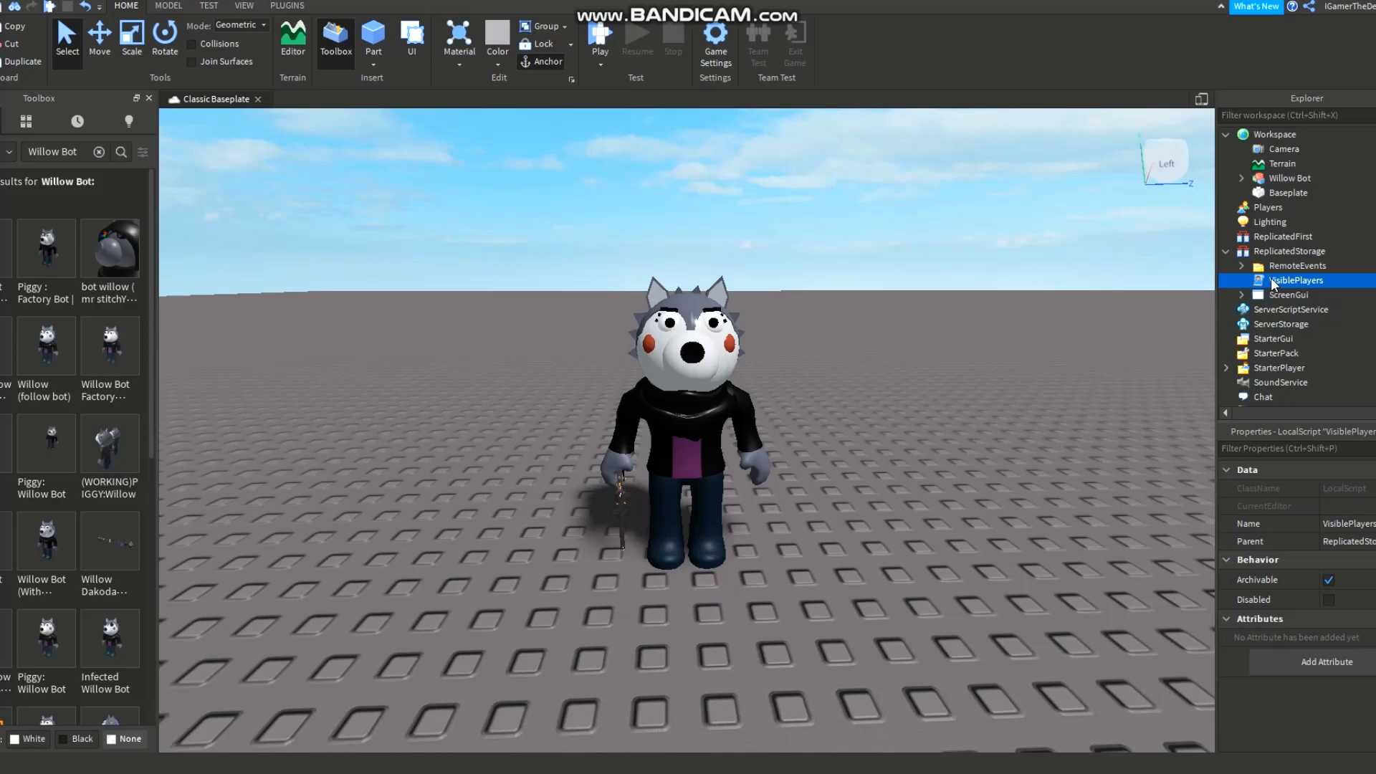
click(1289, 338)
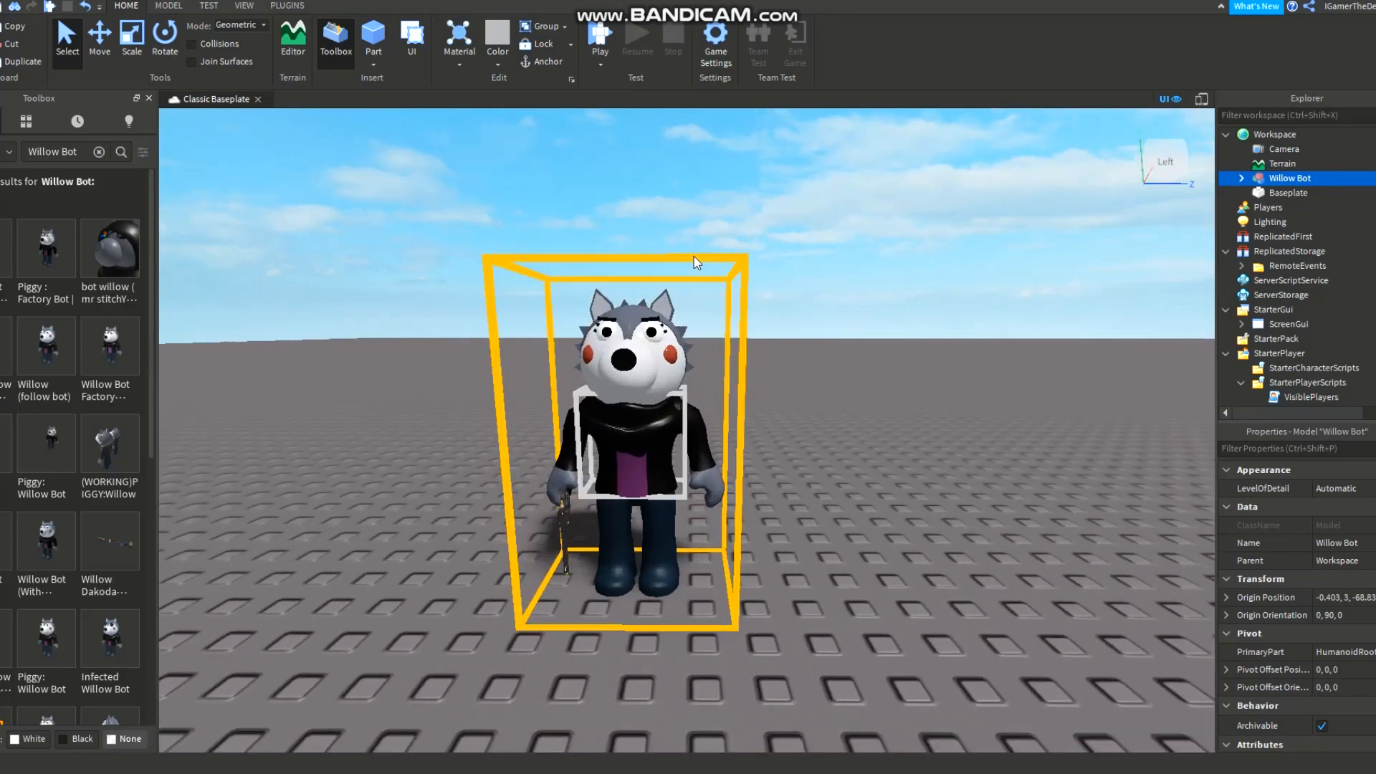
click(235, 253)
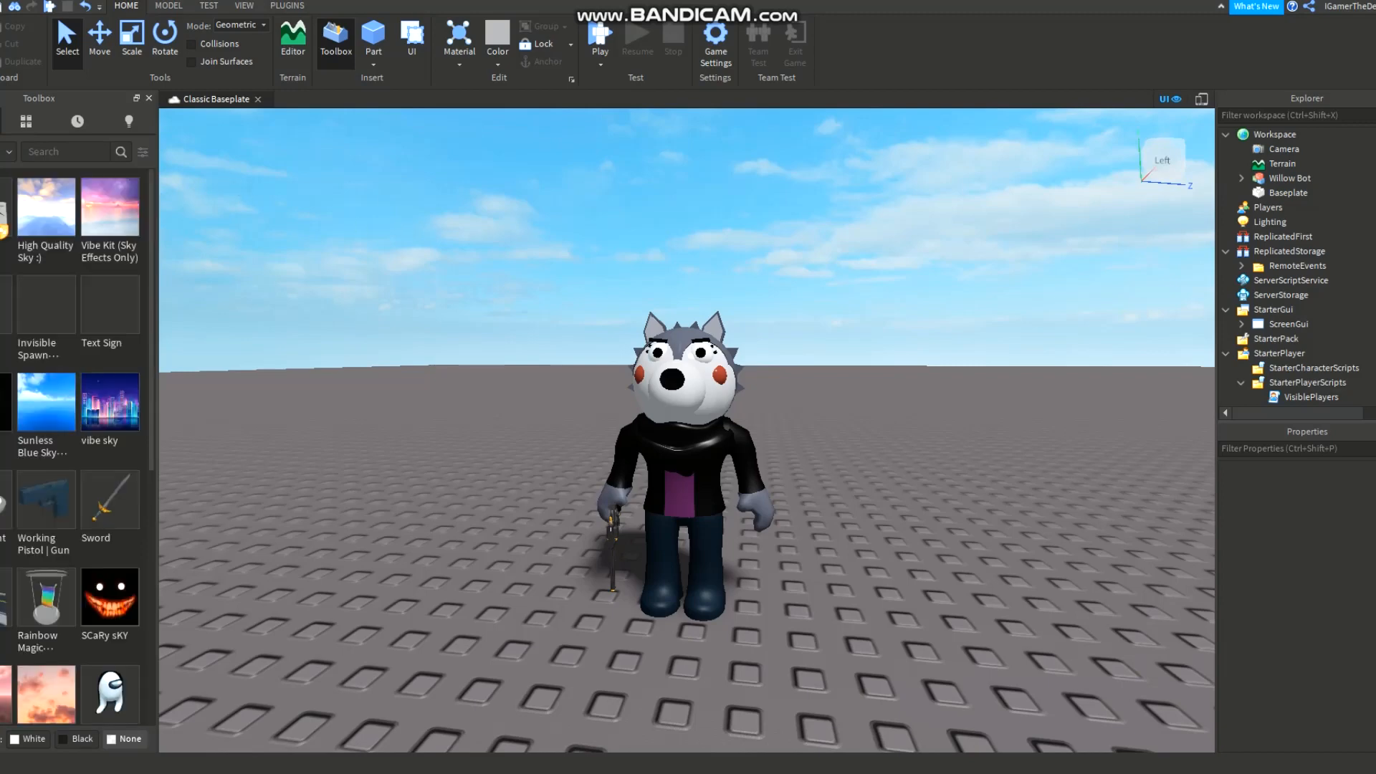
Step: Expand Willow Bot's AnimSaves to list its saved idle, walk, jumpscare and strike animations
click(1240, 178)
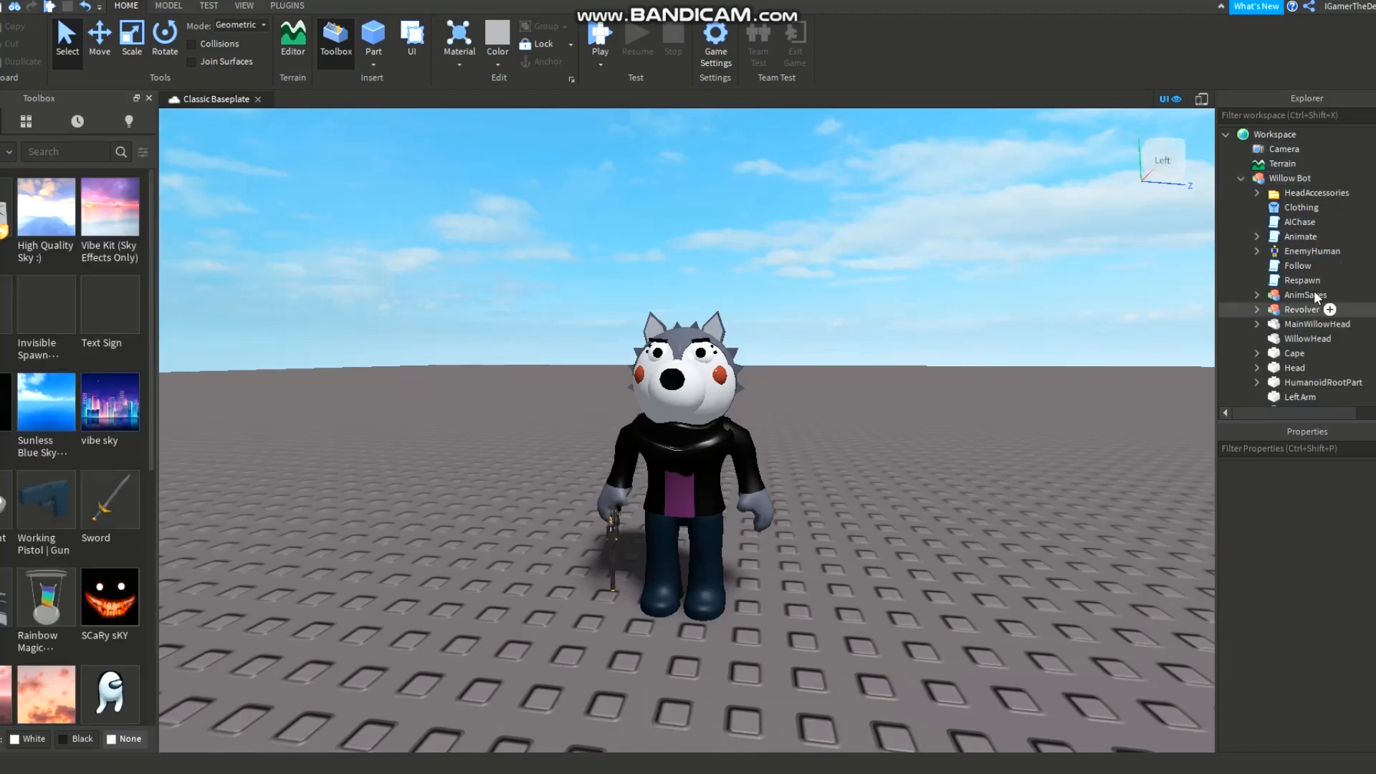
click(1303, 296)
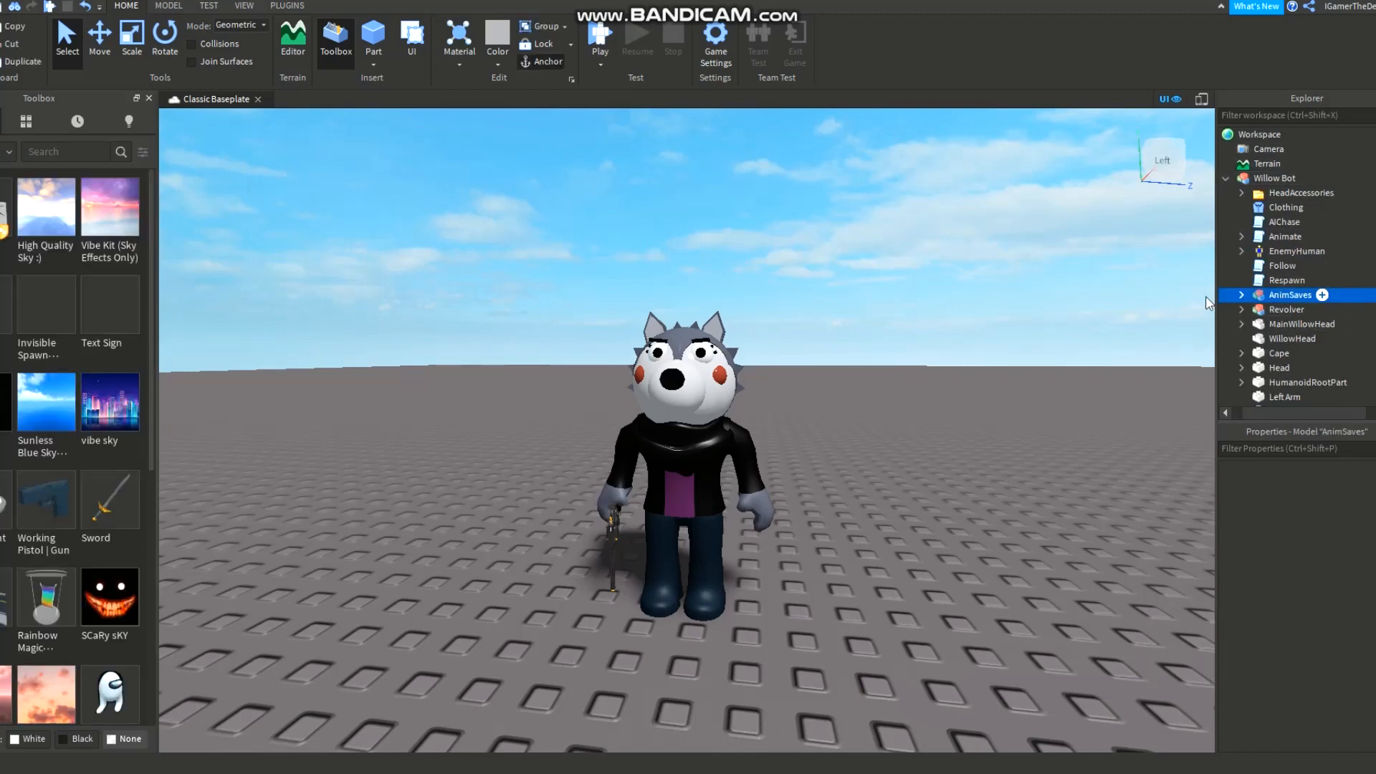
click(1242, 294)
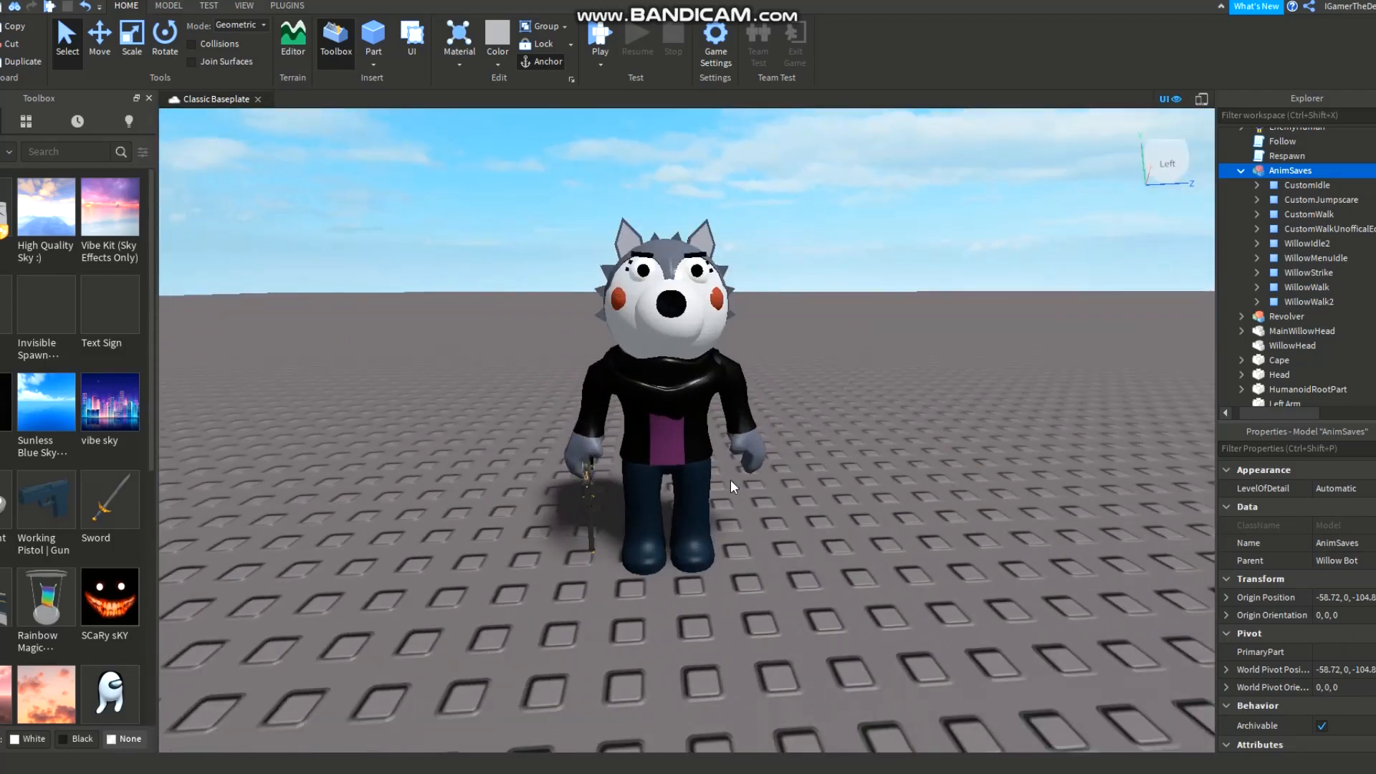
click(286, 5)
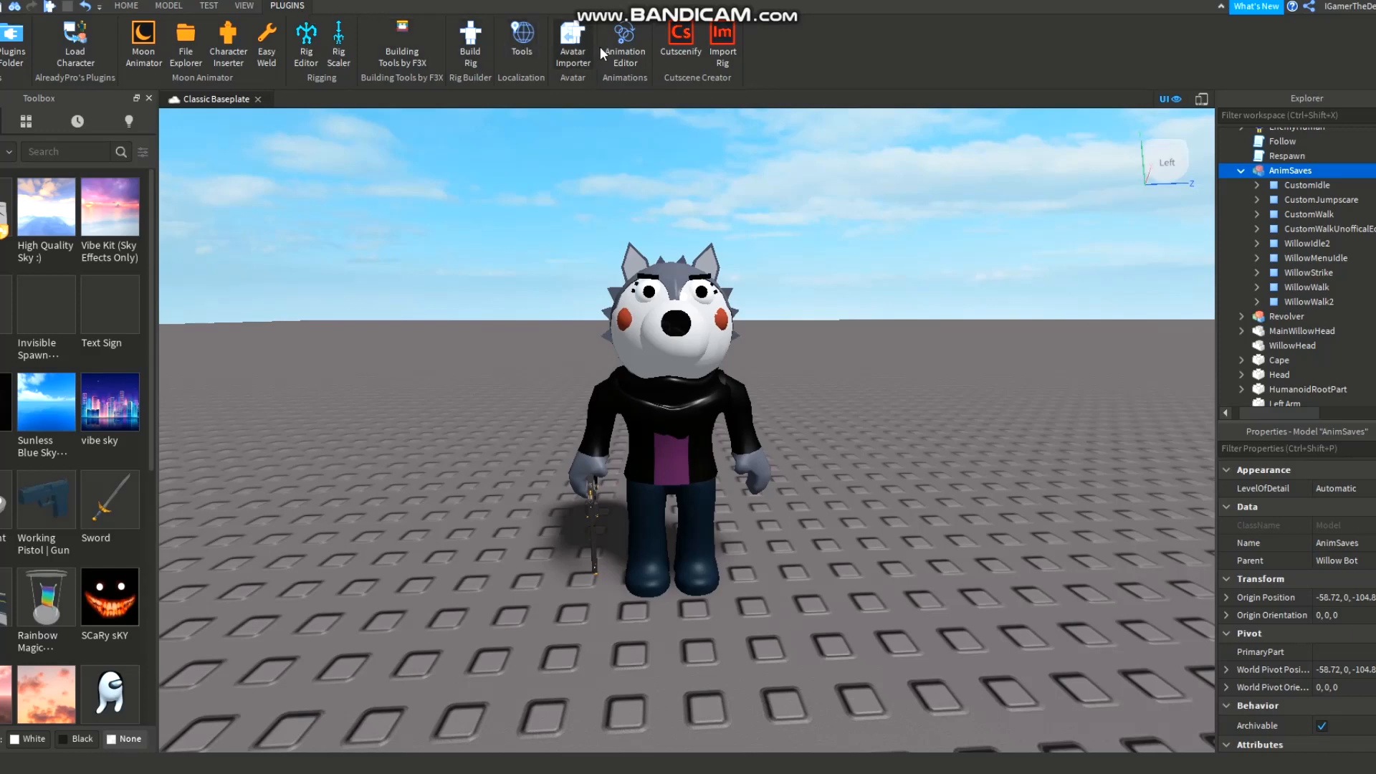
Step: Preview CustomWalk on the Willow Bot rig, then load and preview CustomIdle and WillowMenuIdle
click(623, 45)
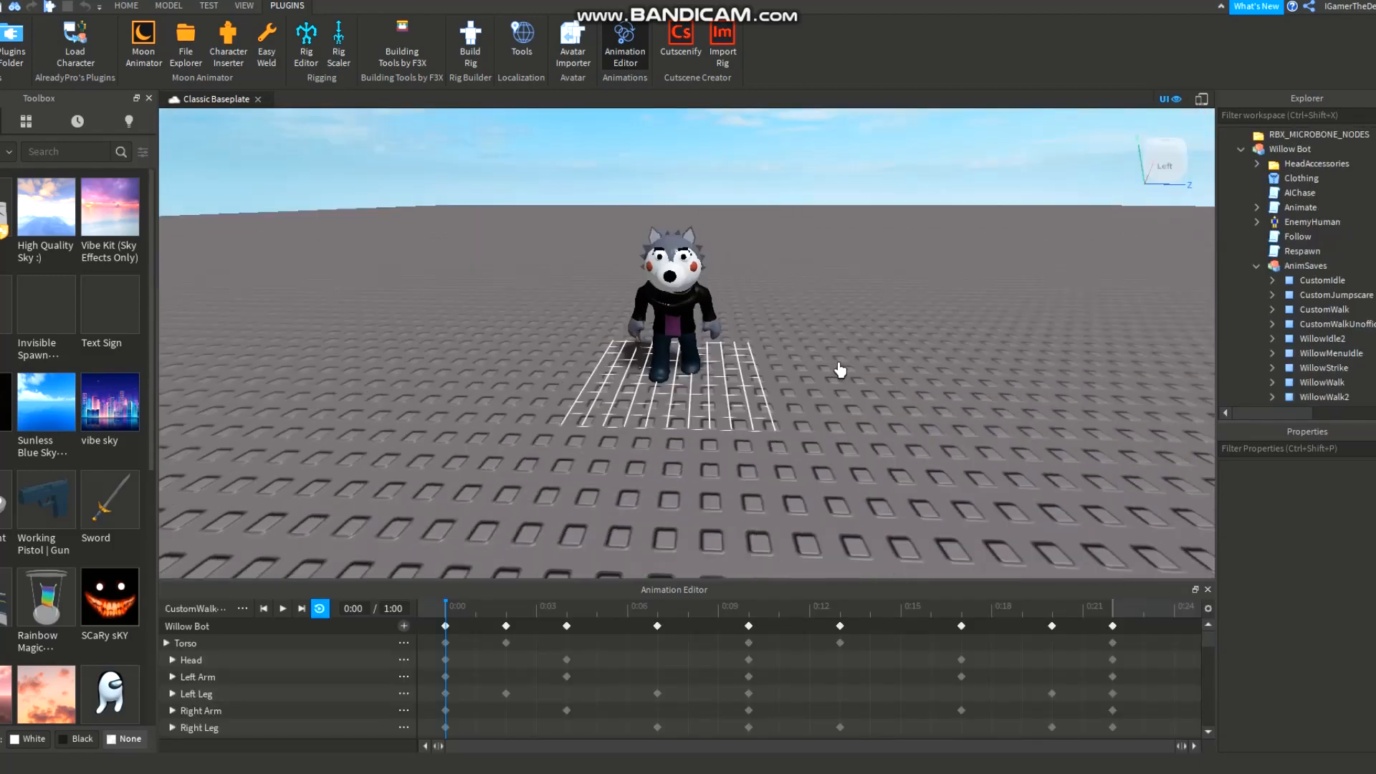
click(282, 608)
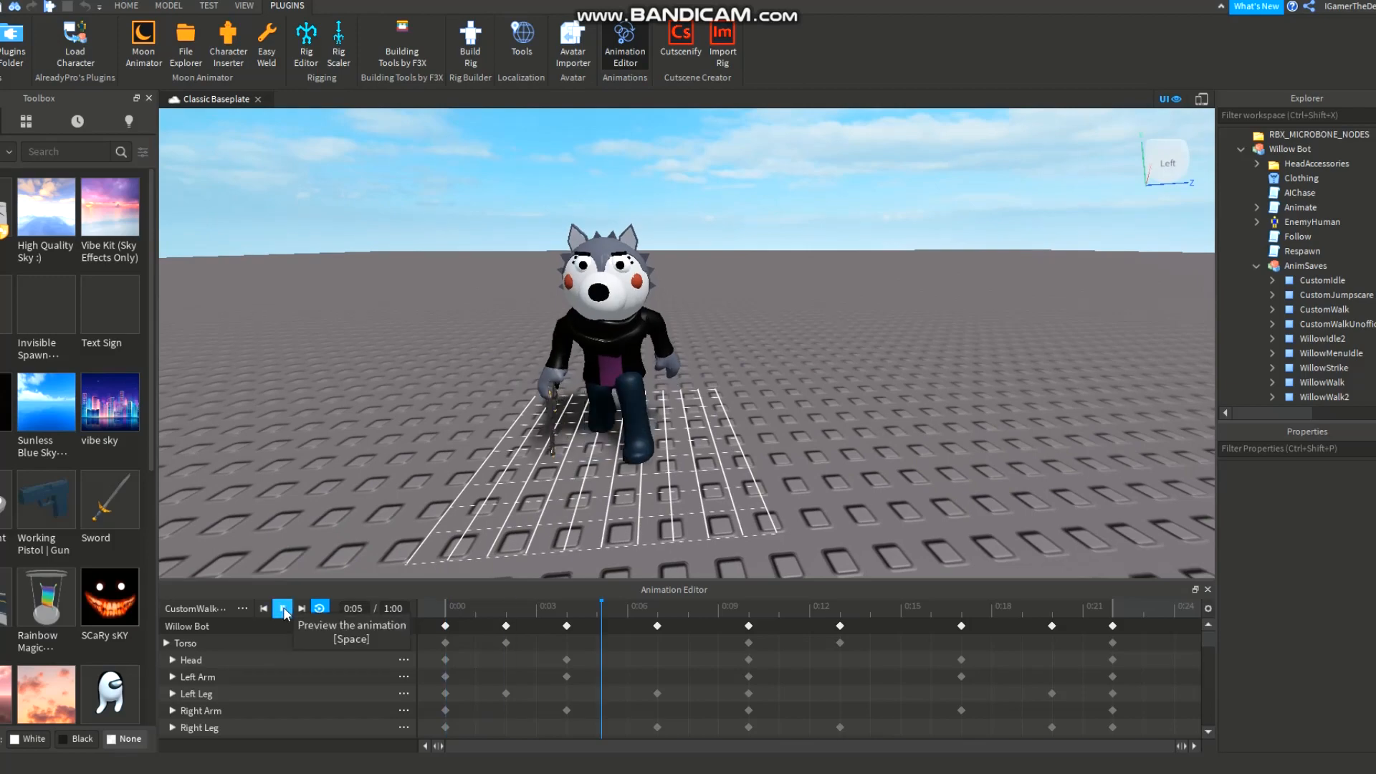
click(282, 608)
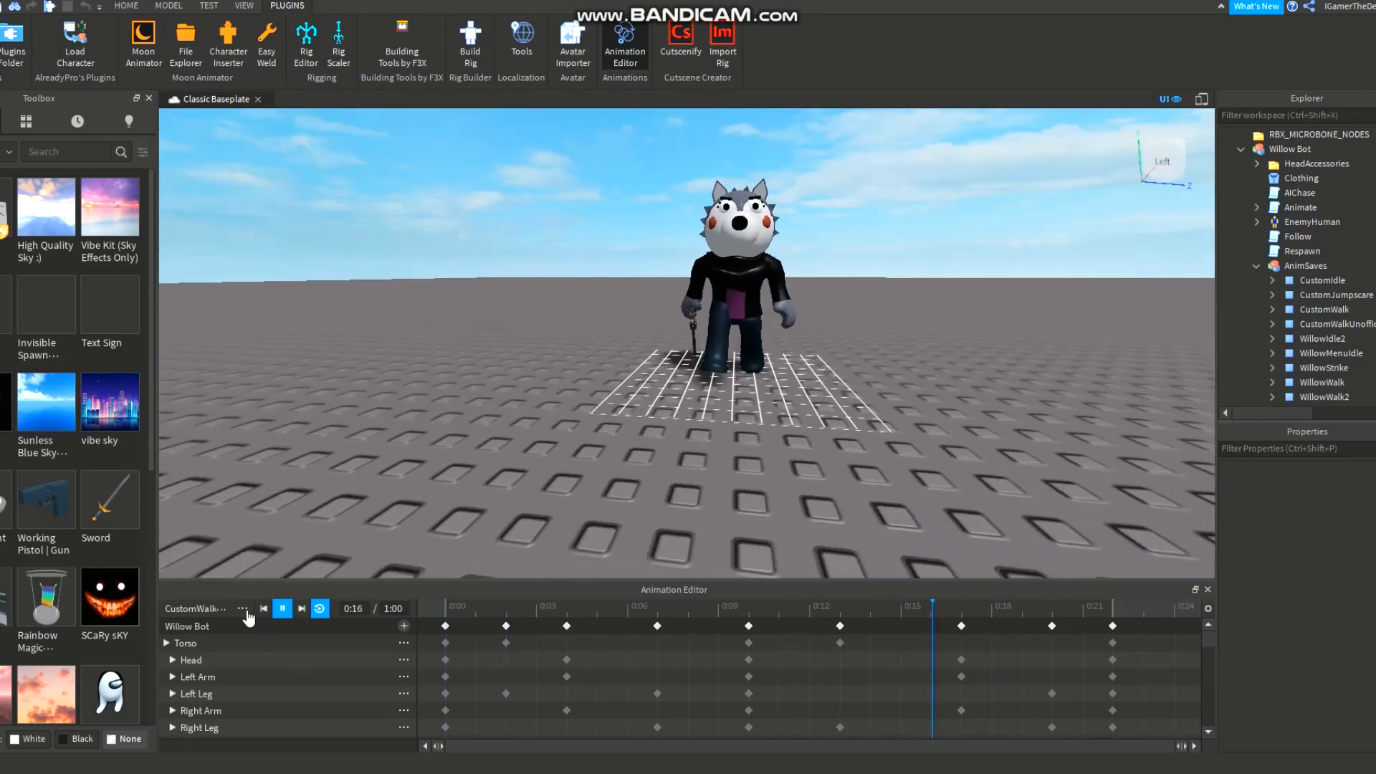
click(243, 608)
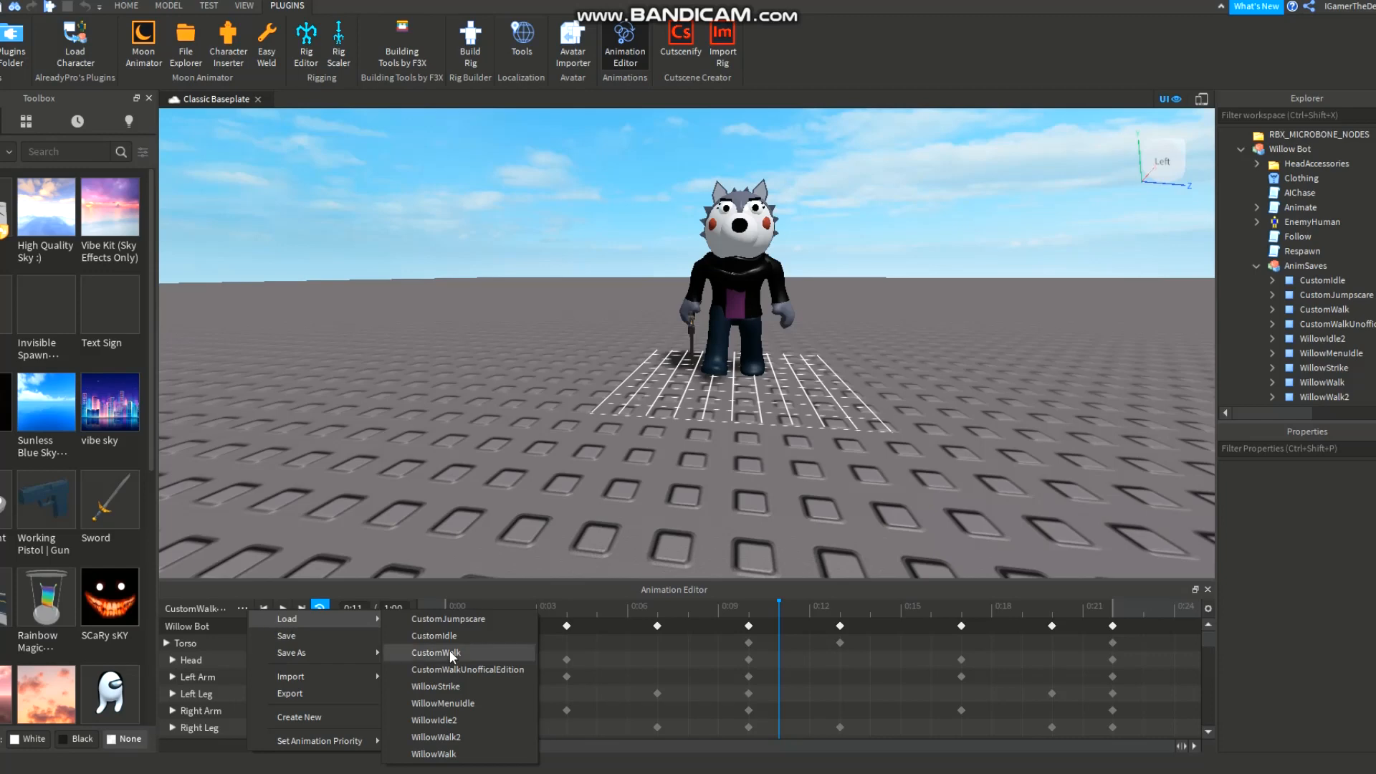
click(434, 635)
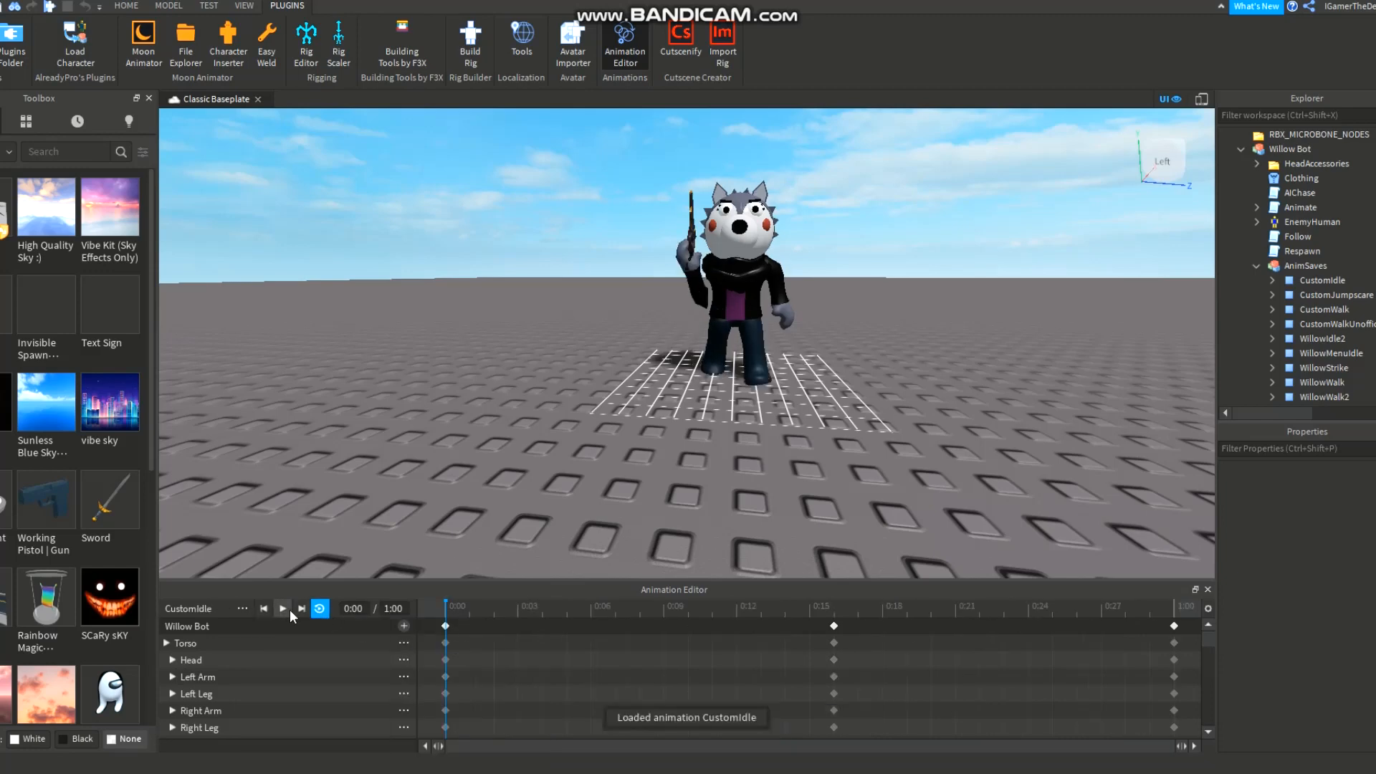
click(283, 608)
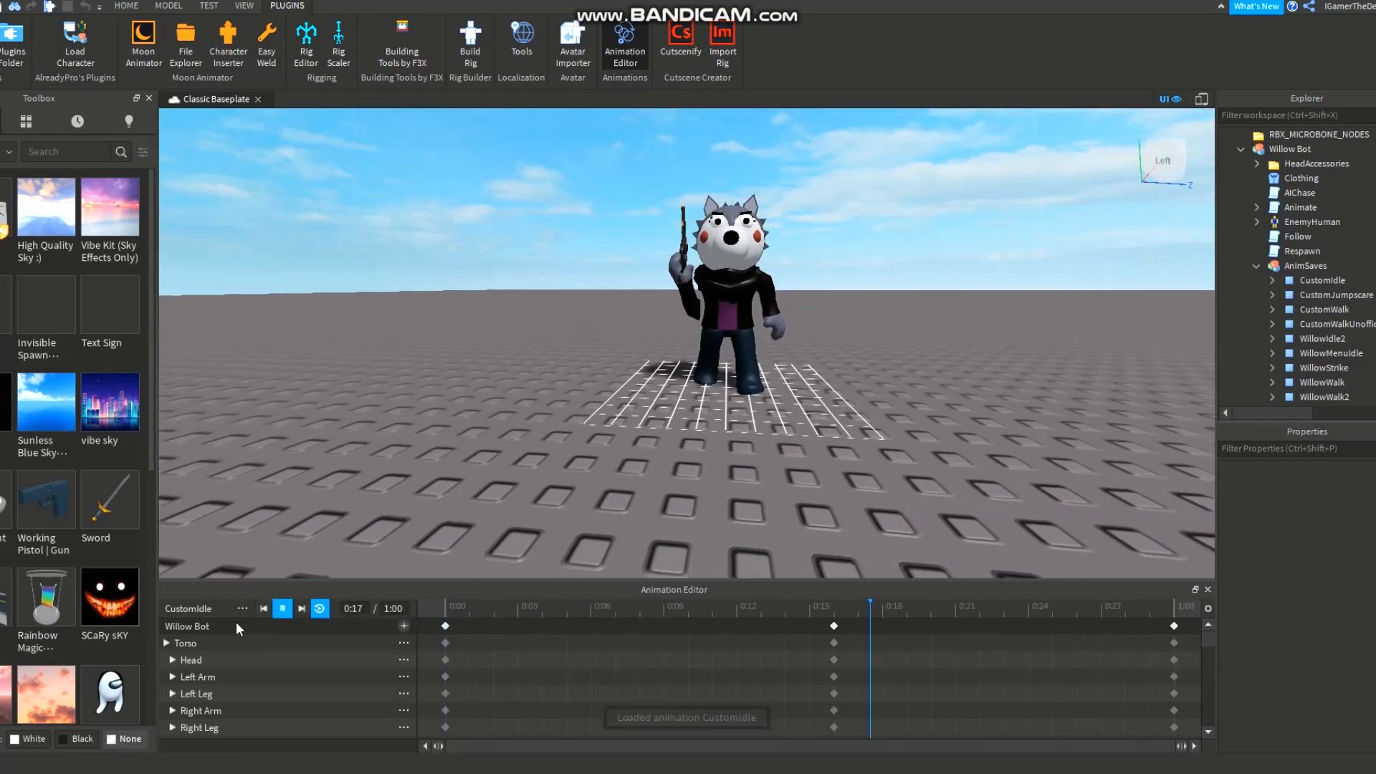
click(242, 608)
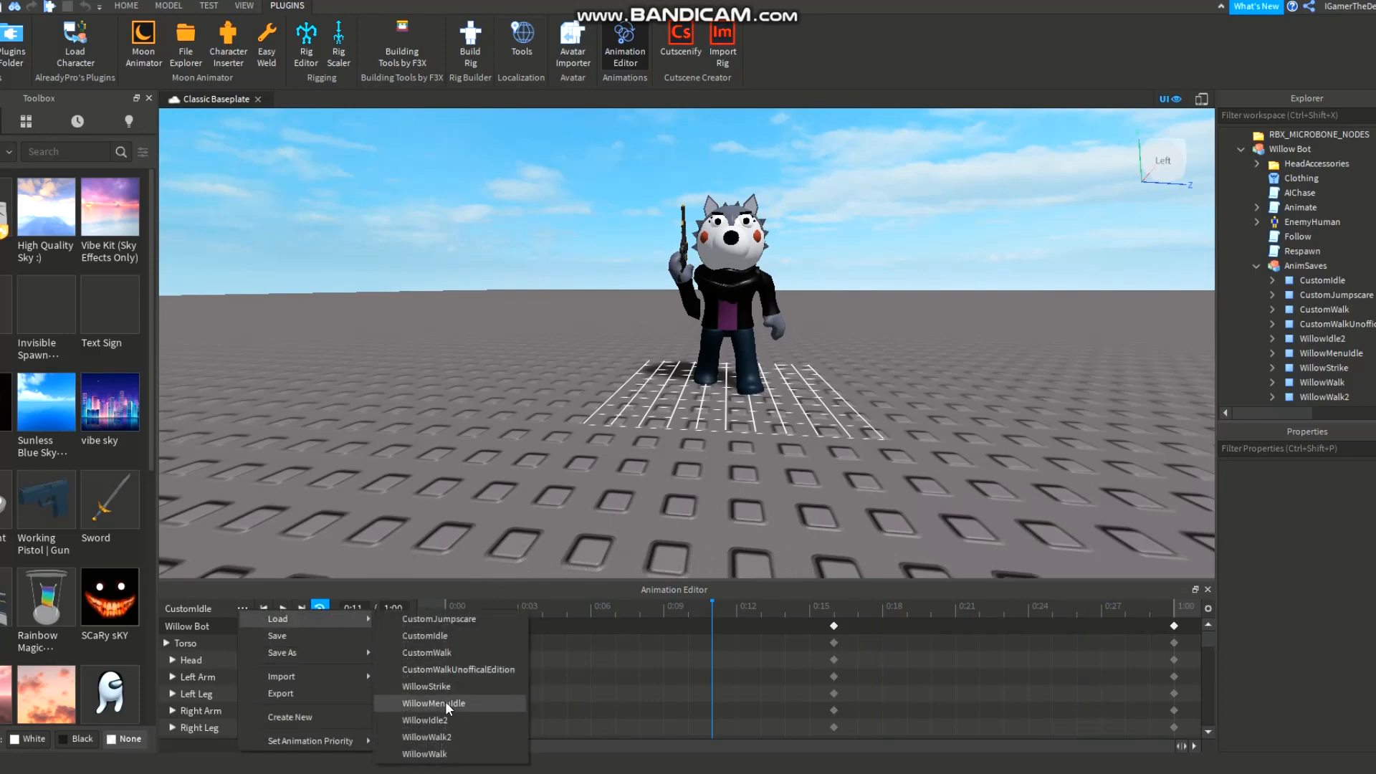
click(433, 702)
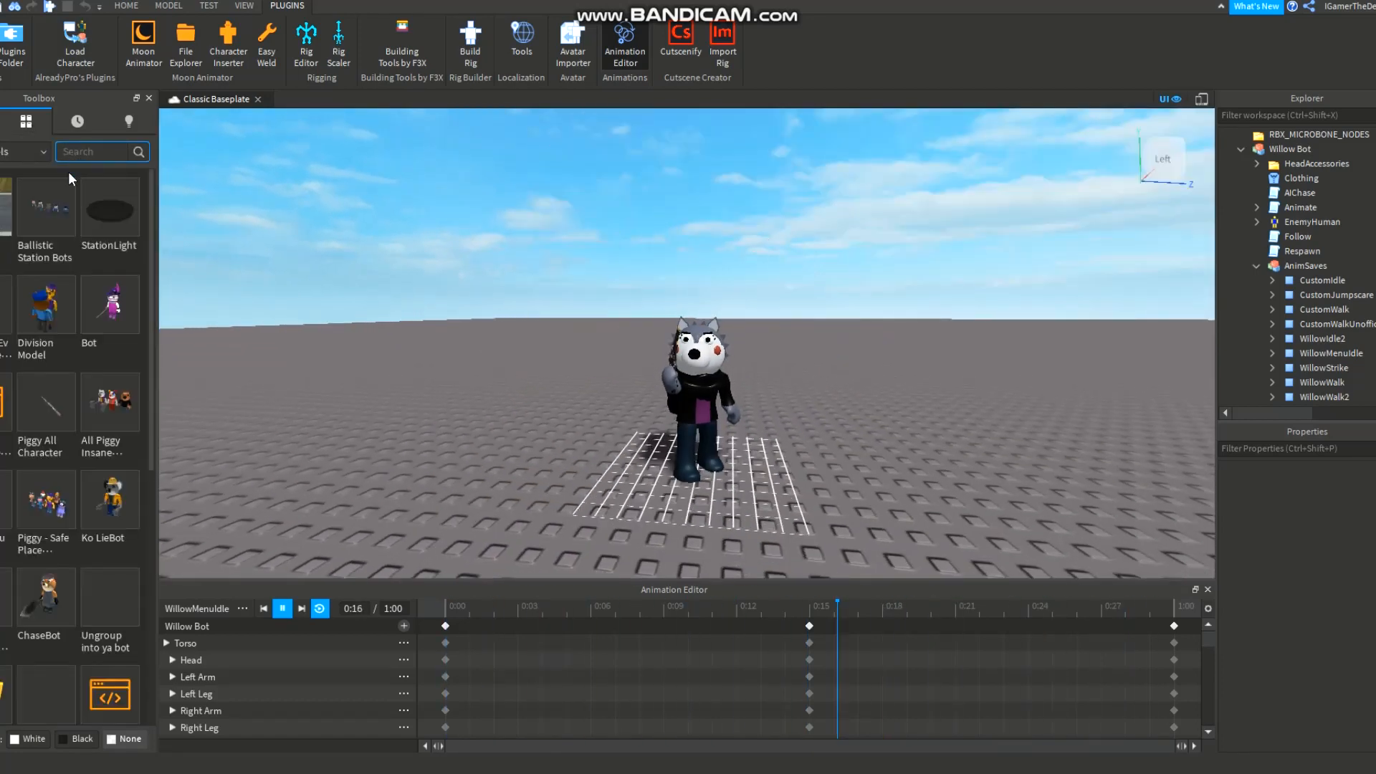
Step: Find AnimateSauce in the Toolbox and insert the script into the Willow Bot
text(animateS)
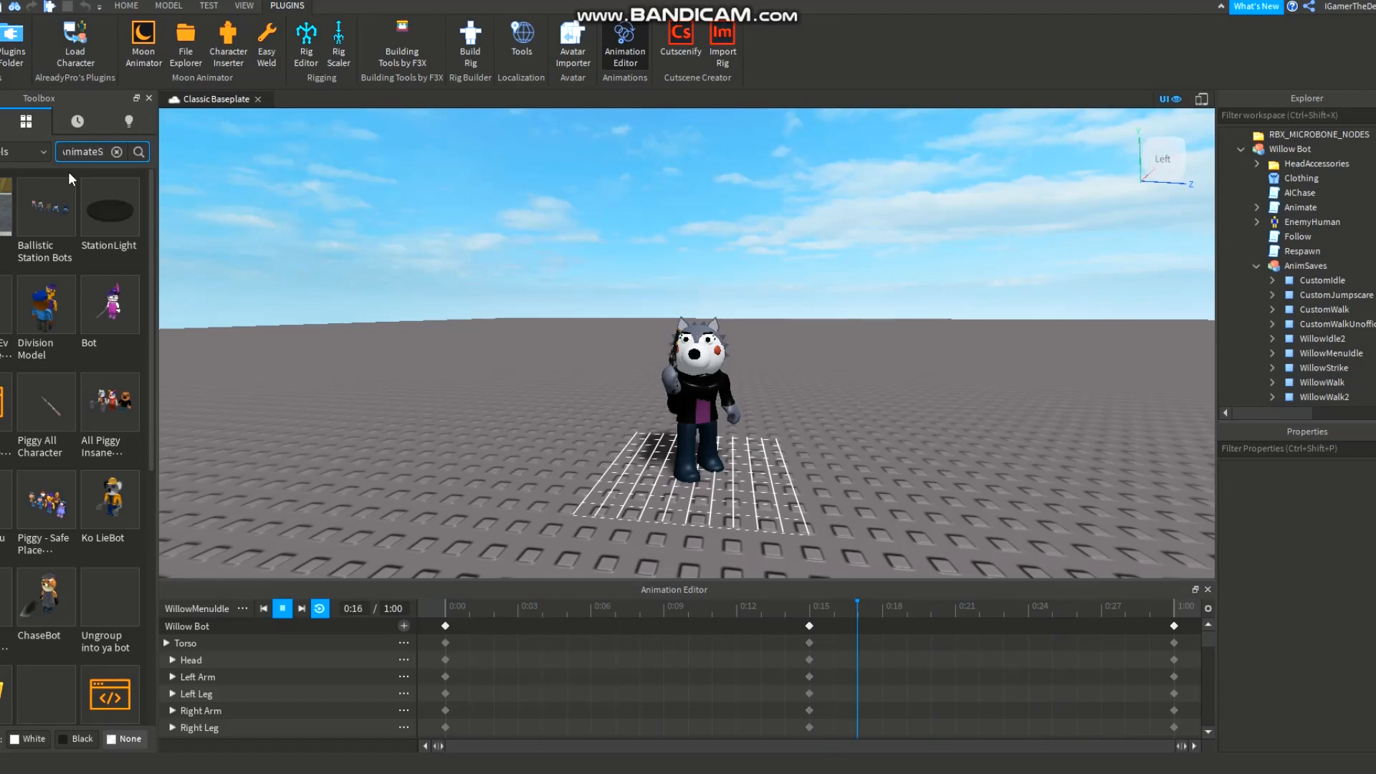
text(AnimateSauce)
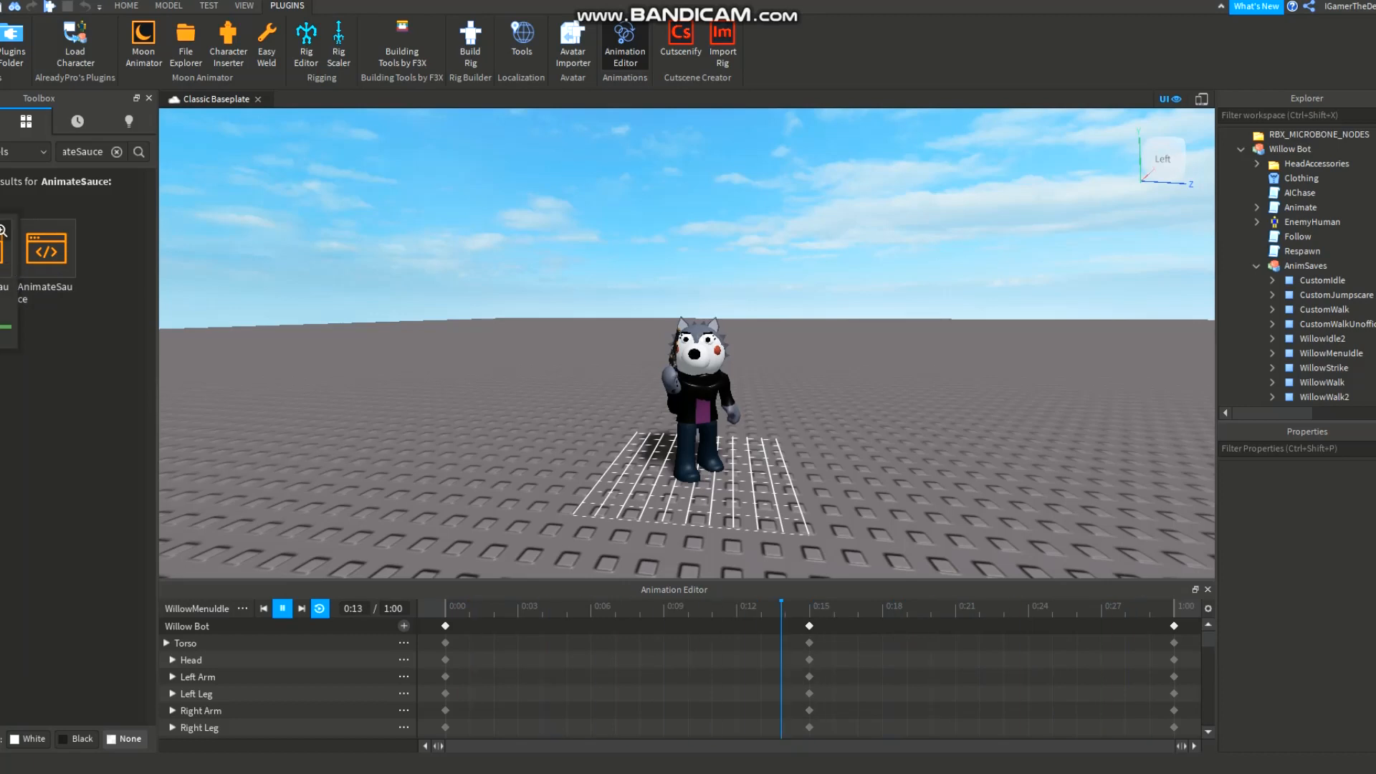
right_click(46, 247)
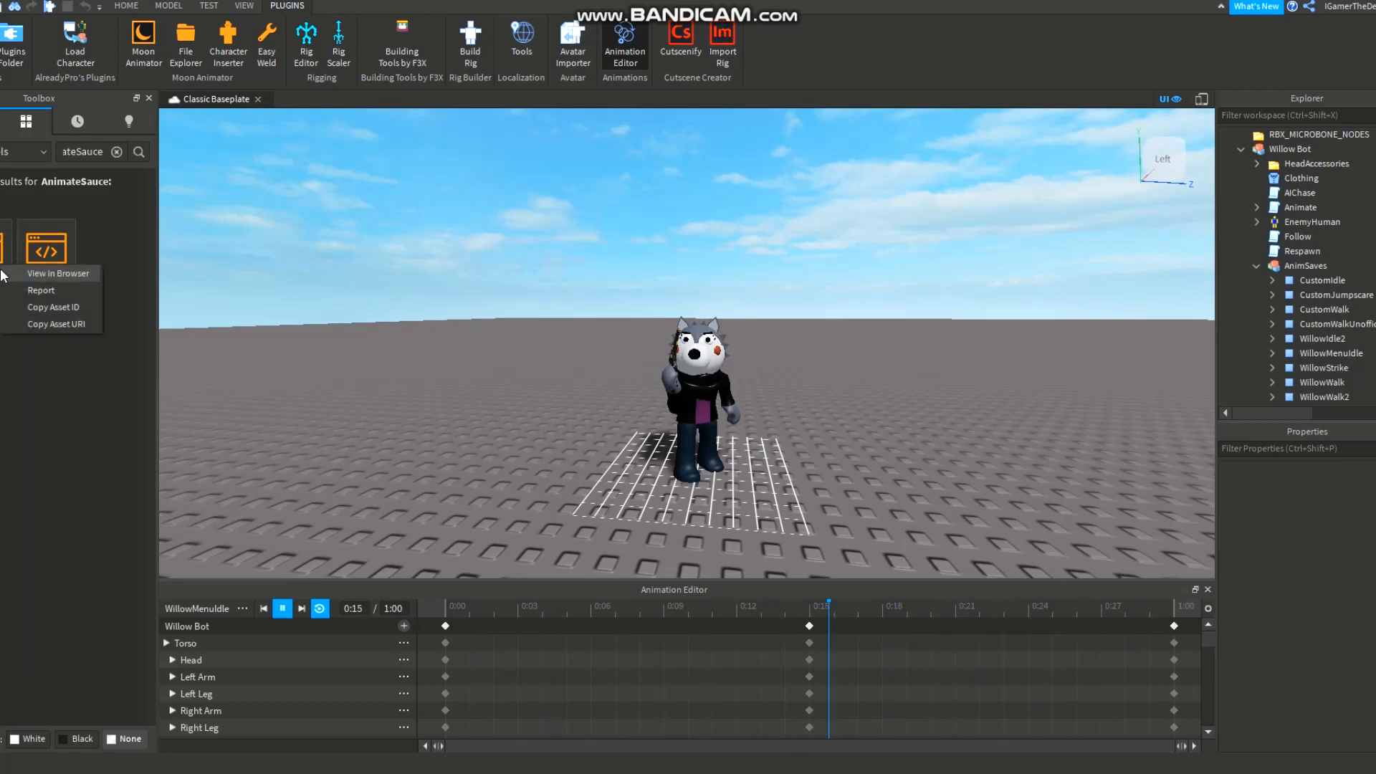
click(57, 272)
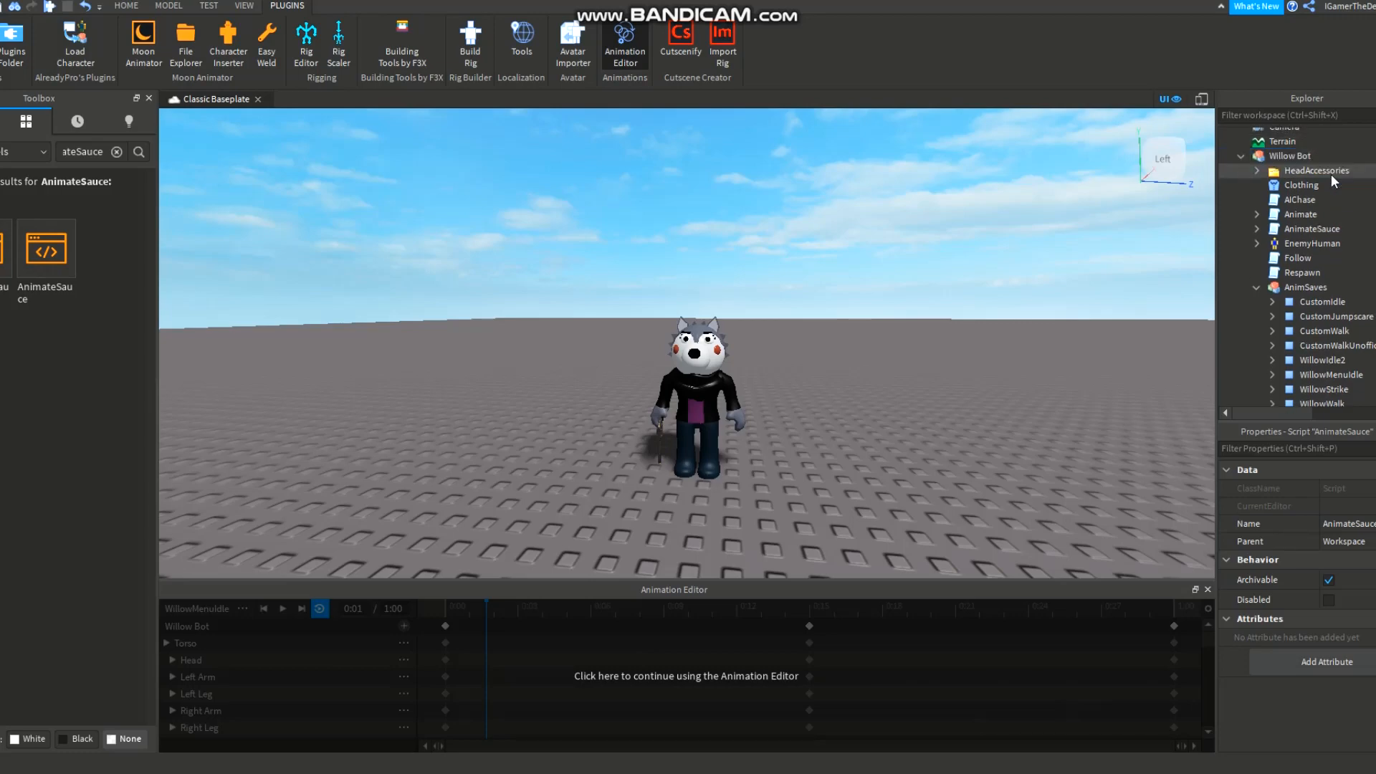
Step: Delete the original Animate script from the Willow Bot, leaving AnimateSauce
click(1300, 214)
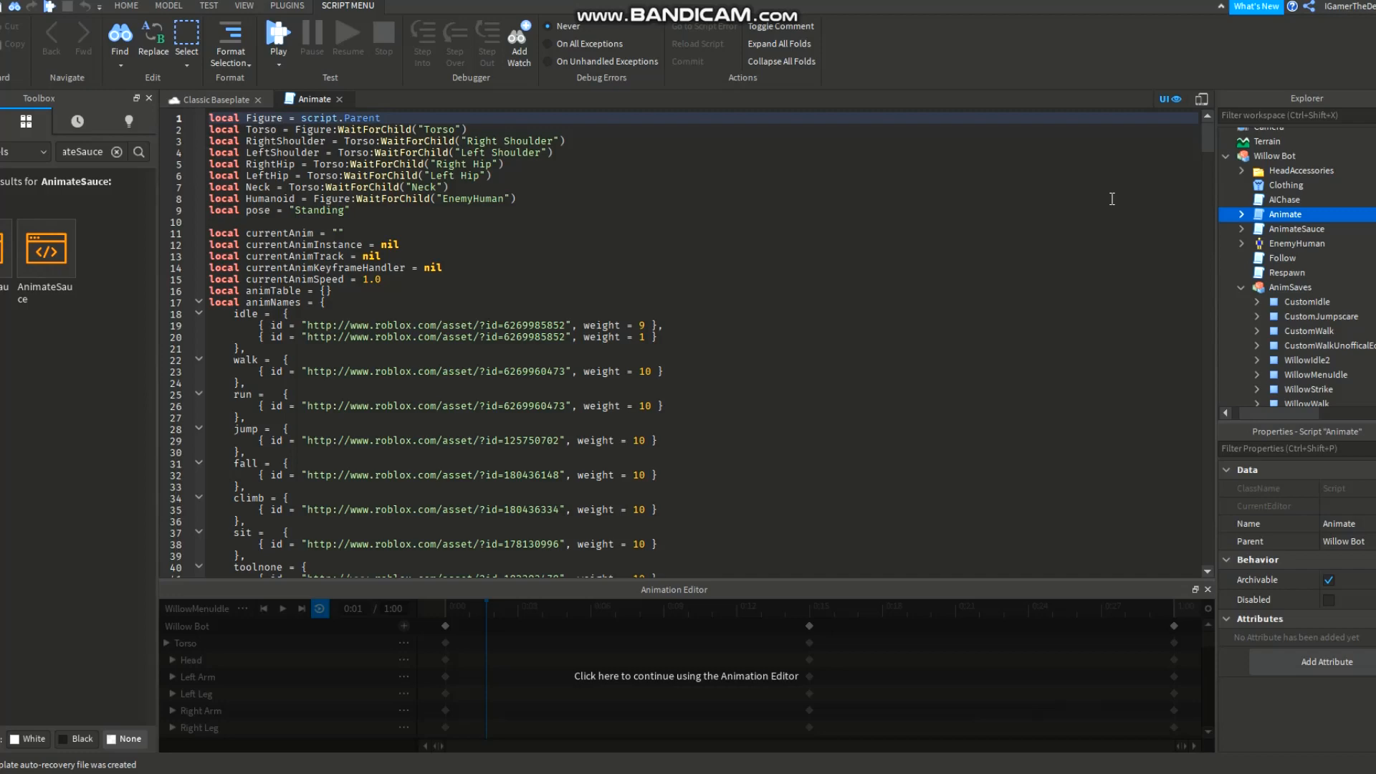
mouse_move(567, 184)
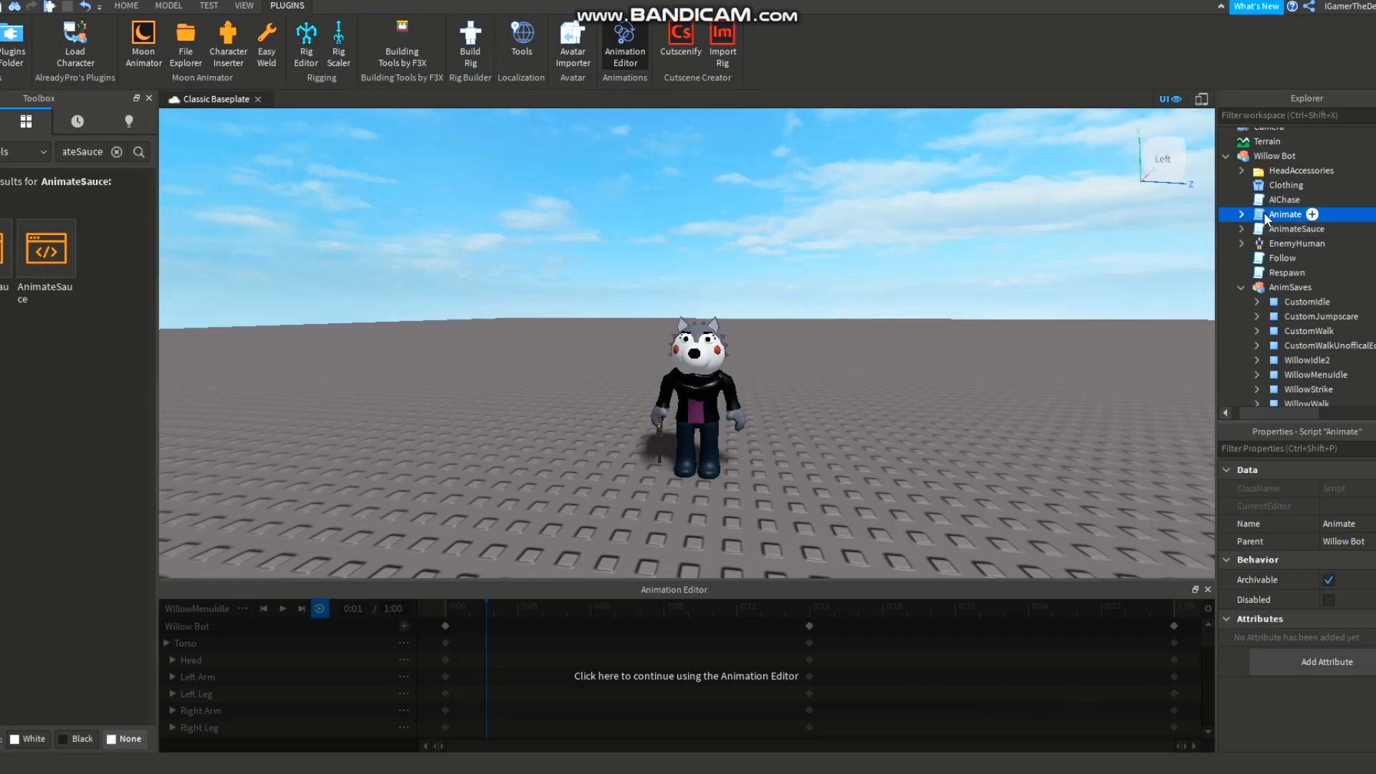
double_click(1287, 214)
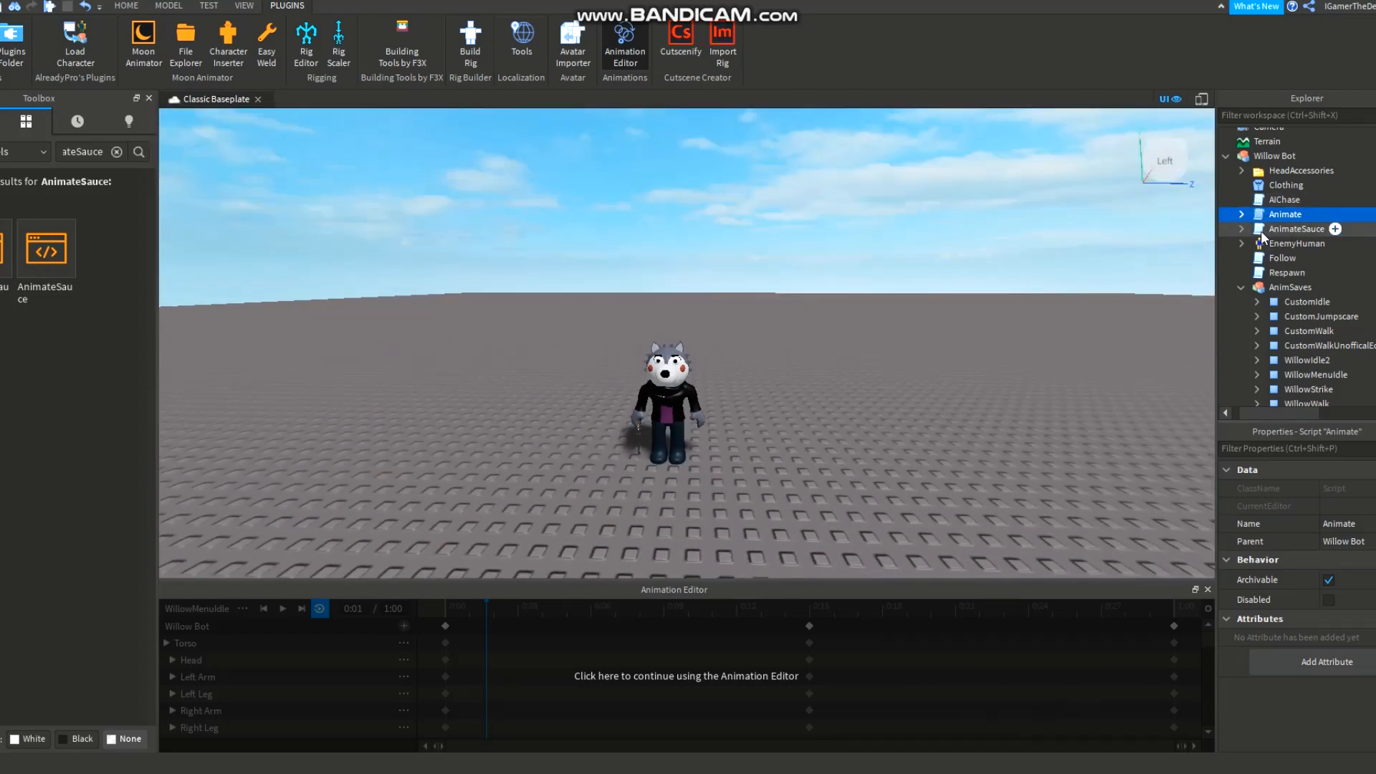
click(1284, 213)
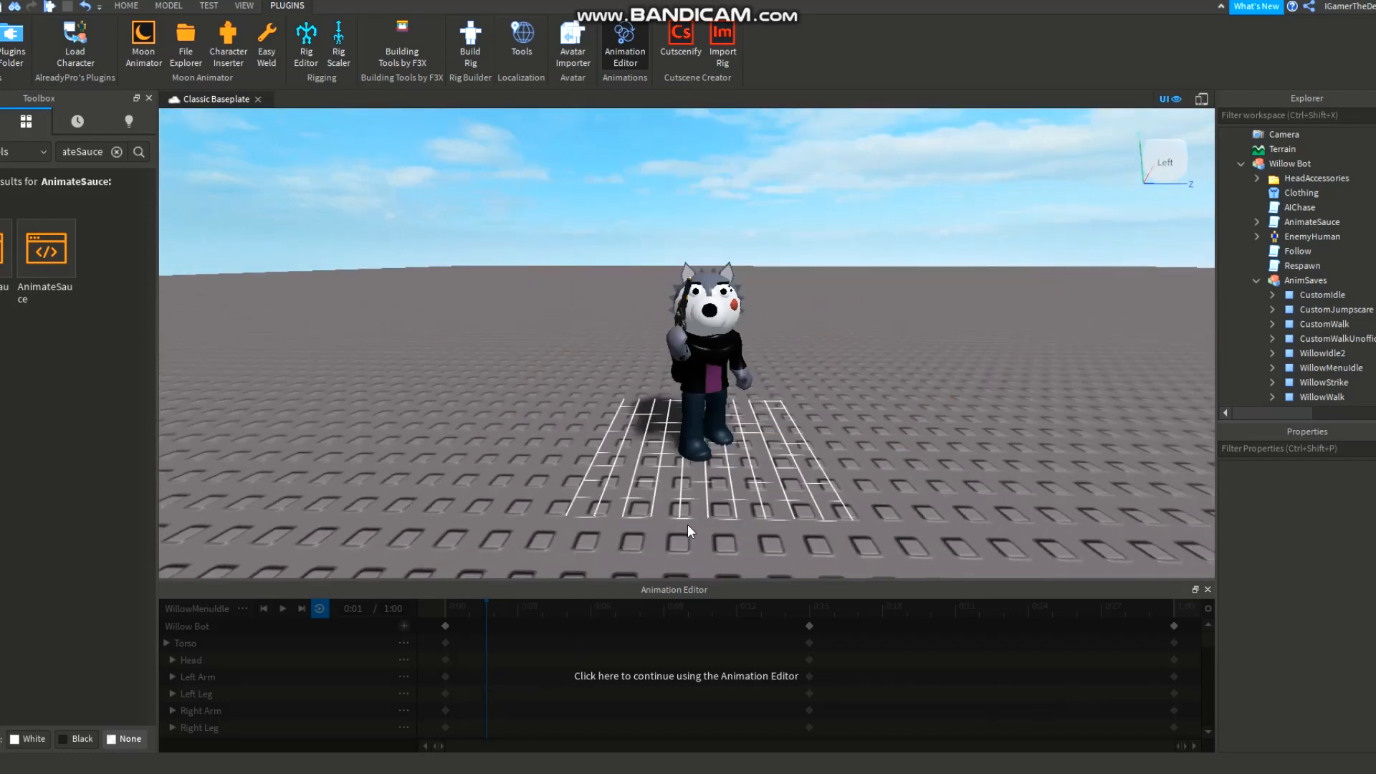
Step: Export the loaded WillowMenuIdle animation, retitling it 'WillowMenuIdle For Yt'
click(282, 608)
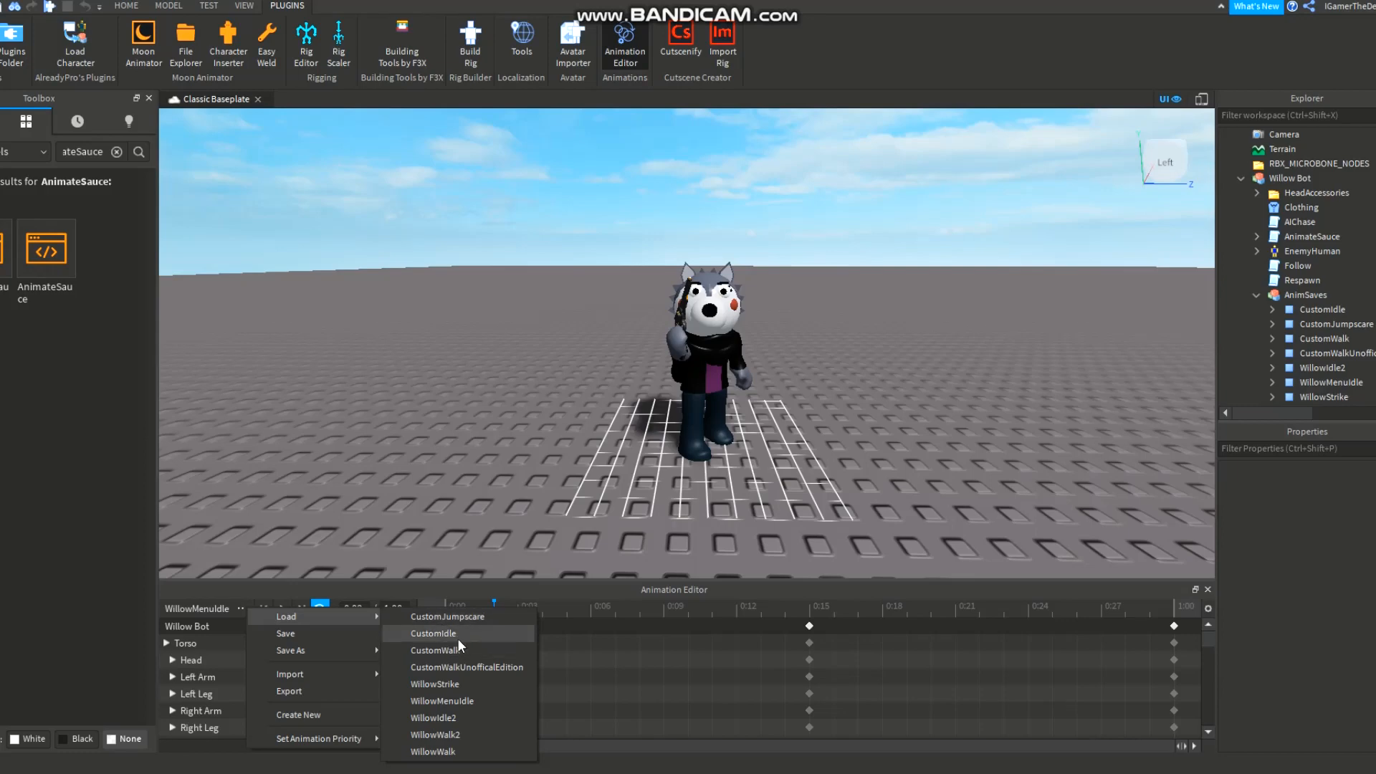
mouse_move(479, 654)
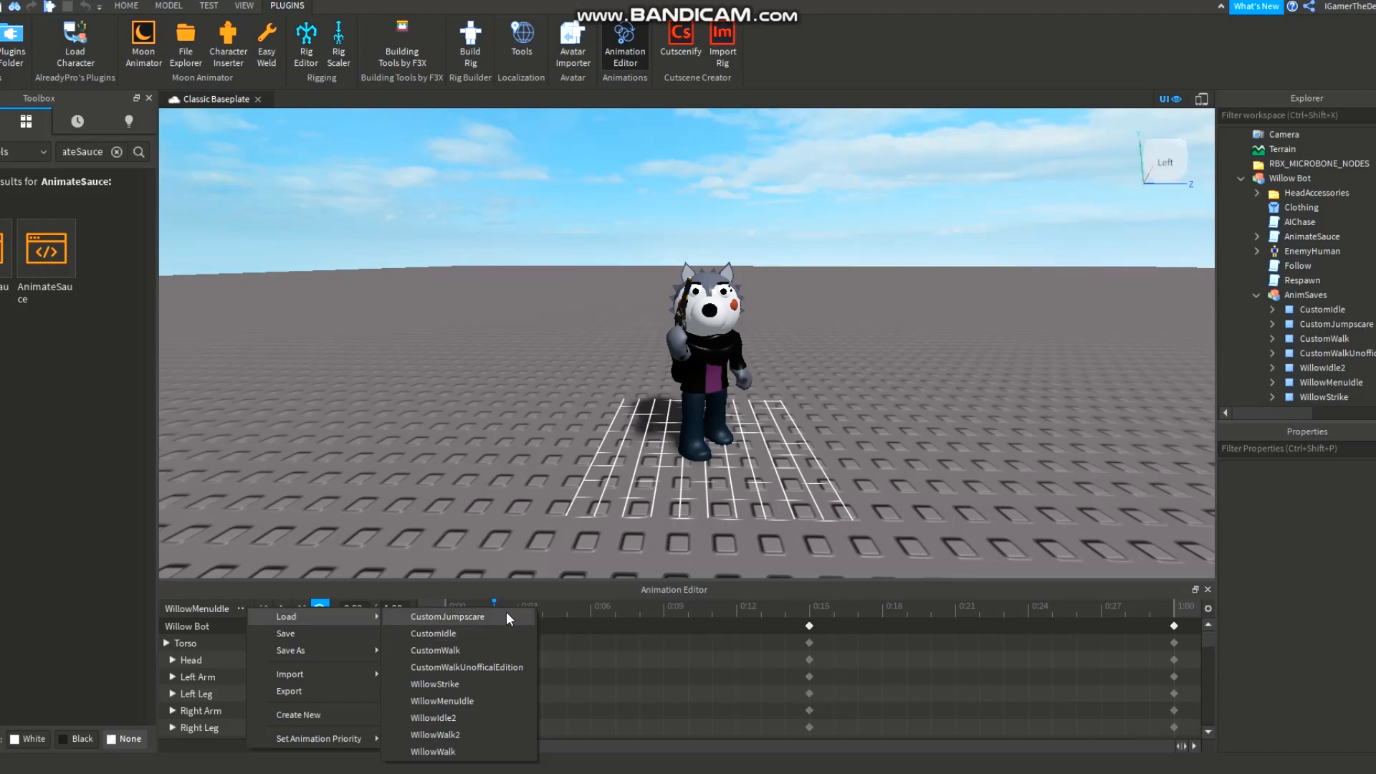
mouse_move(611, 472)
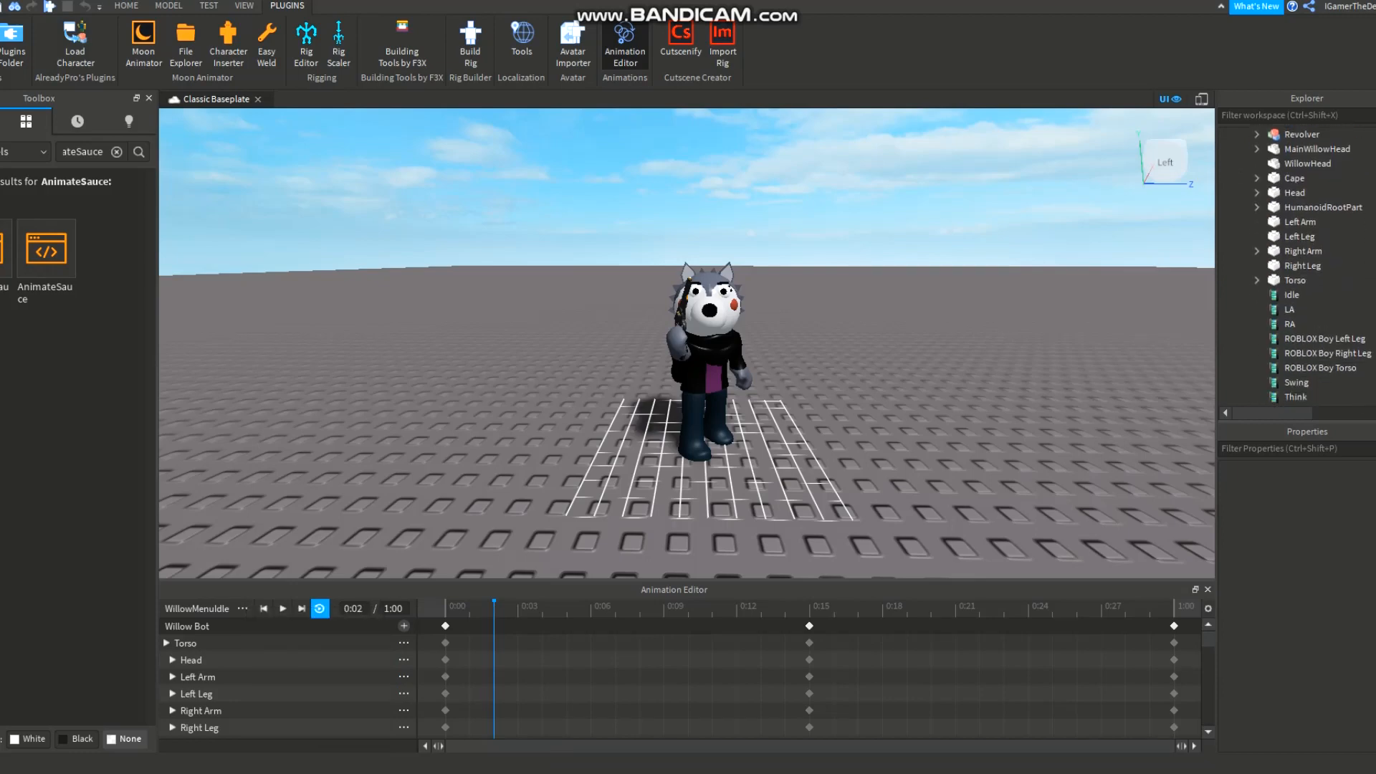
scroll(down, 3)
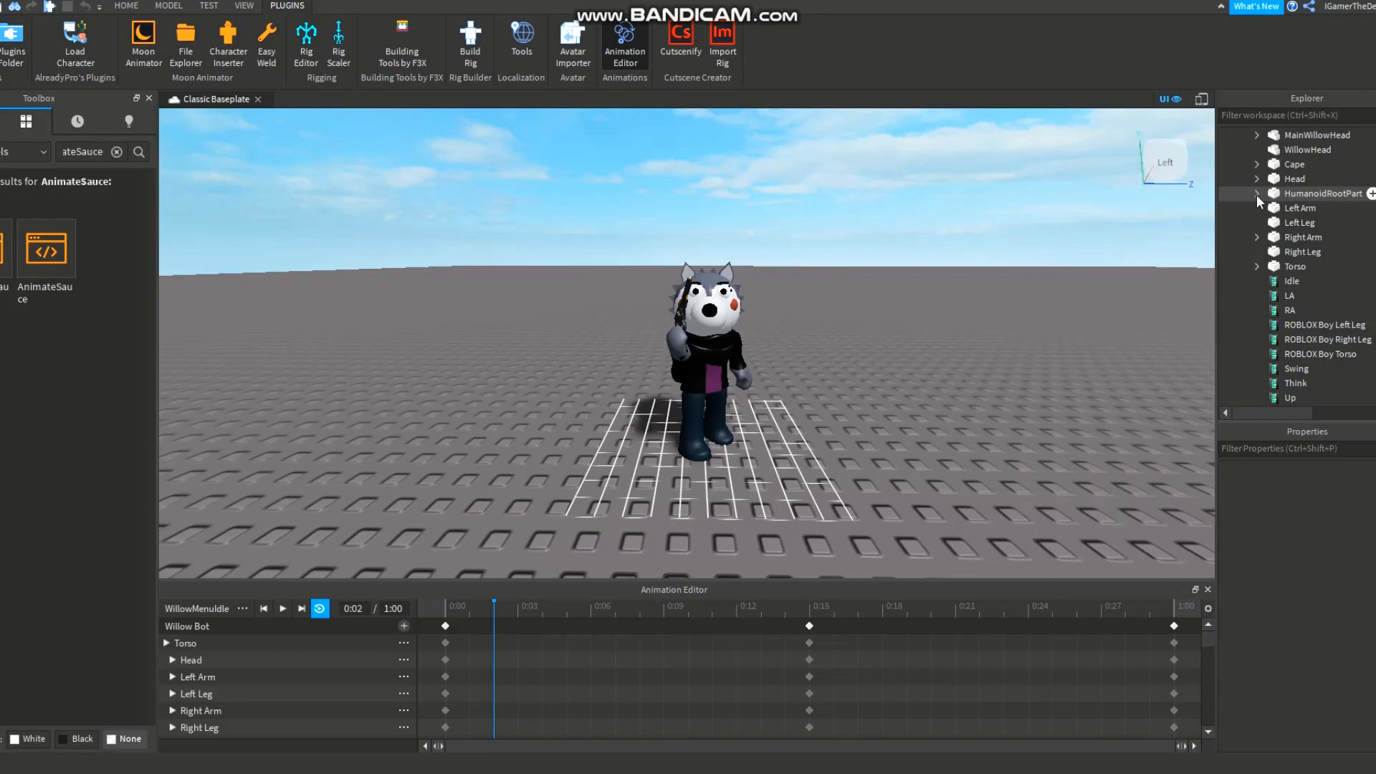
click(1257, 194)
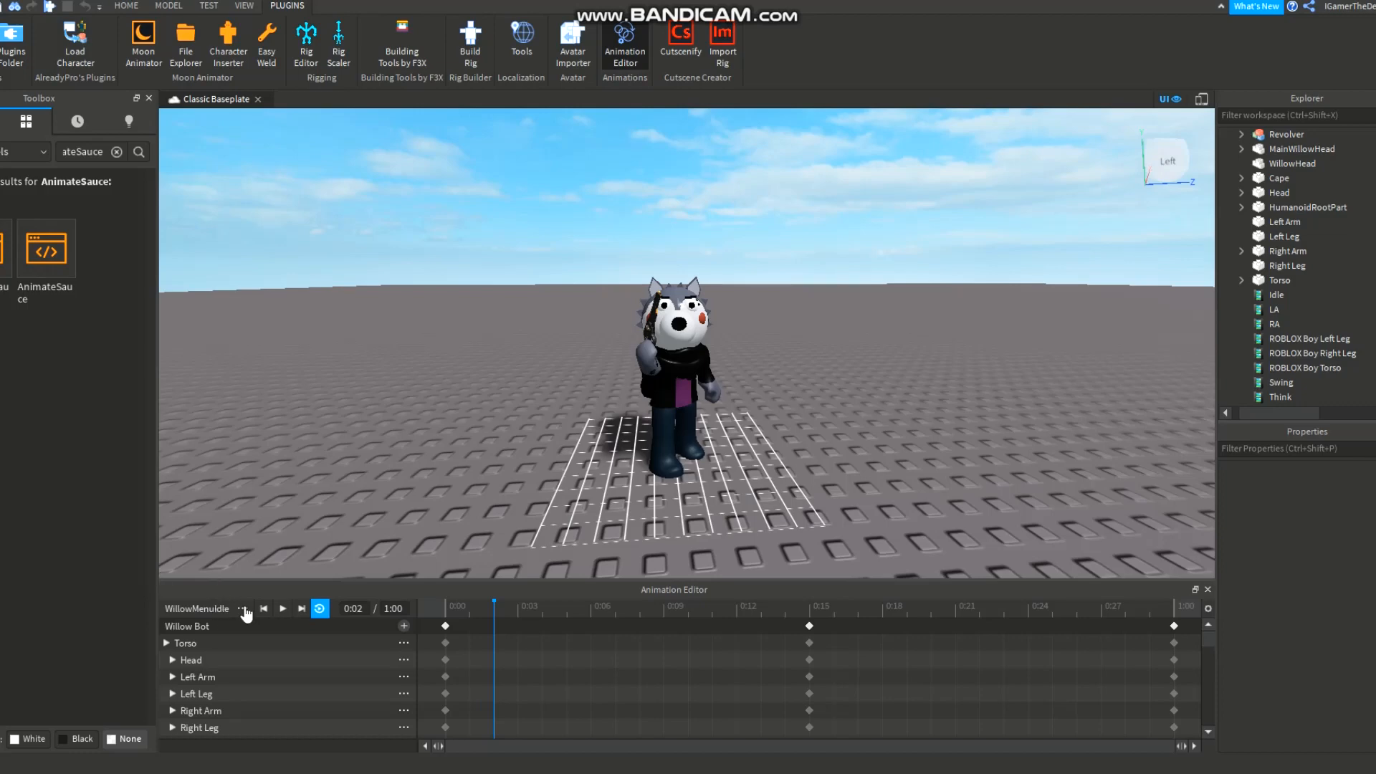
click(243, 608)
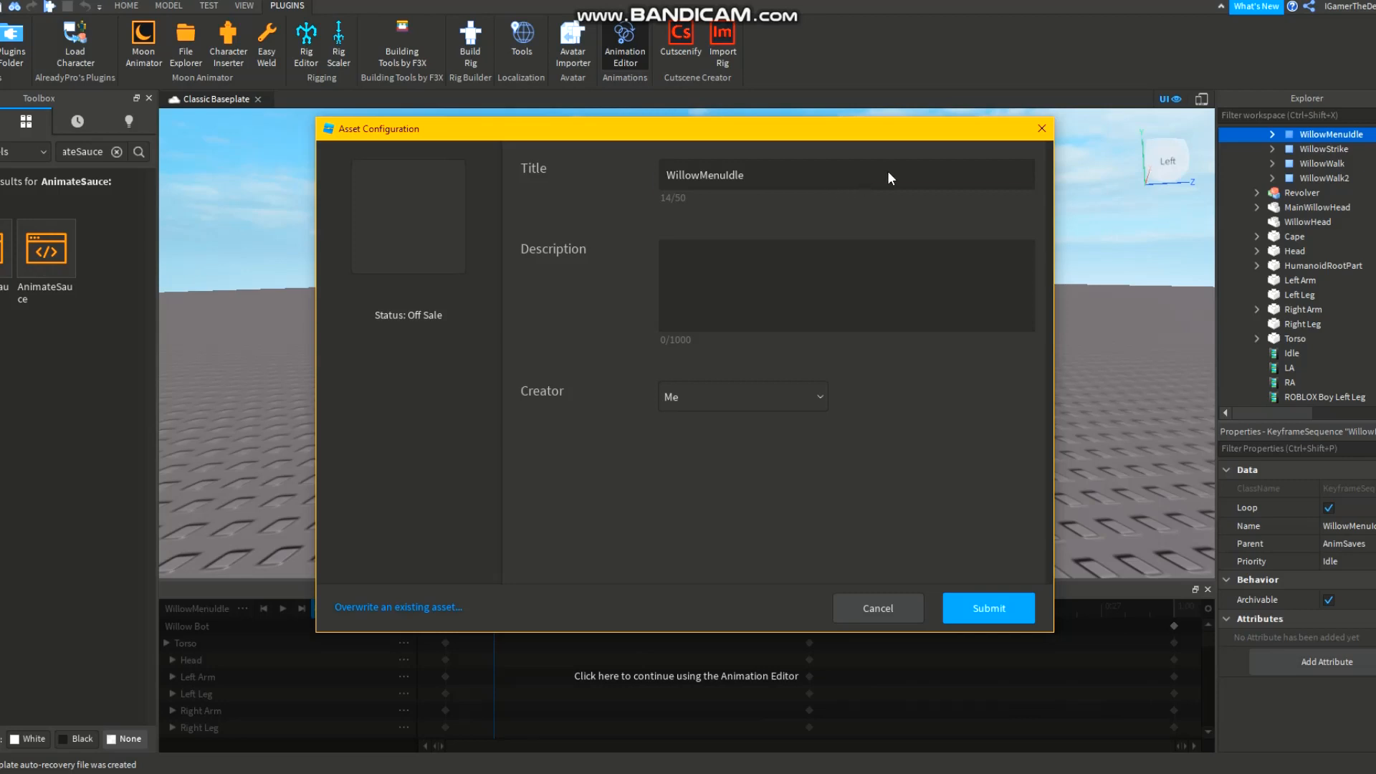
click(846, 173)
text( For Yt)
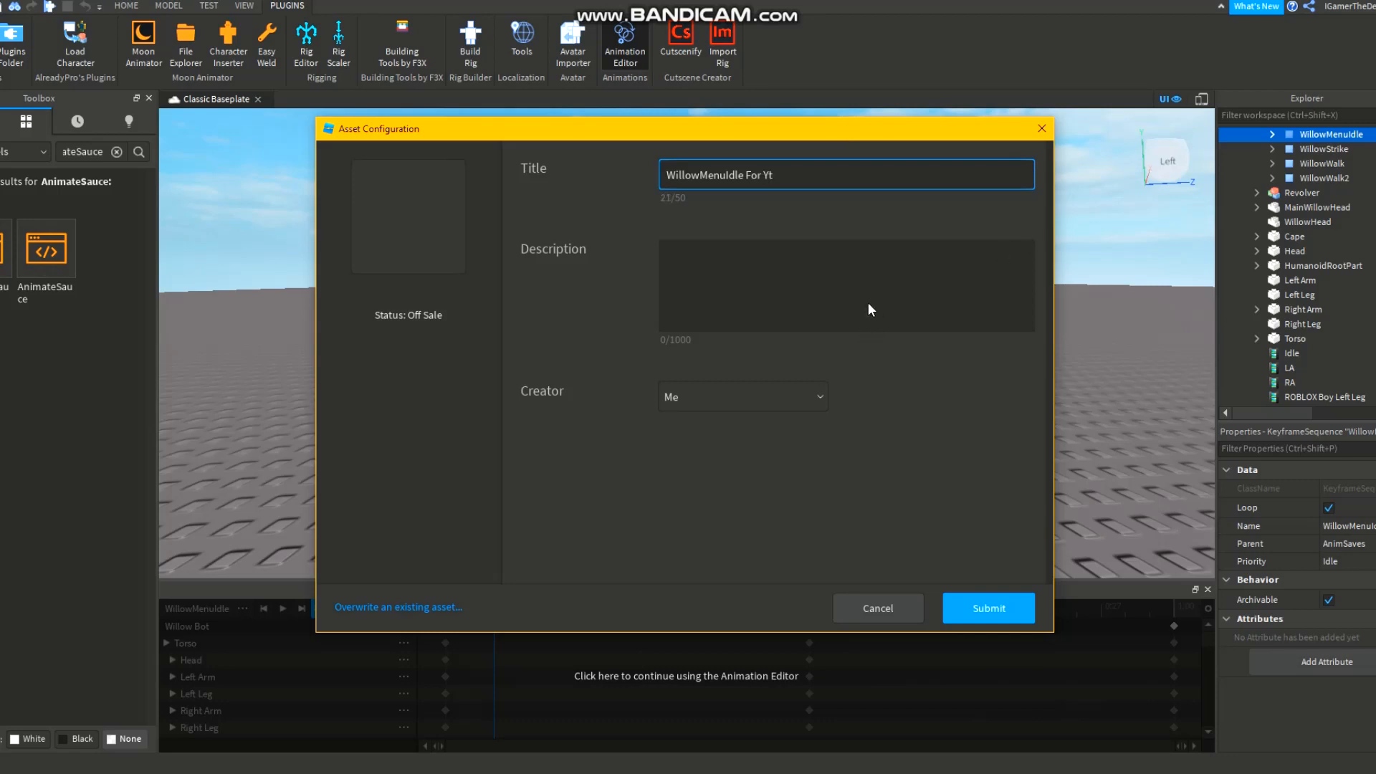
Step: Submit the upload to Roblox and copy the new animation's asset ID
click(987, 608)
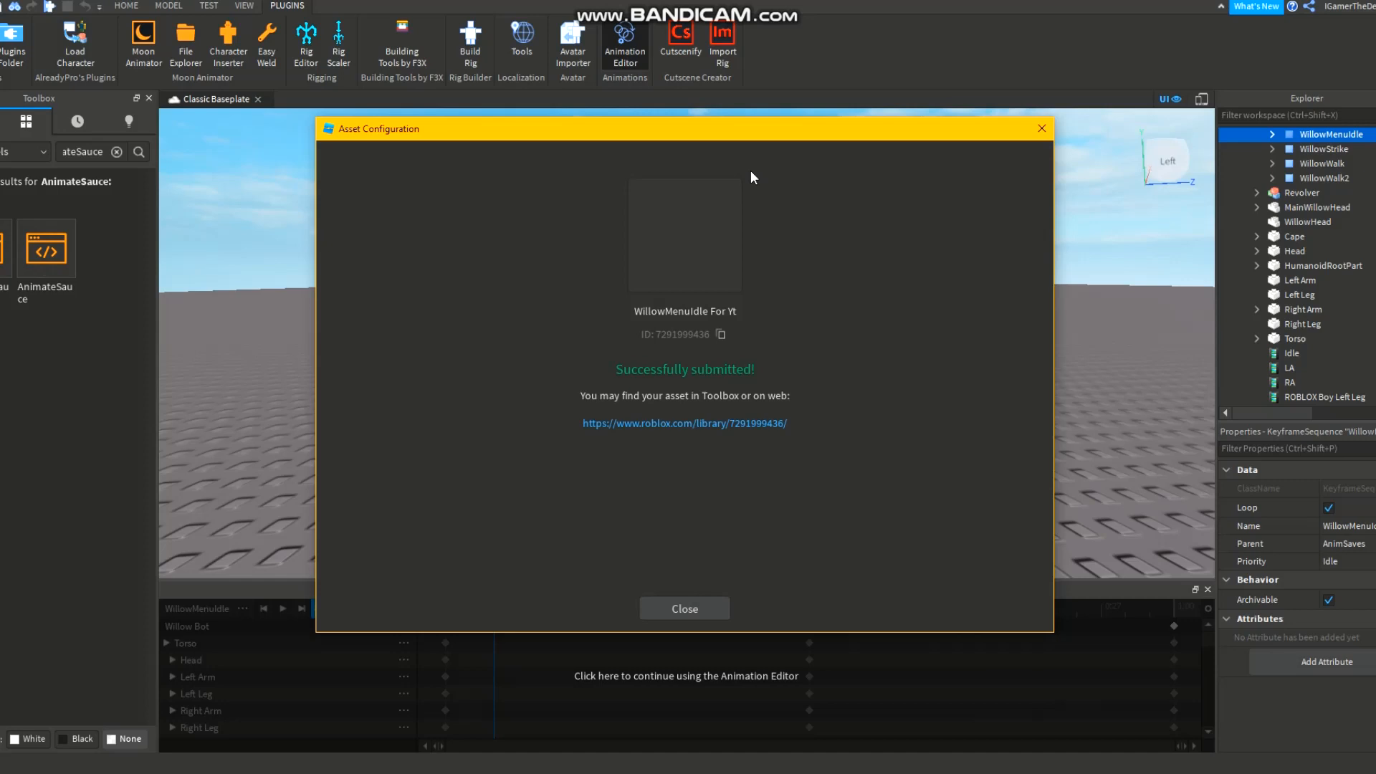
mouse_move(749, 304)
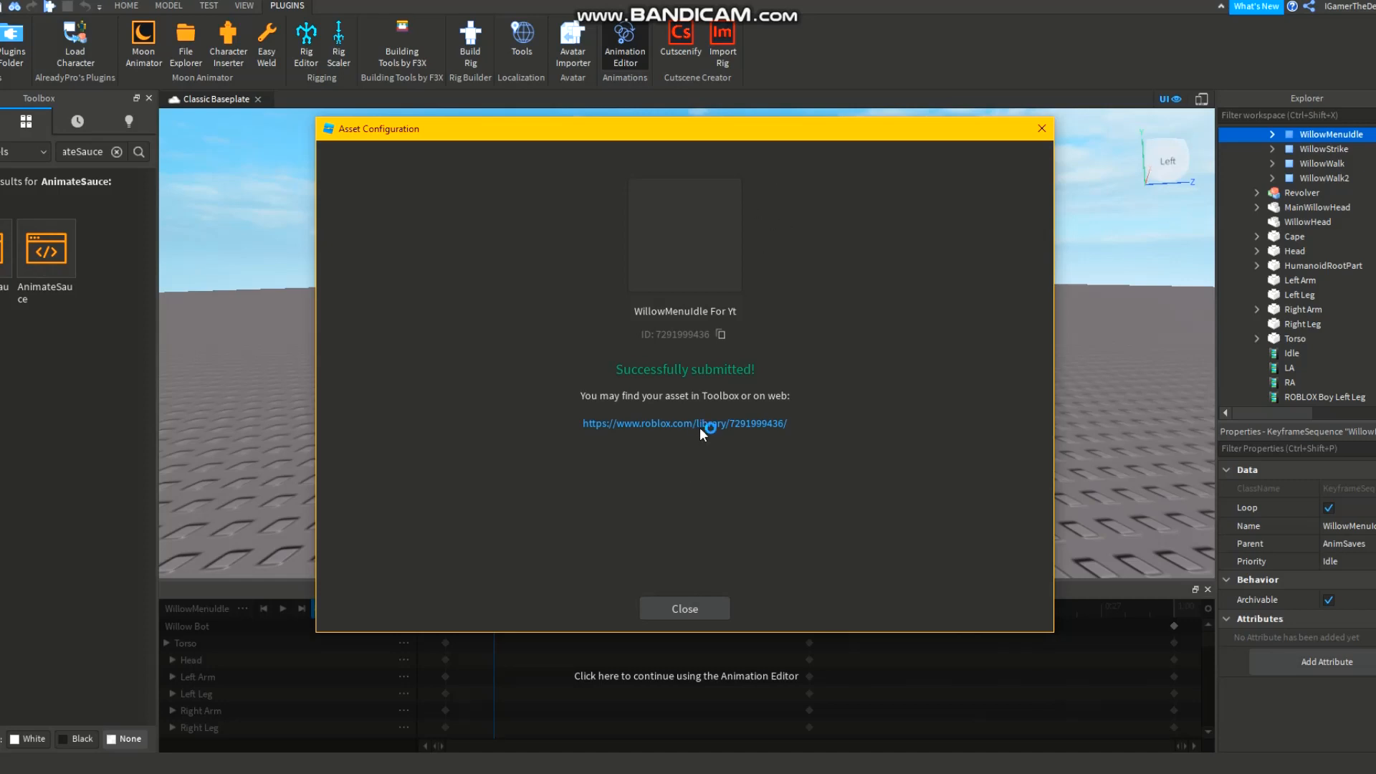
click(684, 423)
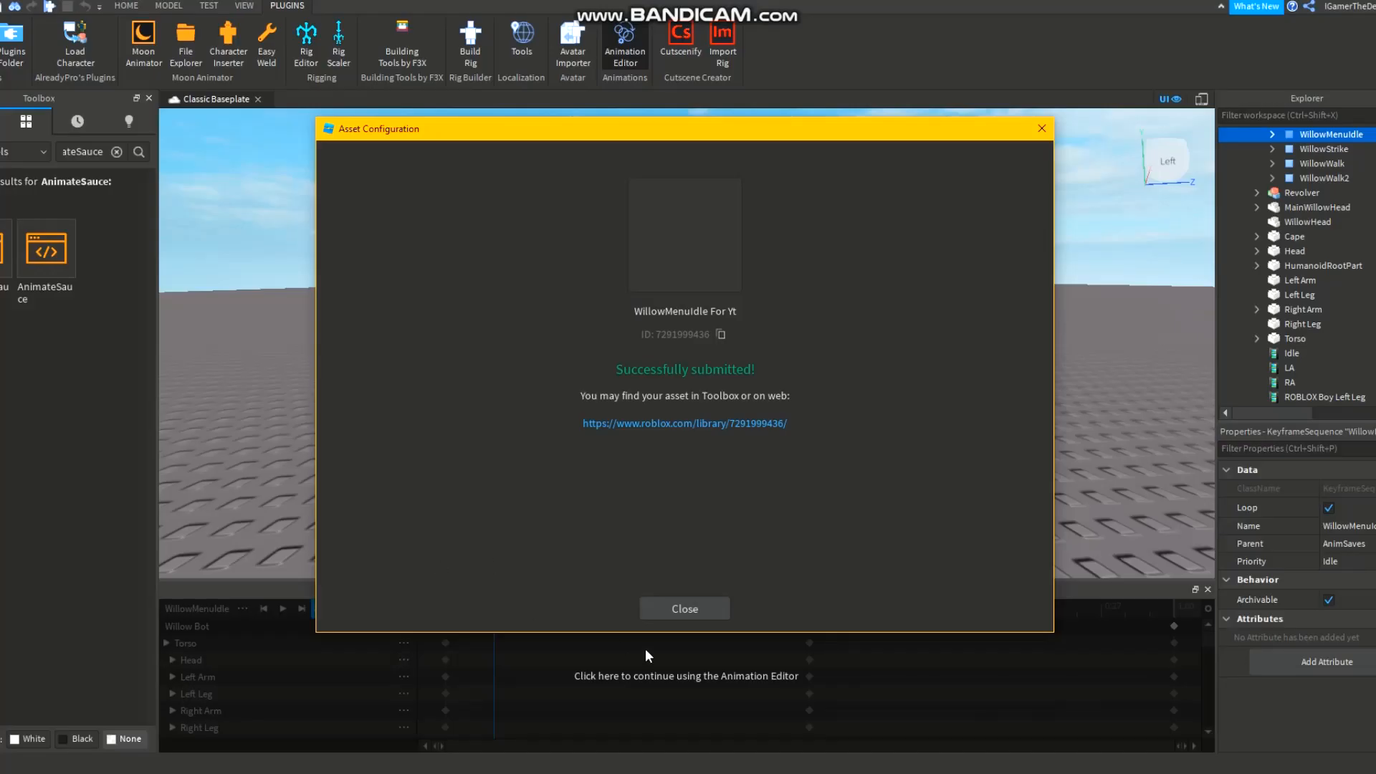
click(684, 608)
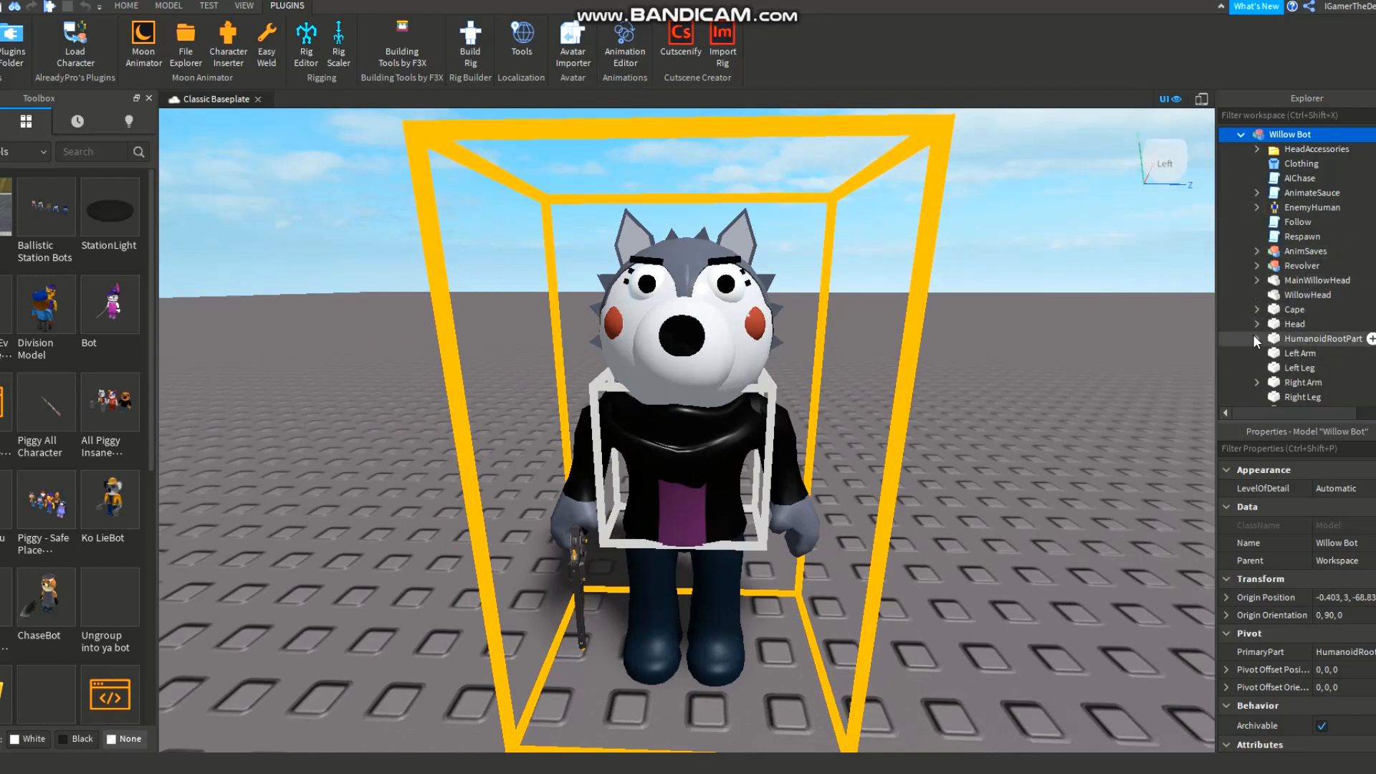
Step: Set Animation1 and Animation2 under AnimateSauce > idle to the exported rbxassetid AnimationId
click(1257, 341)
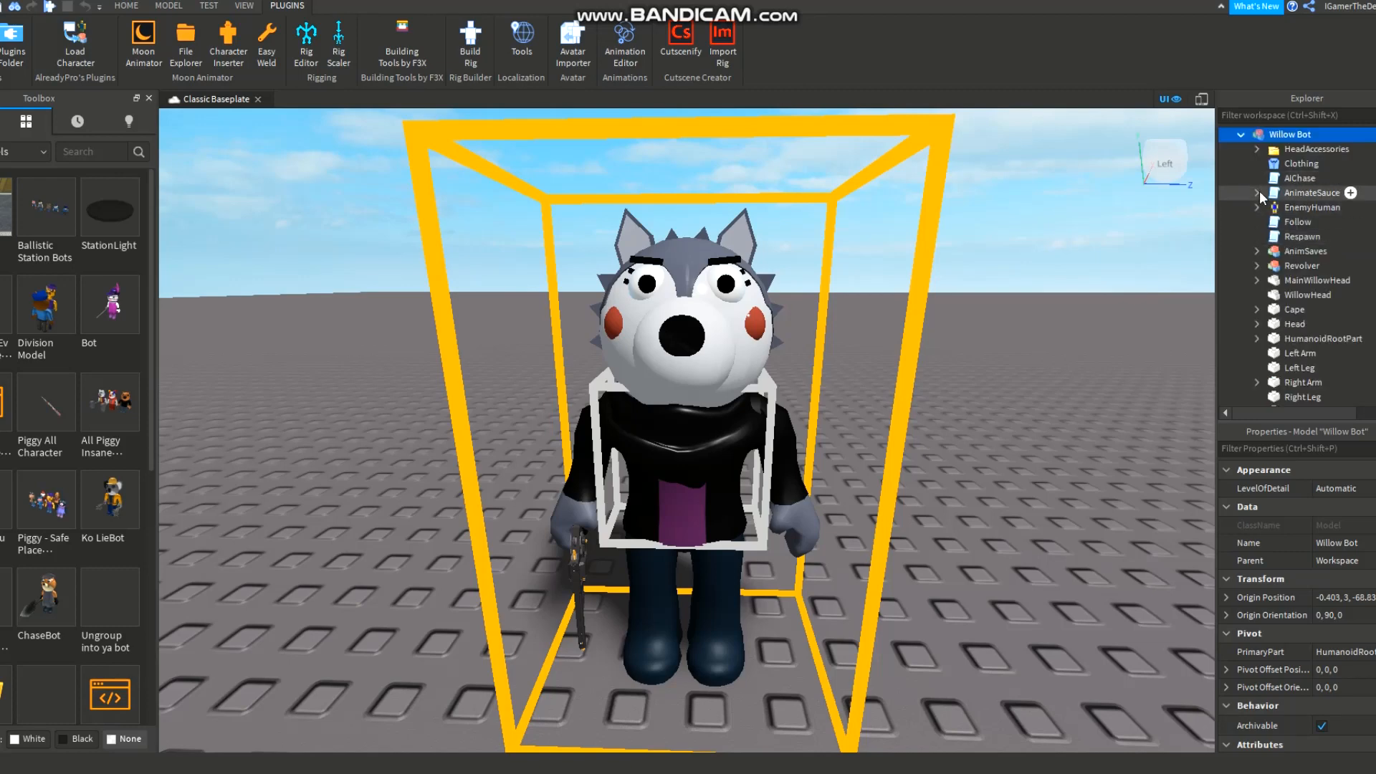
click(1257, 194)
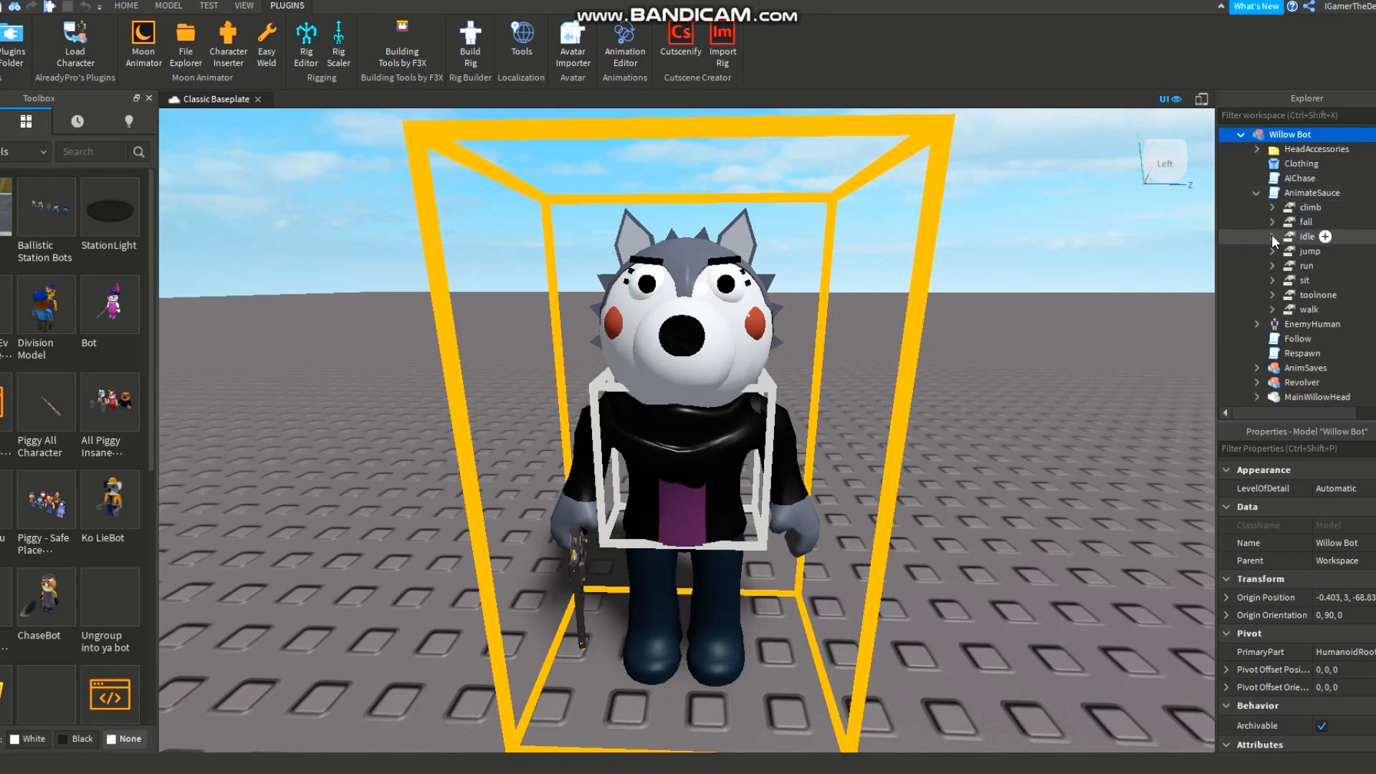
click(1275, 237)
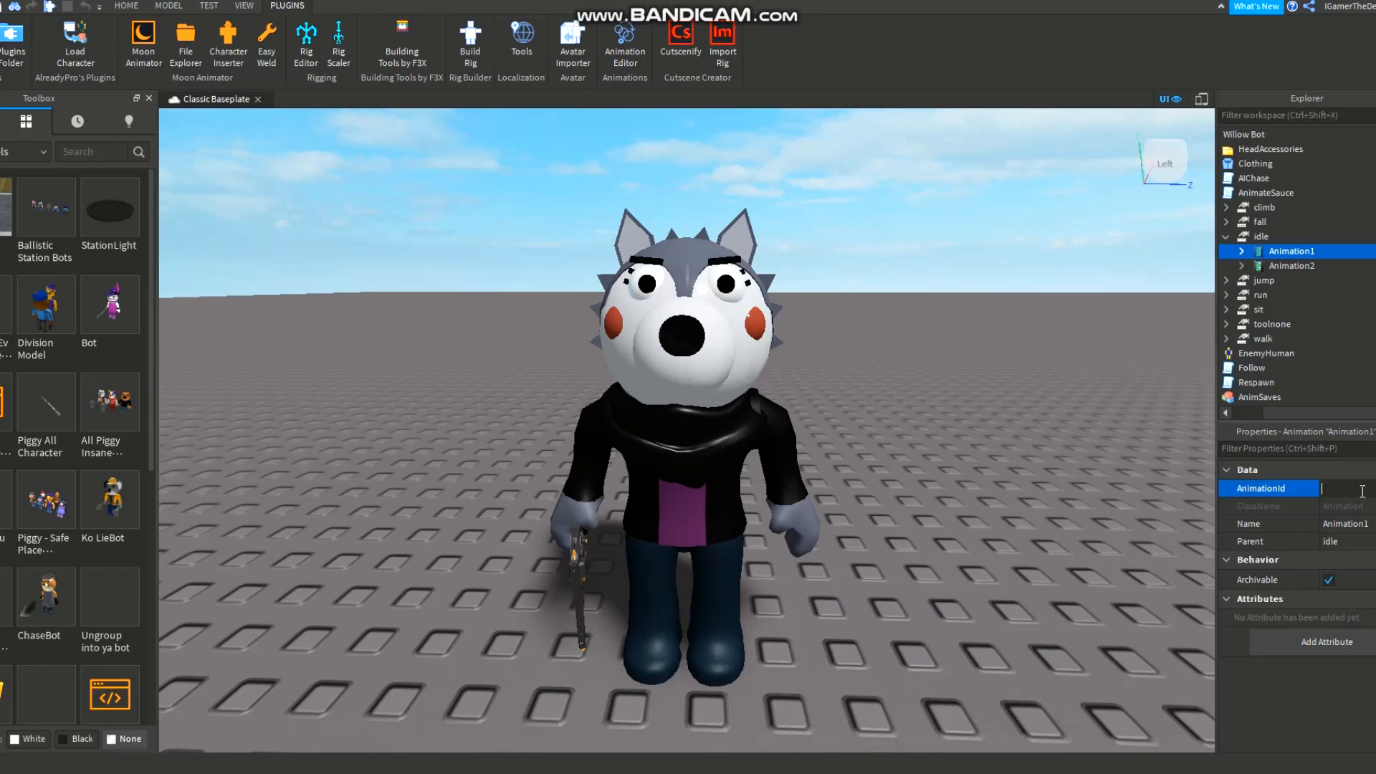
text(6/WillowMenu)
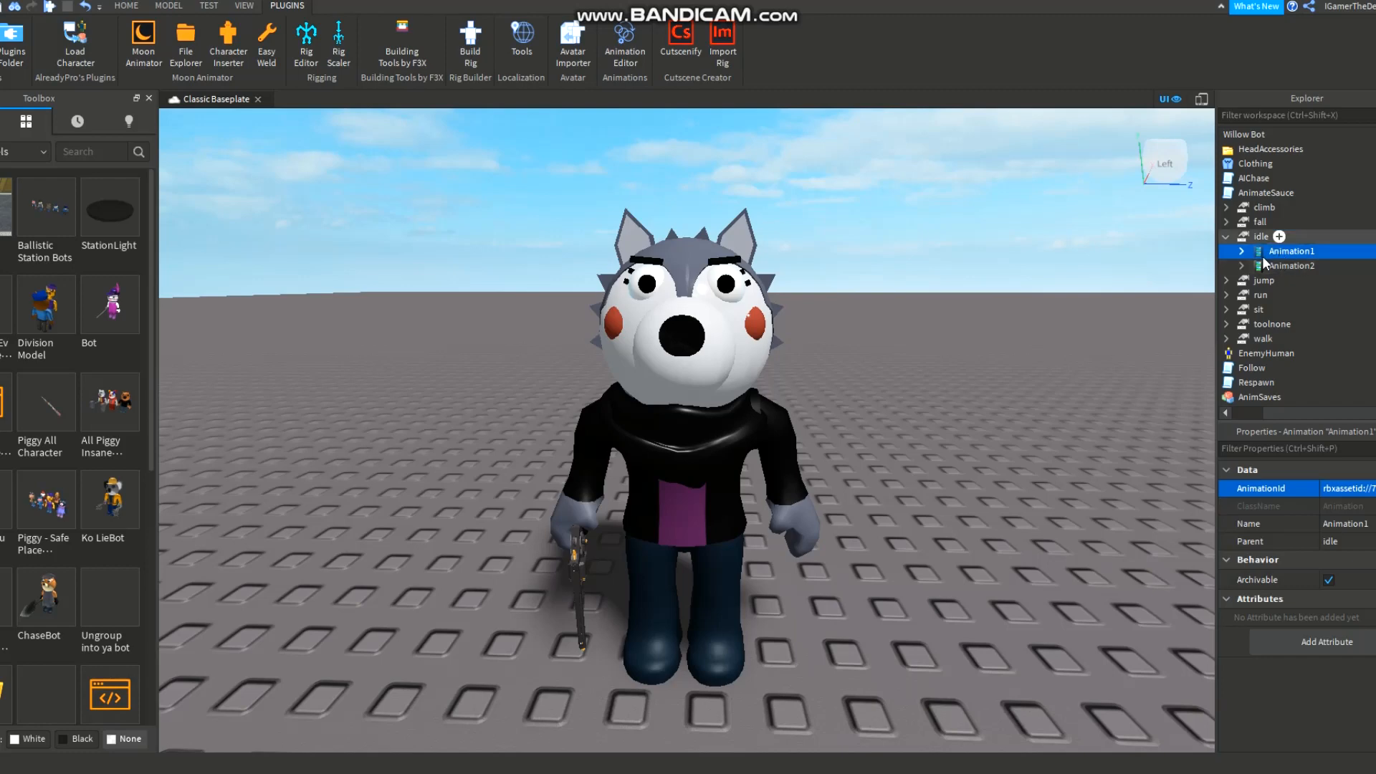
click(1292, 266)
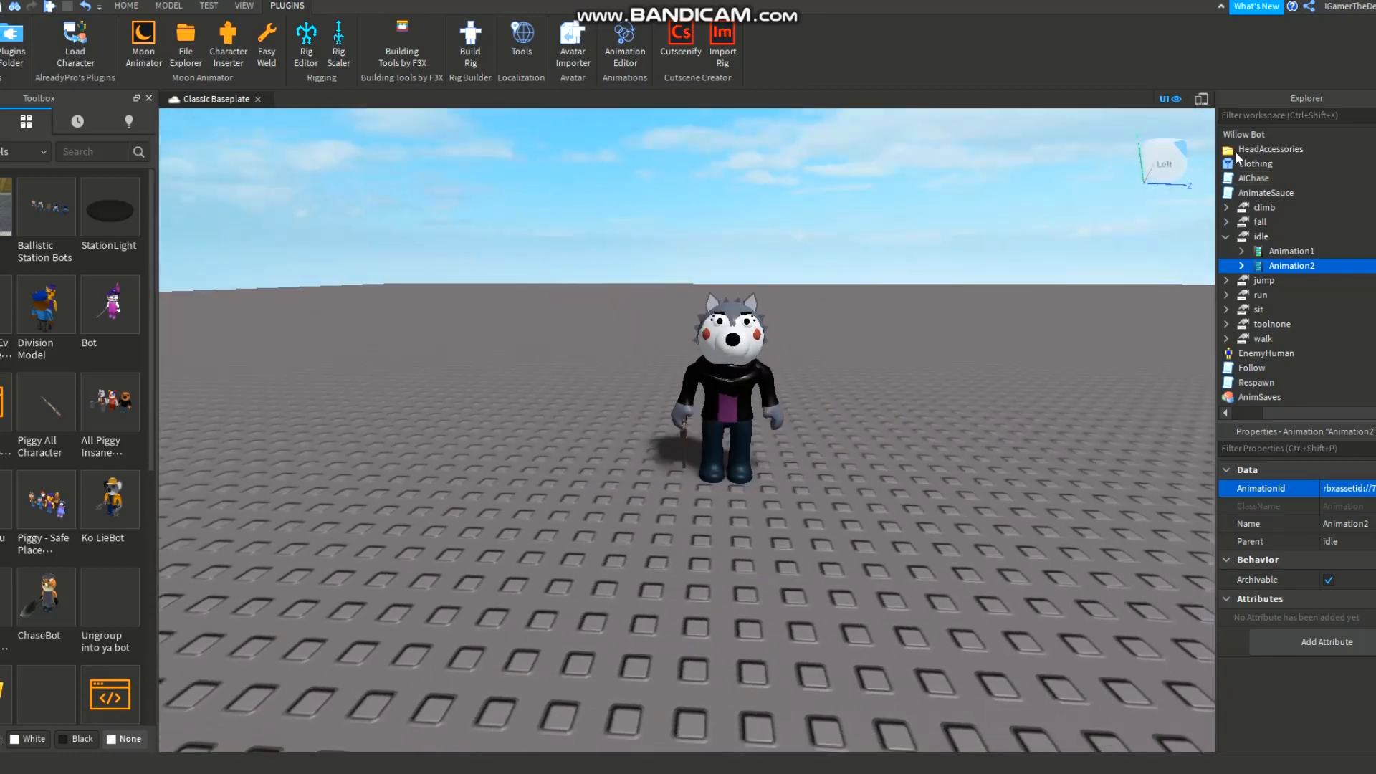
click(1284, 178)
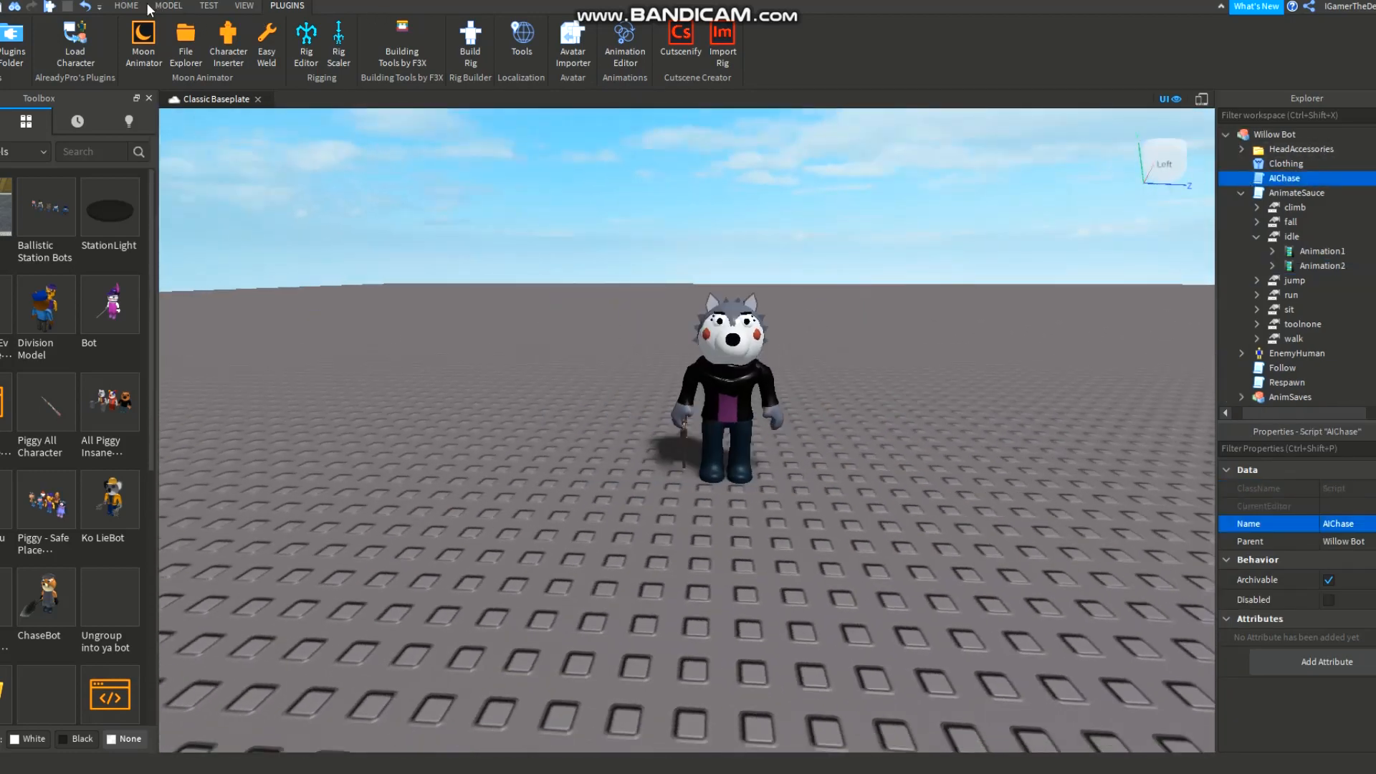
Step: Run a playtest of the place with the Willow Bot from the Home tab, then stop it
click(126, 6)
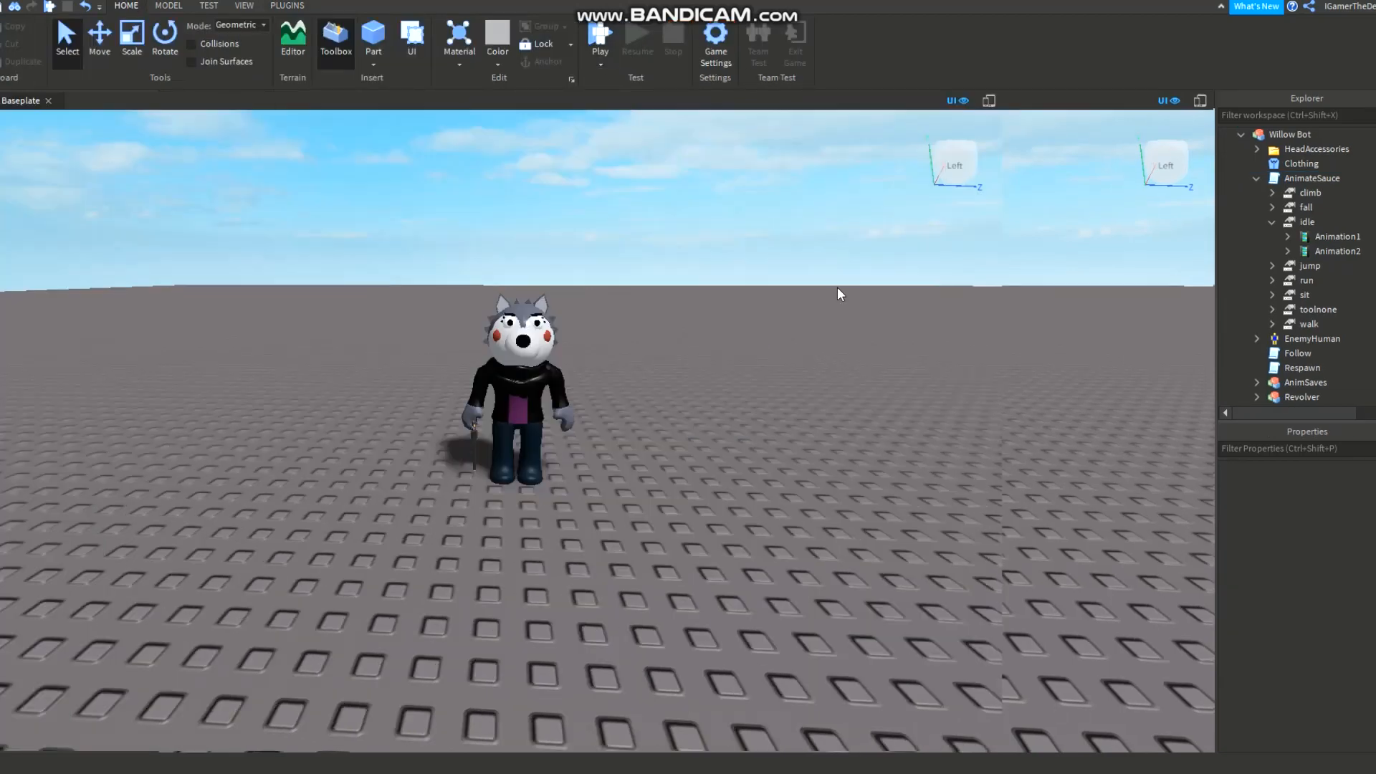
click(599, 37)
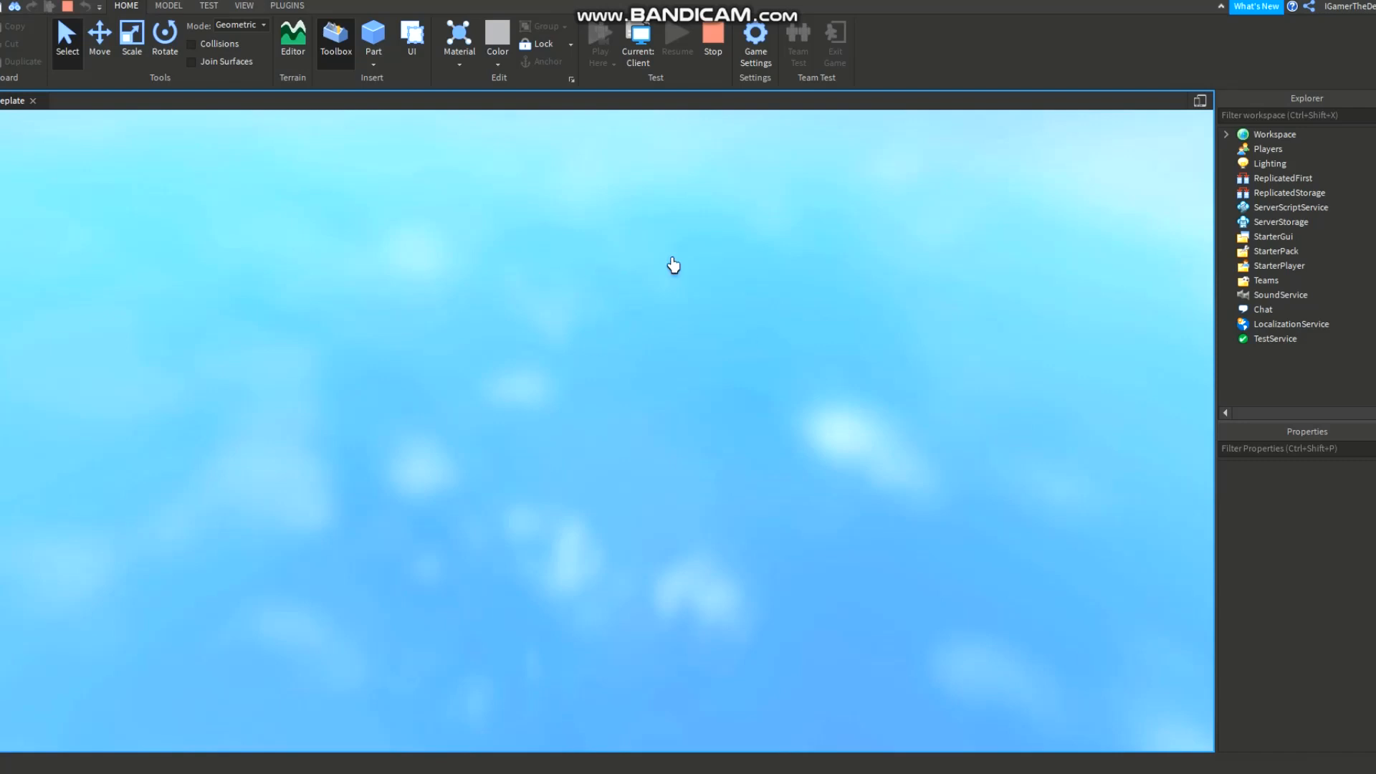
mouse_move(223, 177)
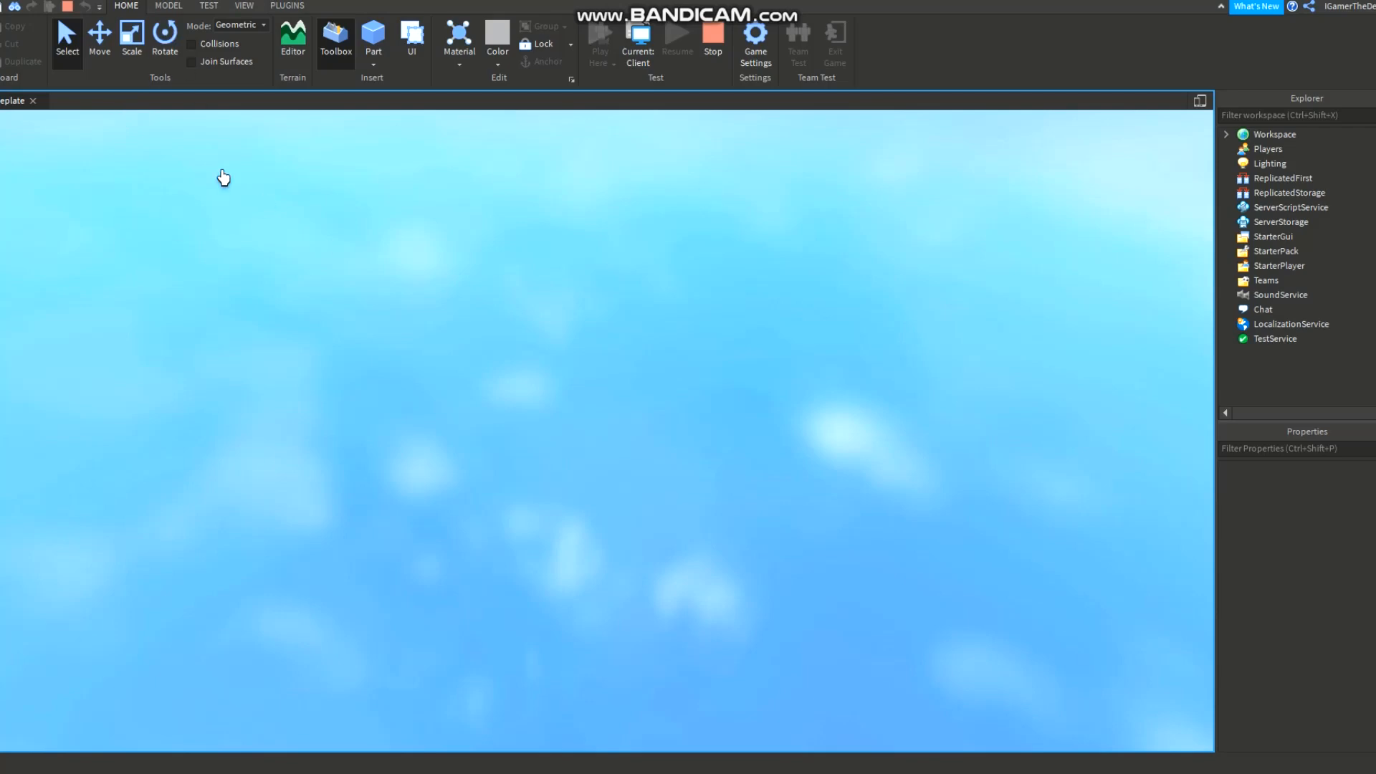
mouse_move(356, 228)
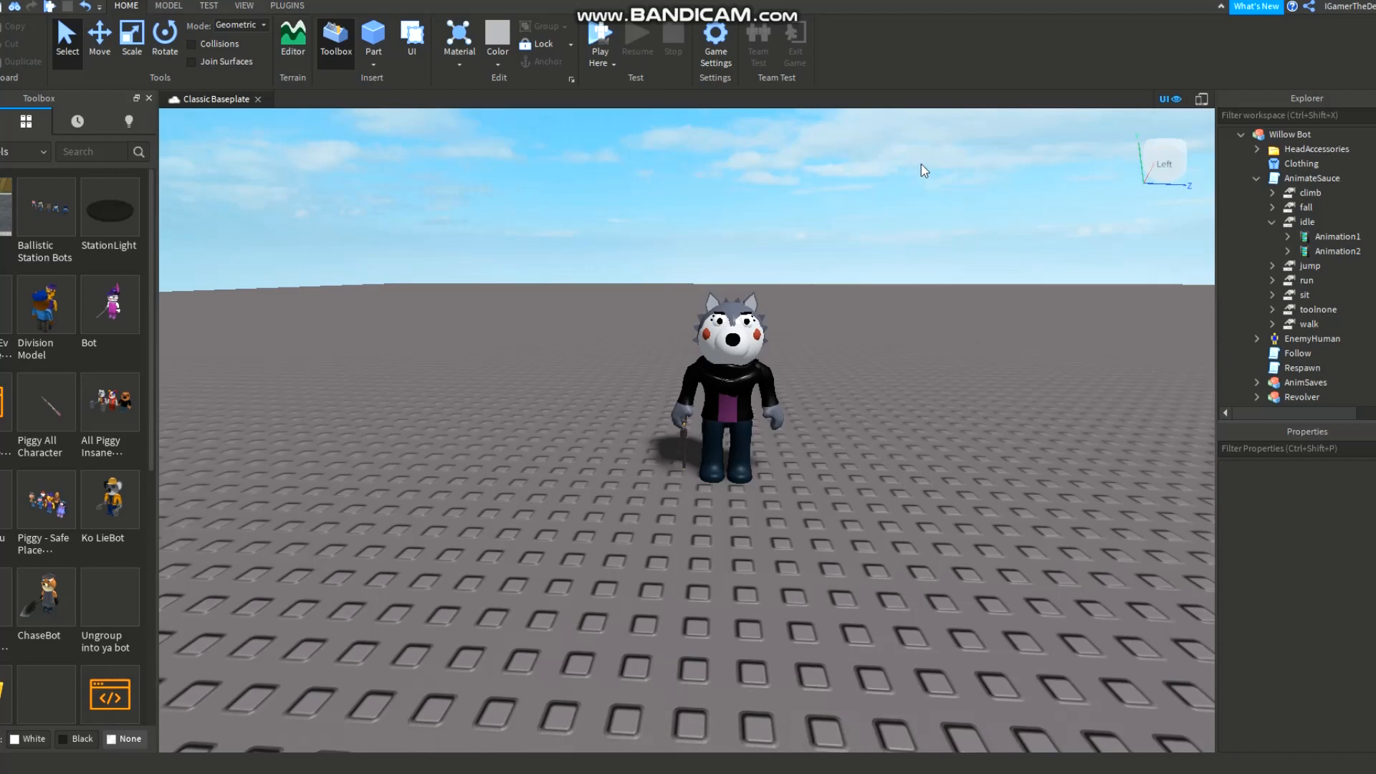
click(1273, 222)
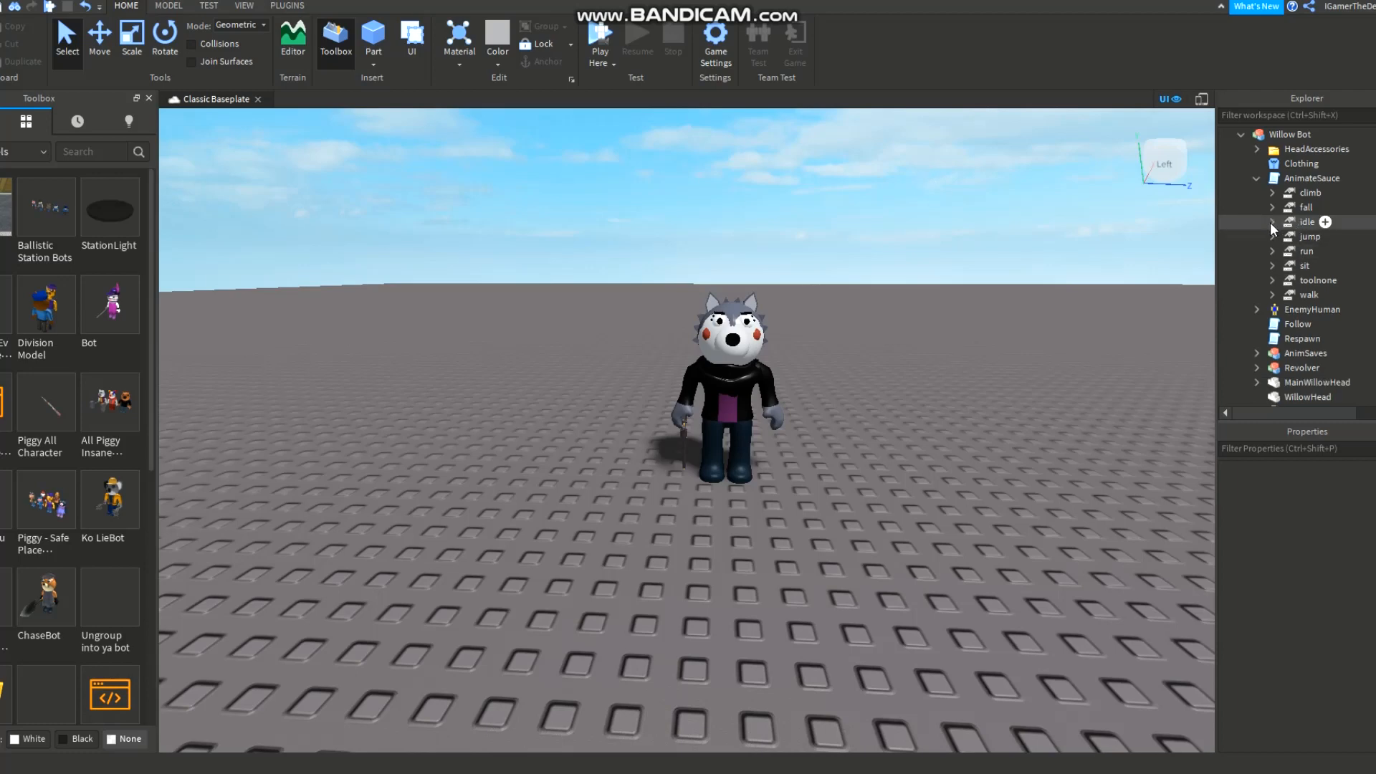
click(287, 6)
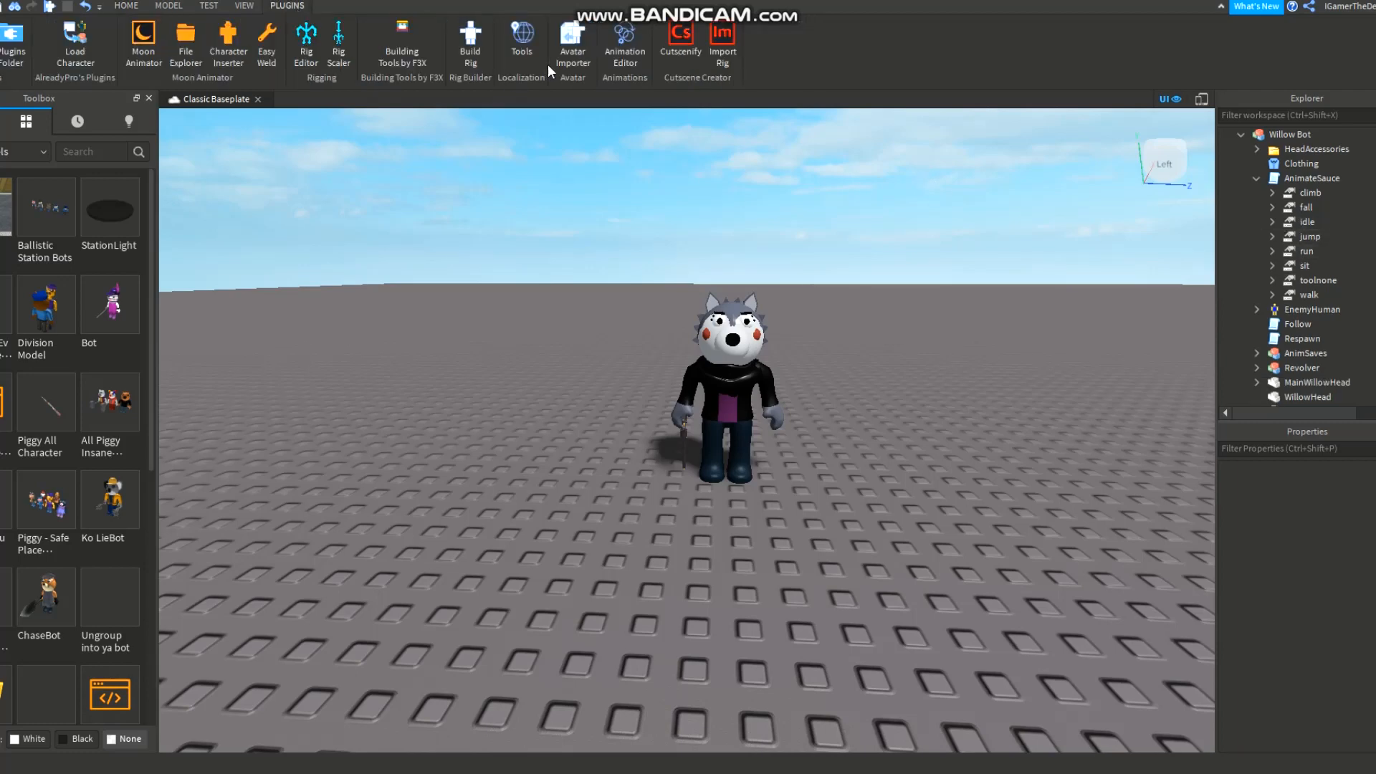
Step: Load and preview the WillowWalk animation on the Willow Bot rig
click(623, 42)
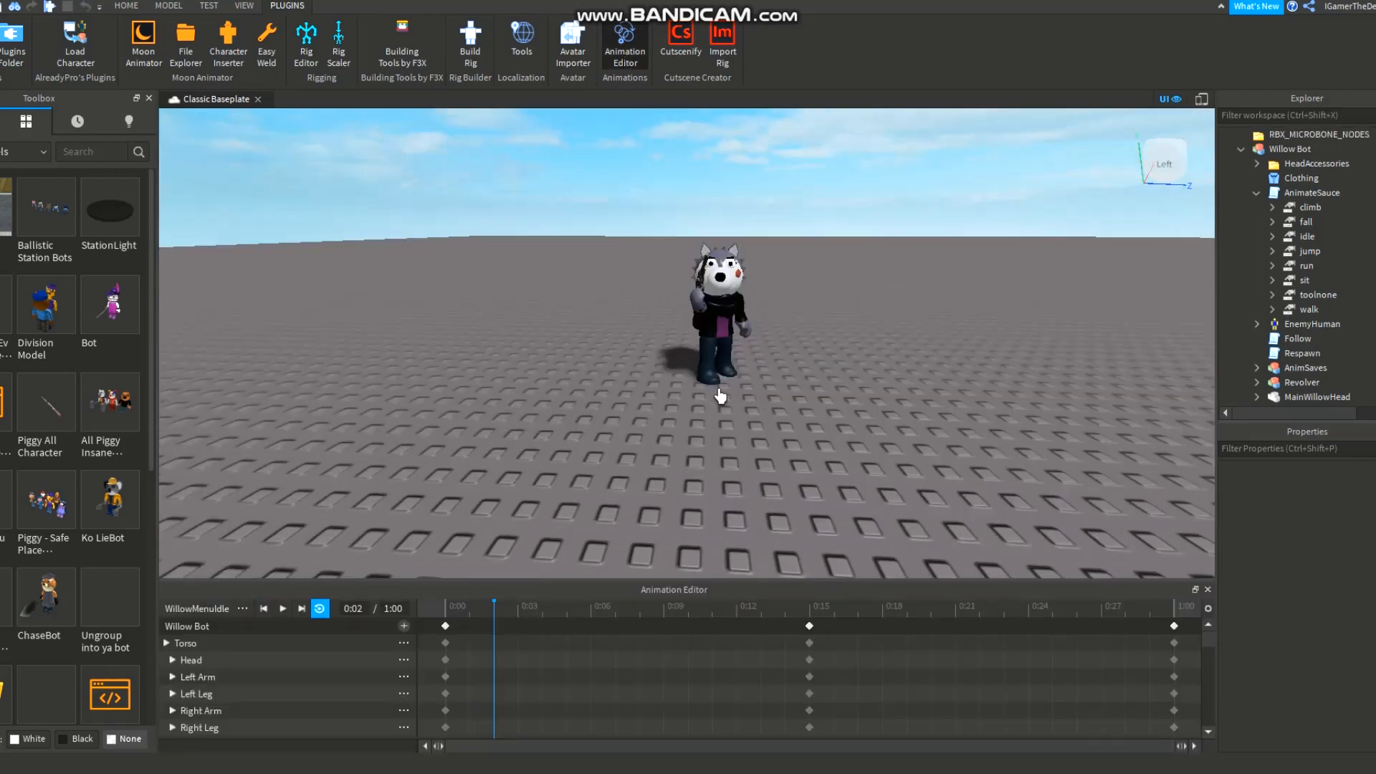
click(244, 608)
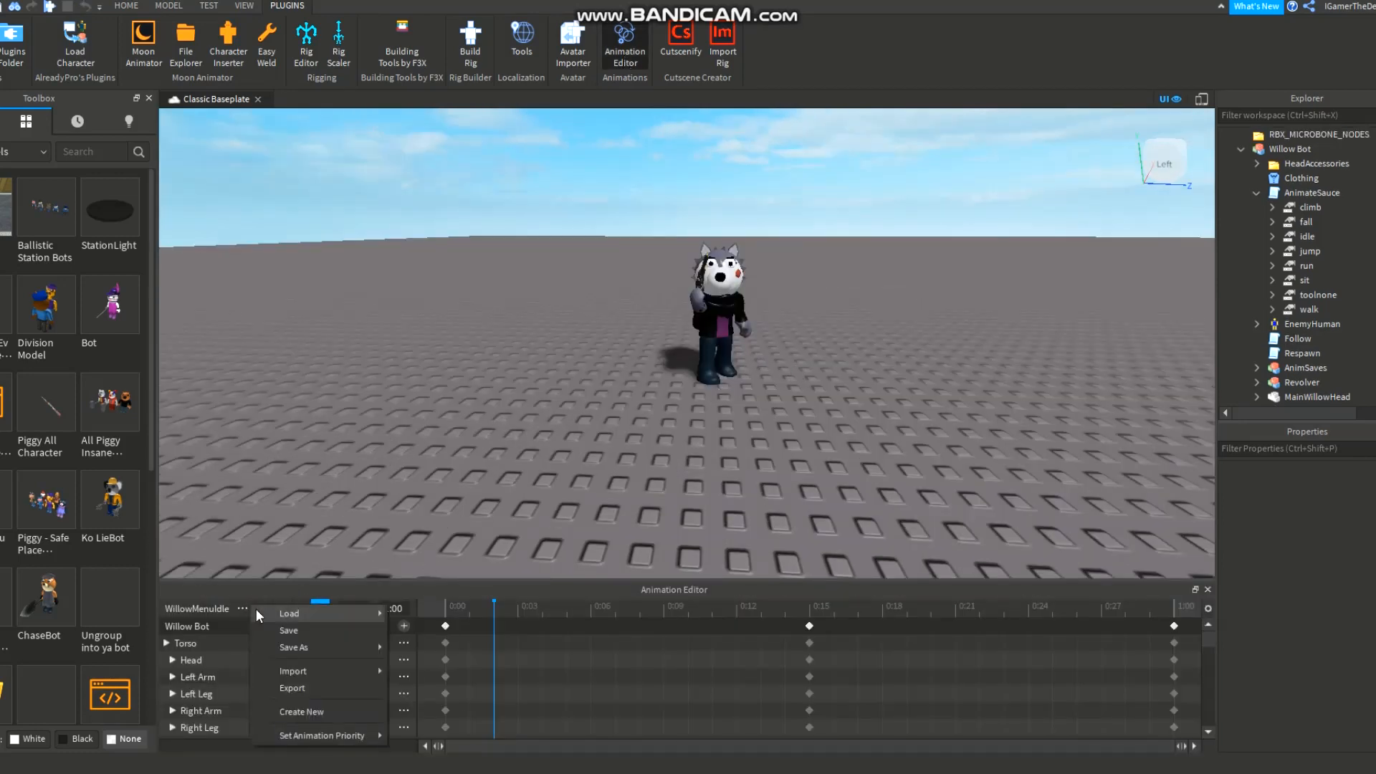
click(289, 612)
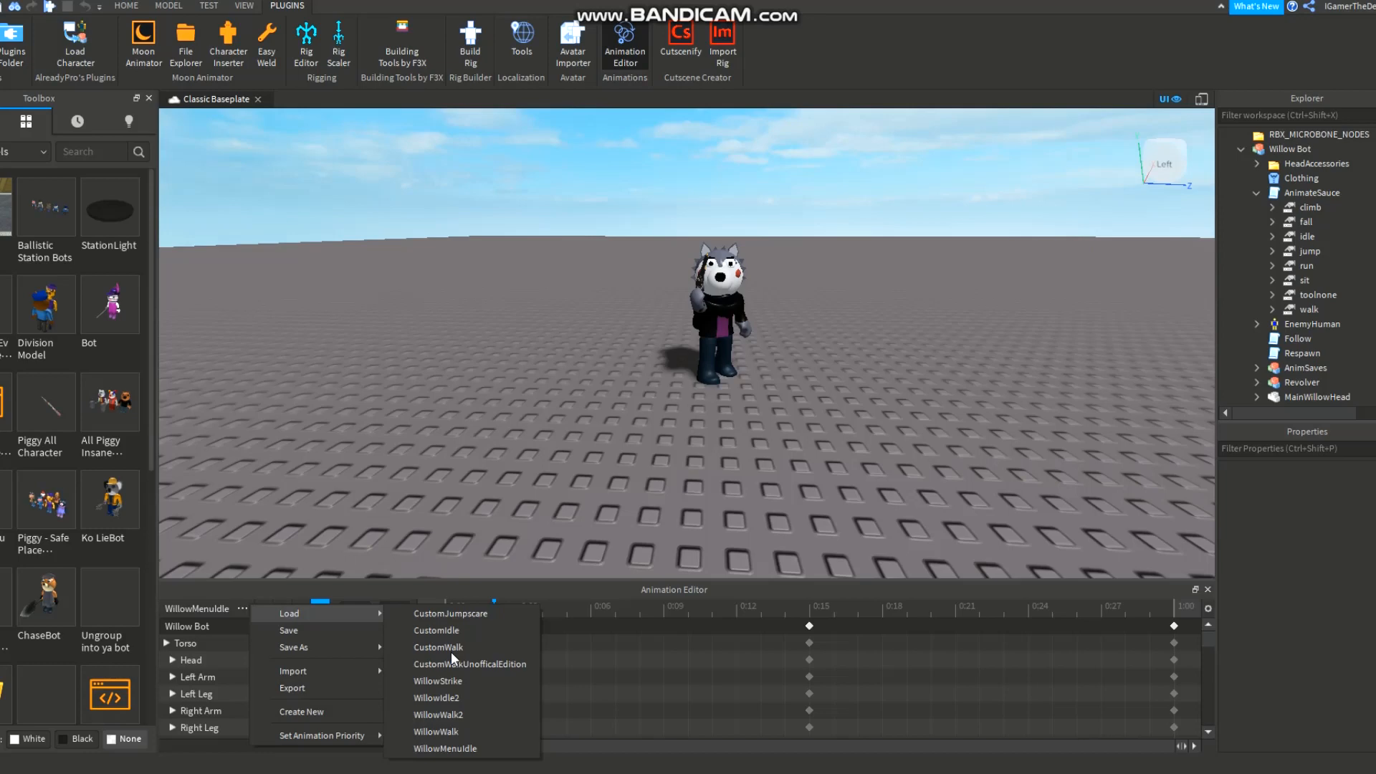
click(435, 731)
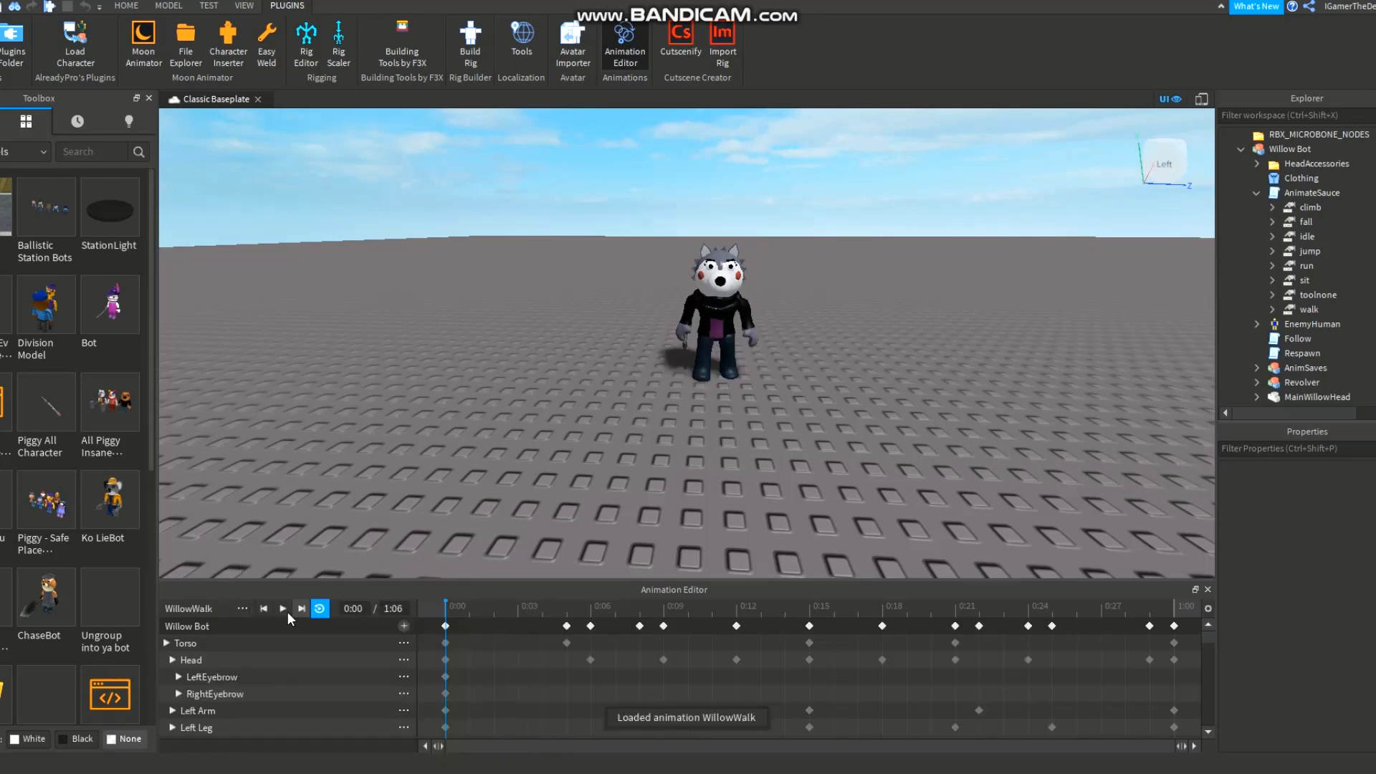
click(281, 608)
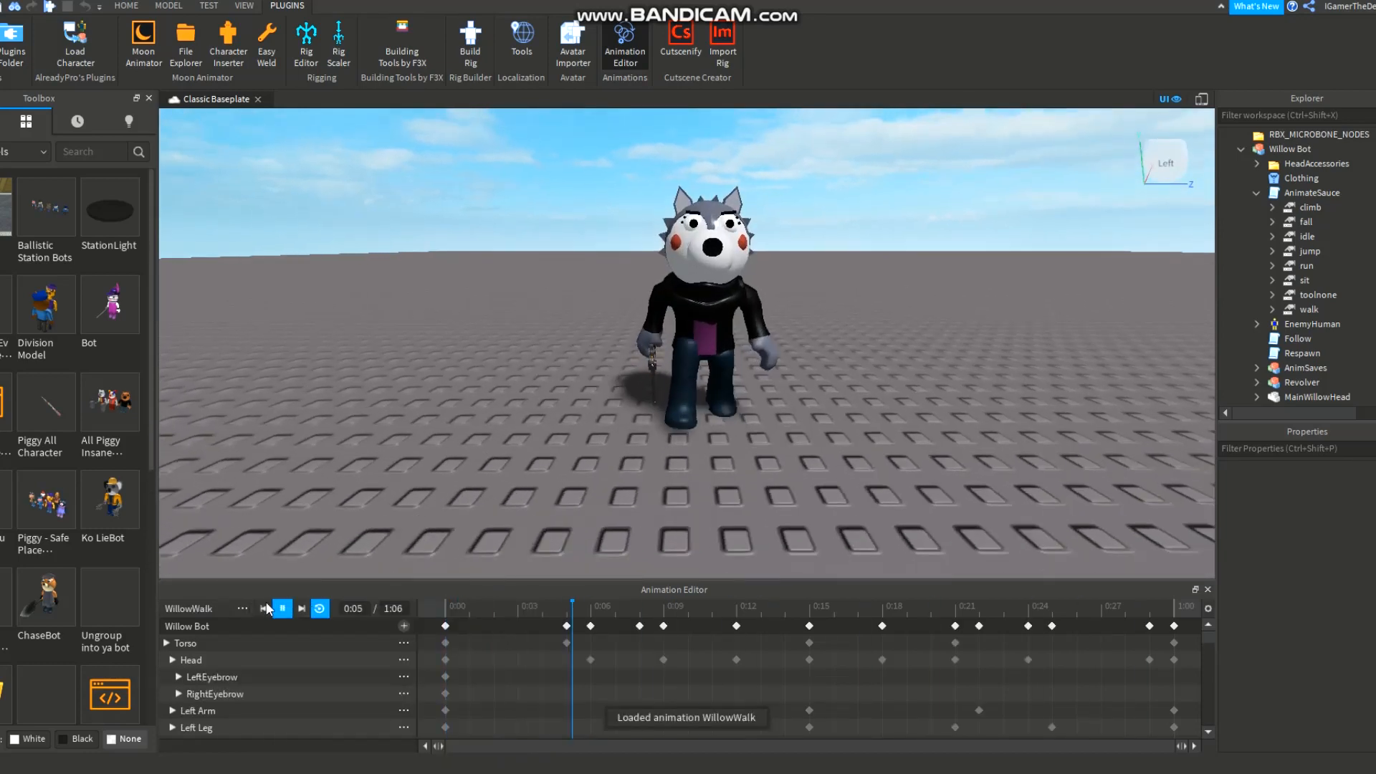
click(244, 608)
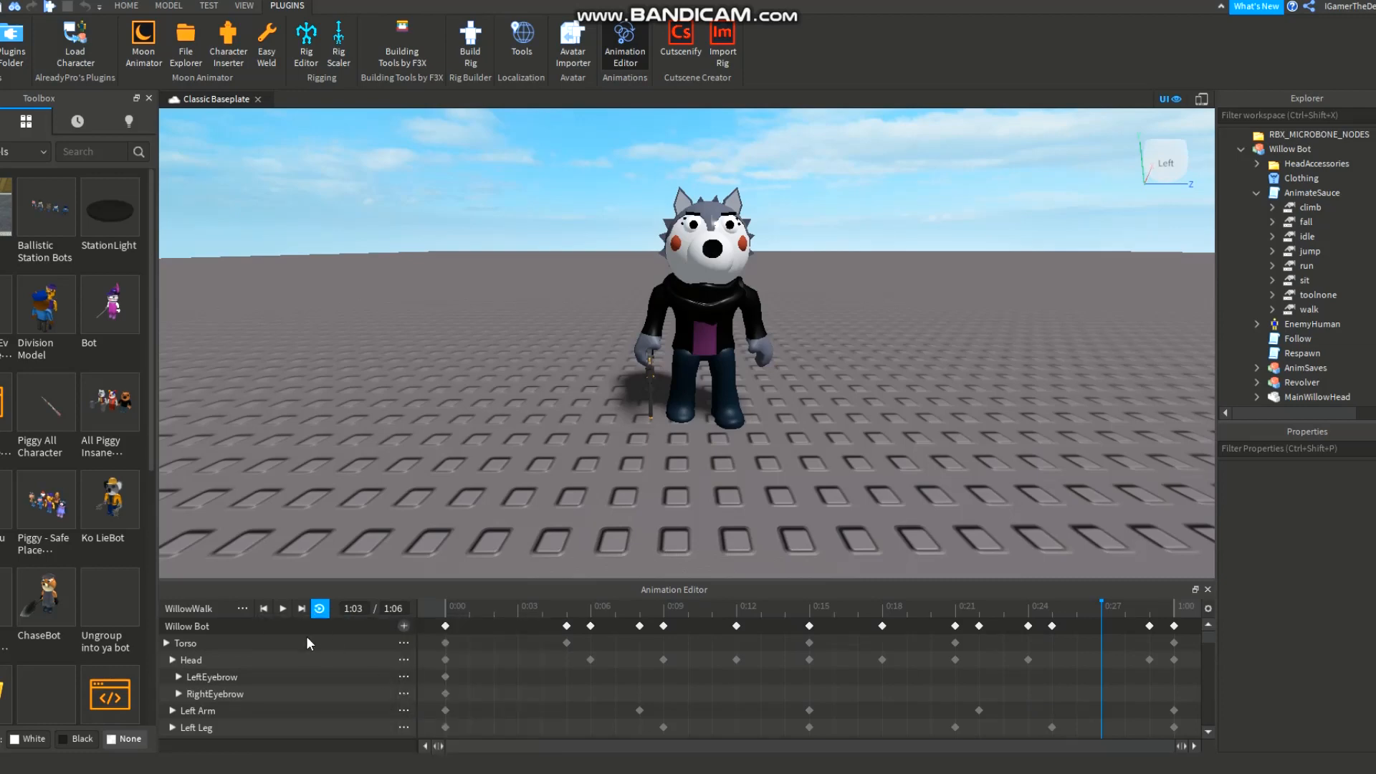
Step: Load and preview WillowWalk2, then start exporting it to Roblox
click(242, 608)
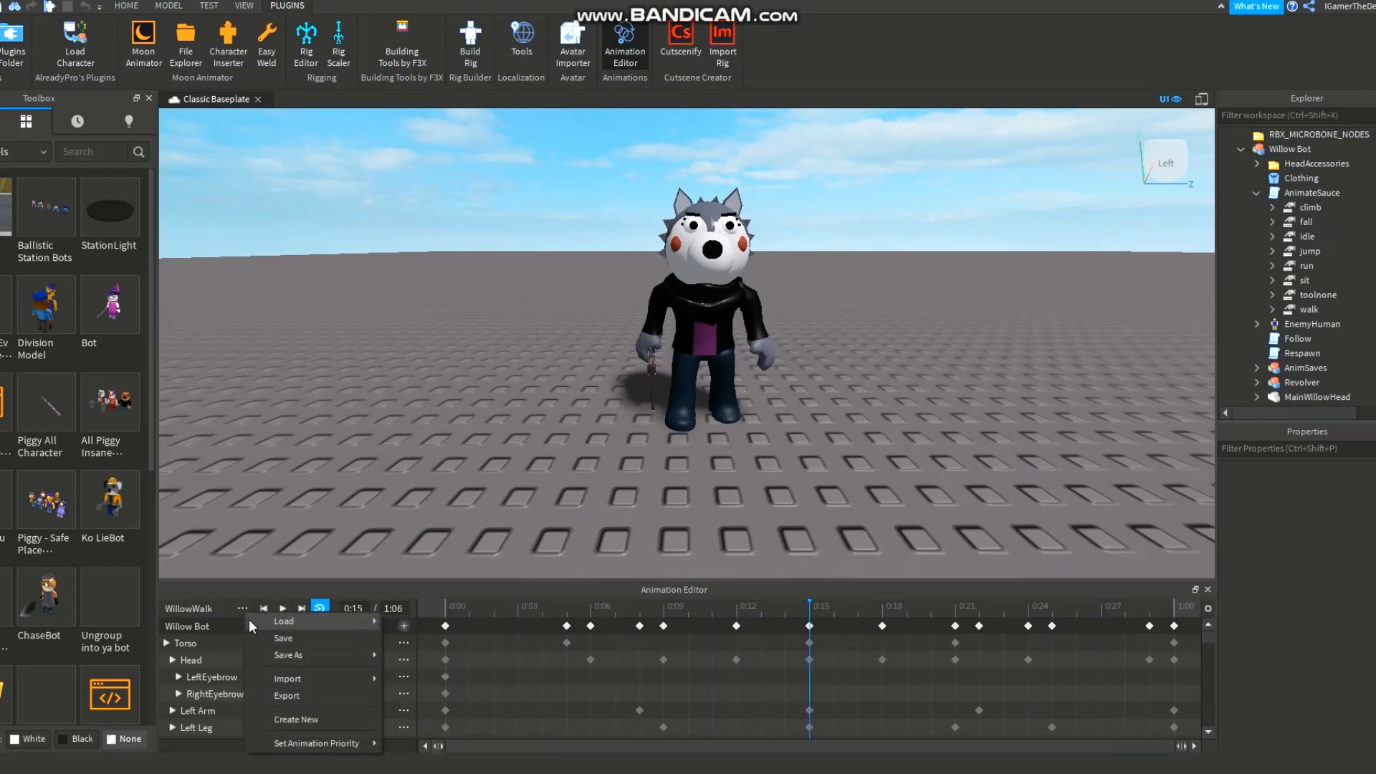
click(284, 620)
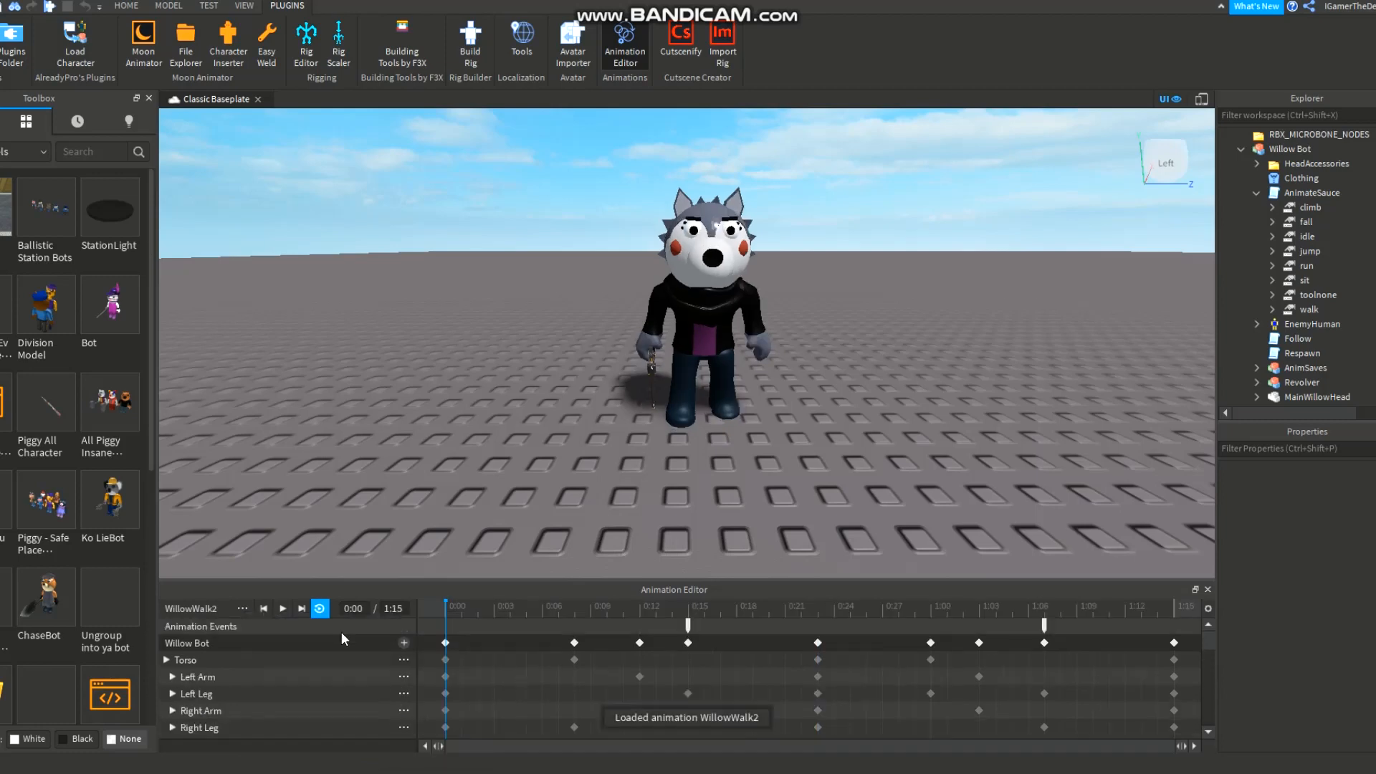
click(282, 608)
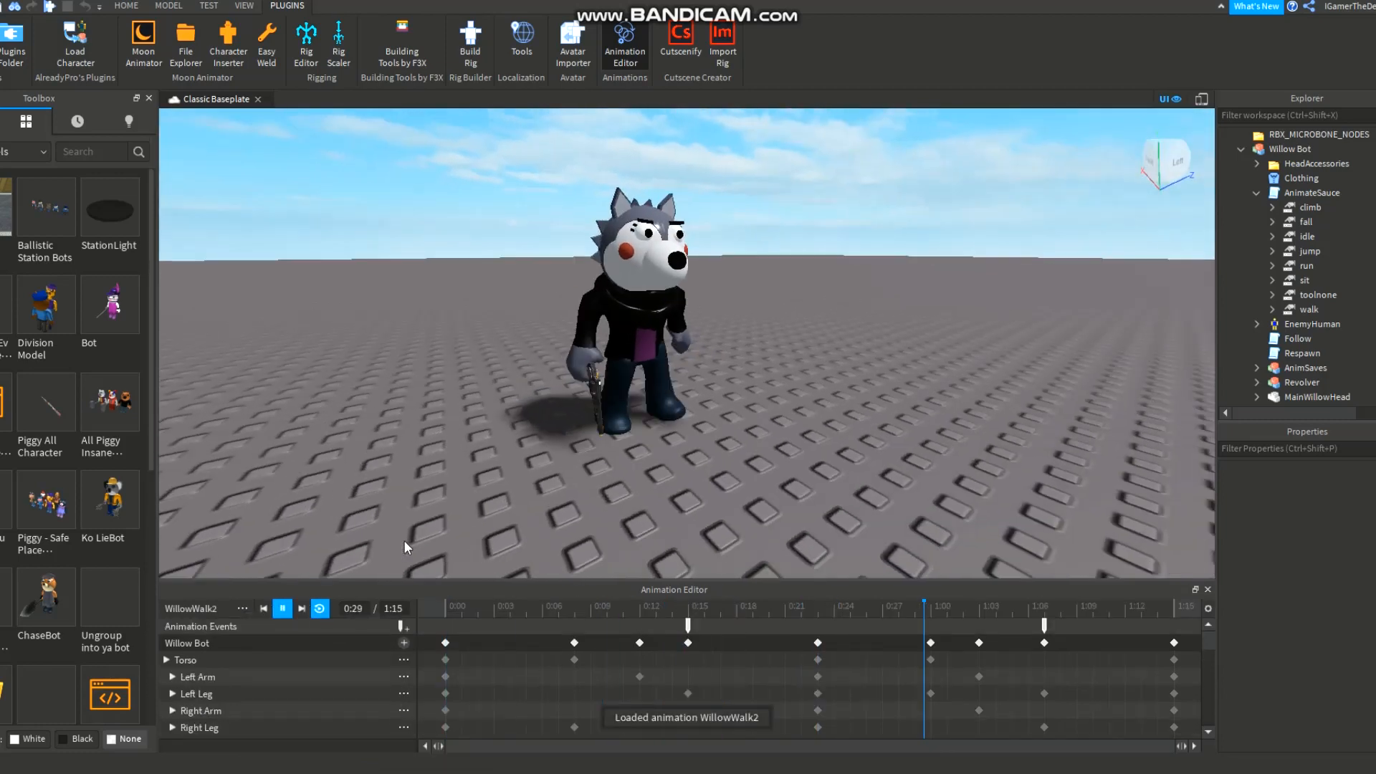
click(282, 608)
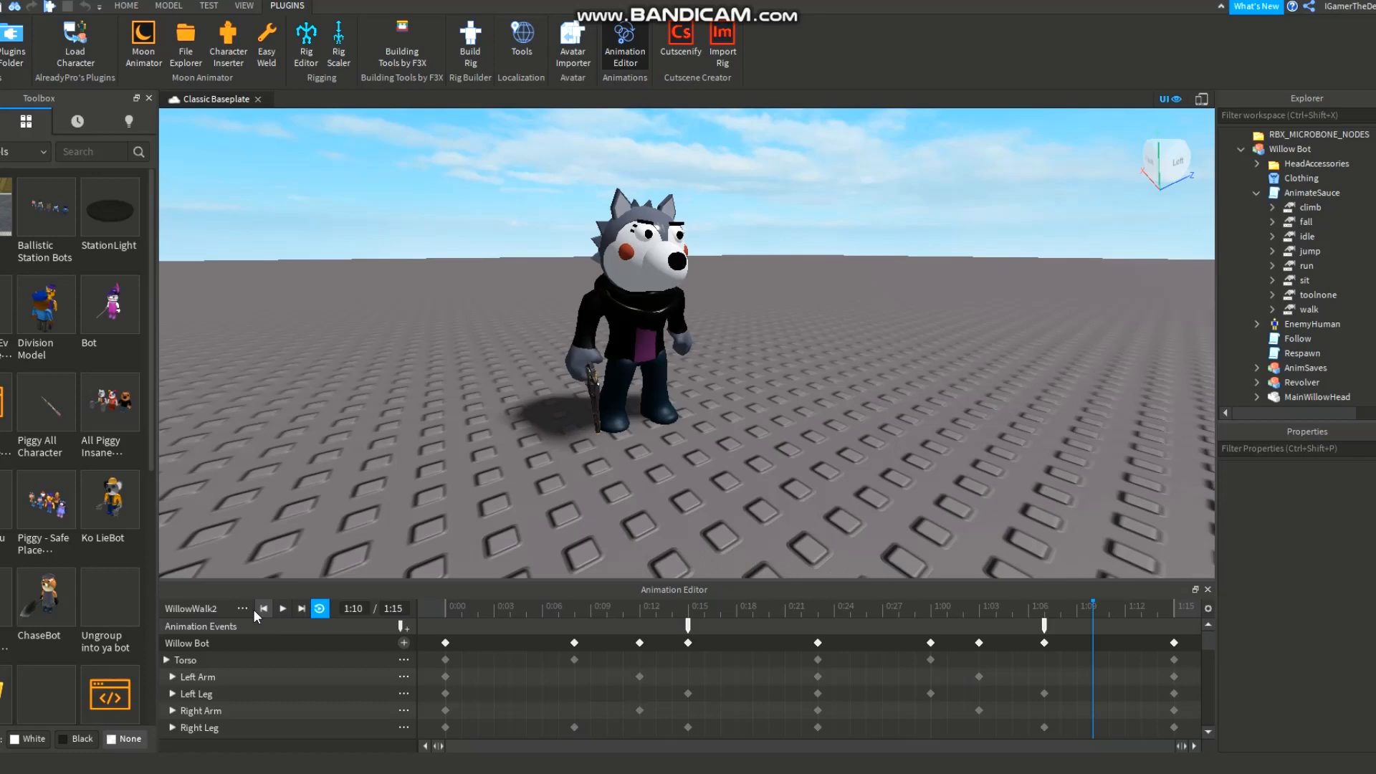
click(242, 608)
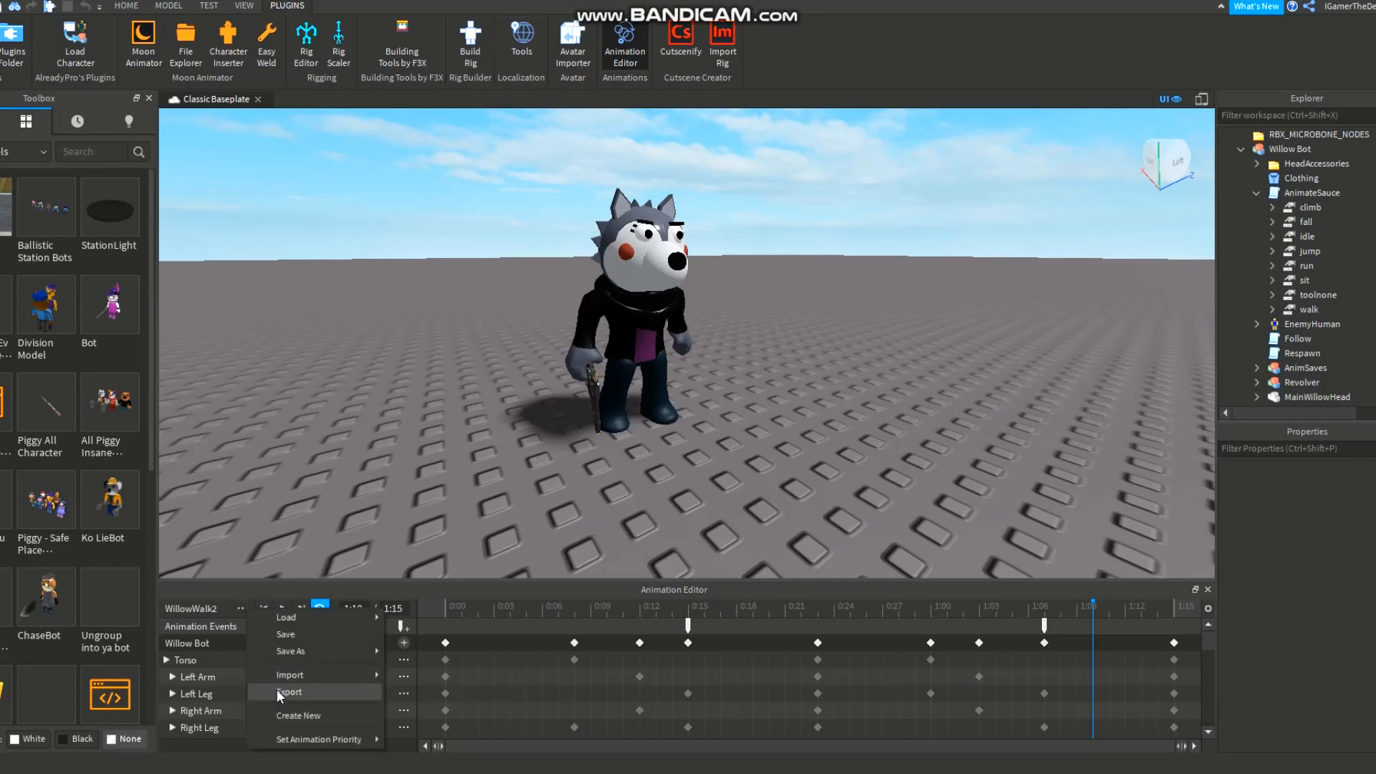
click(291, 691)
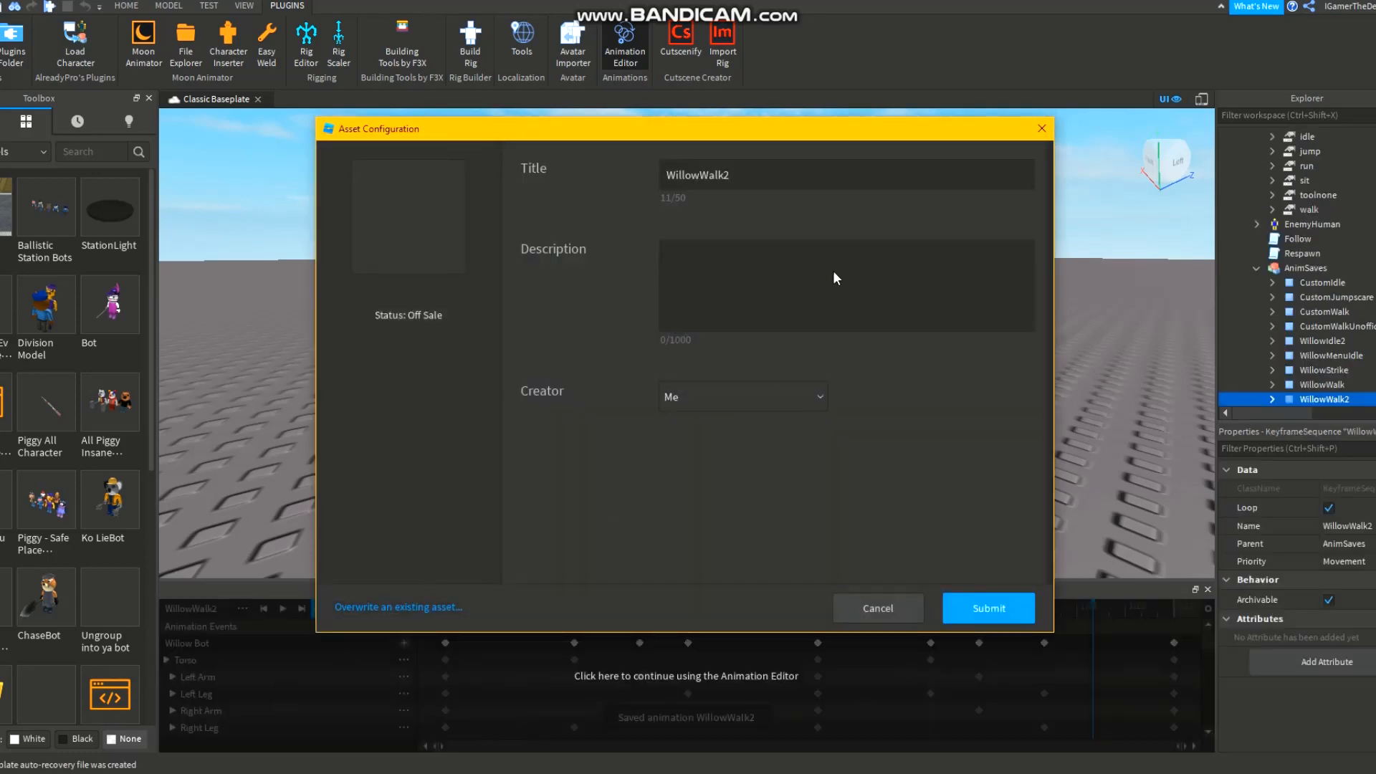
Step: Upload the animation as 'WillowWalk2 FOr Yt' and copy its new asset ID
click(846, 173)
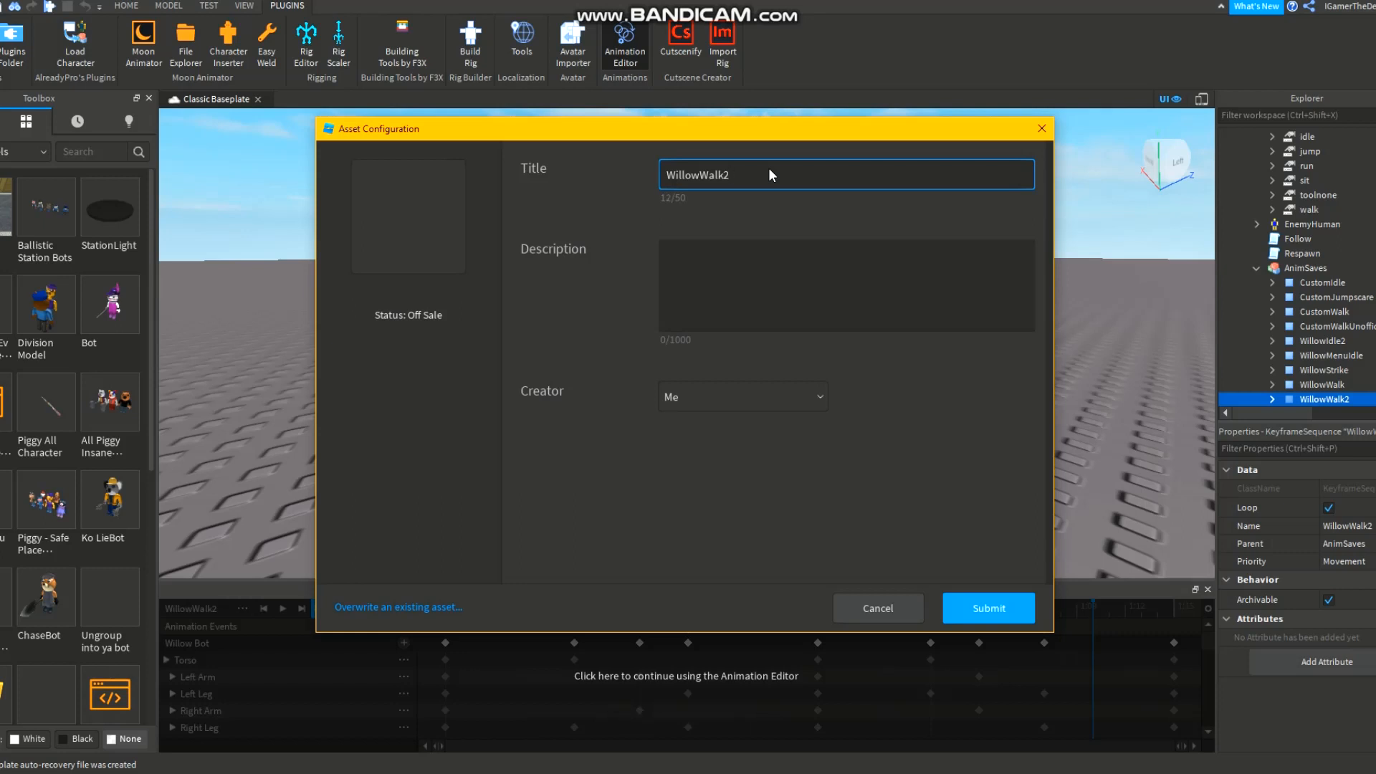
text(FOr Y)
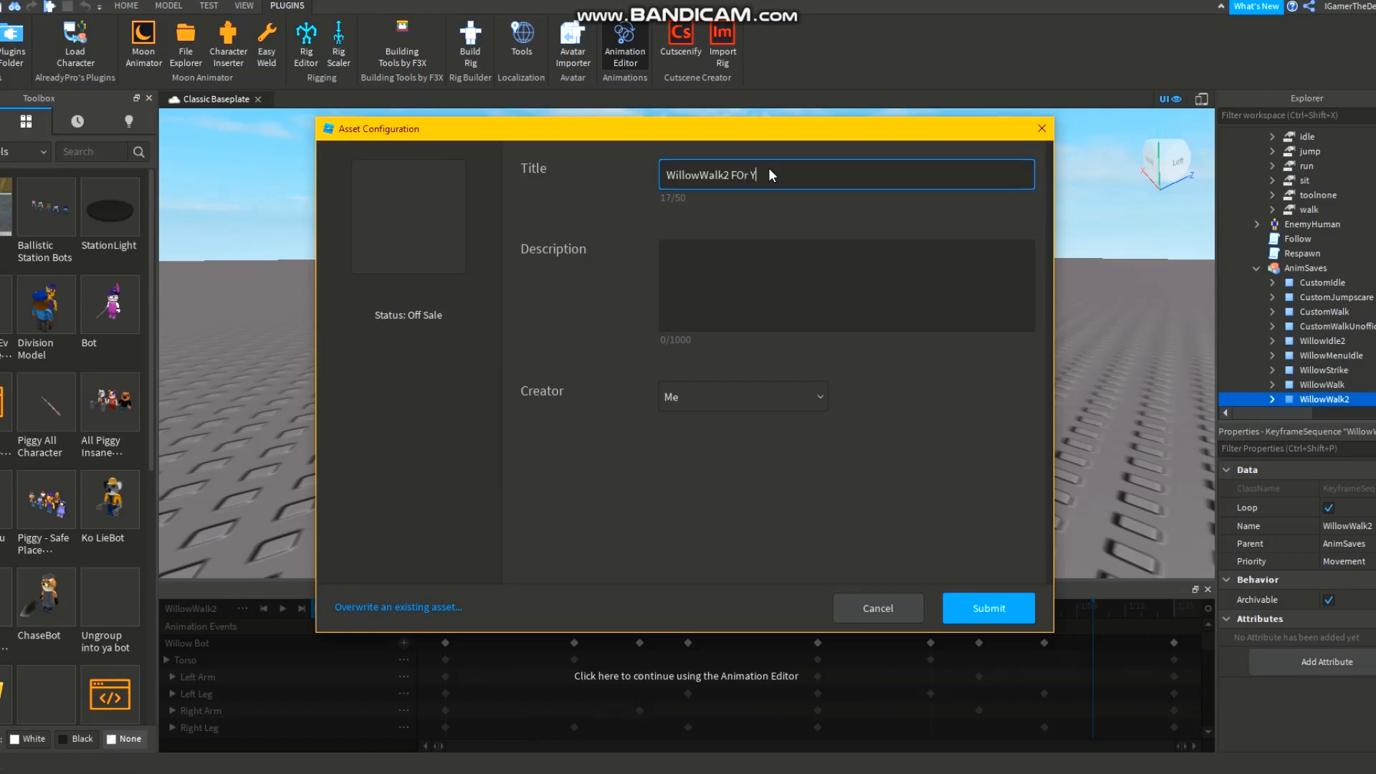
click(988, 608)
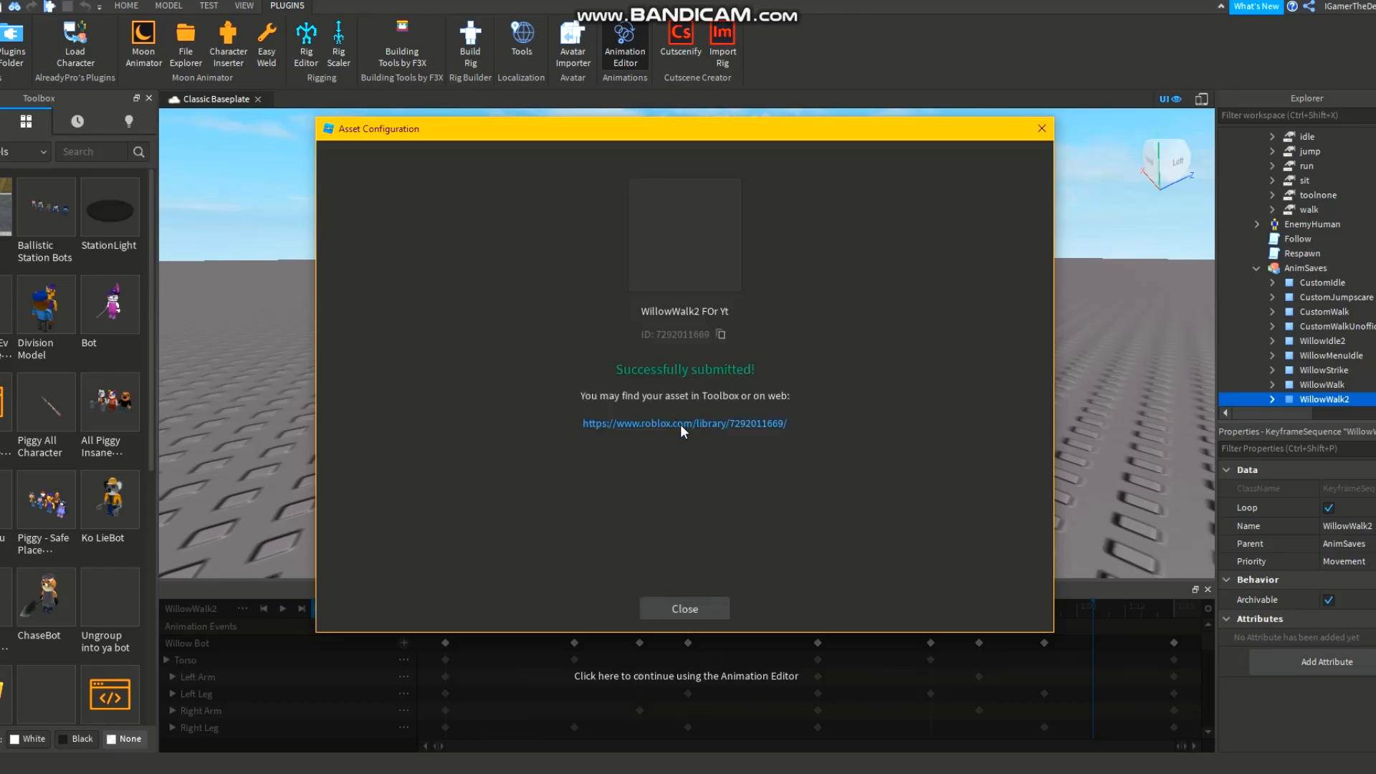
click(684, 422)
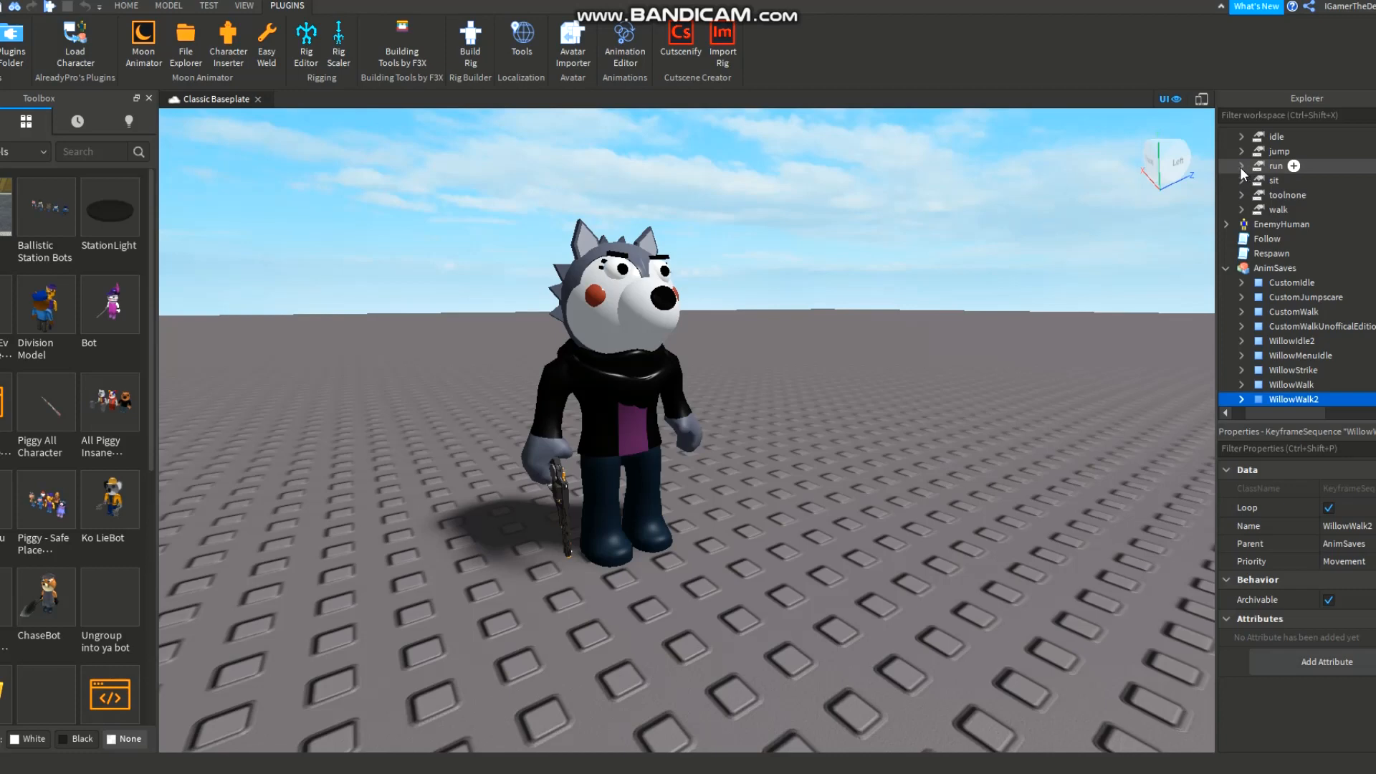
Step: Give AnimateSauce's WalkAnim the new uploaded walk animation's rbxassetid AnimationId
click(1243, 166)
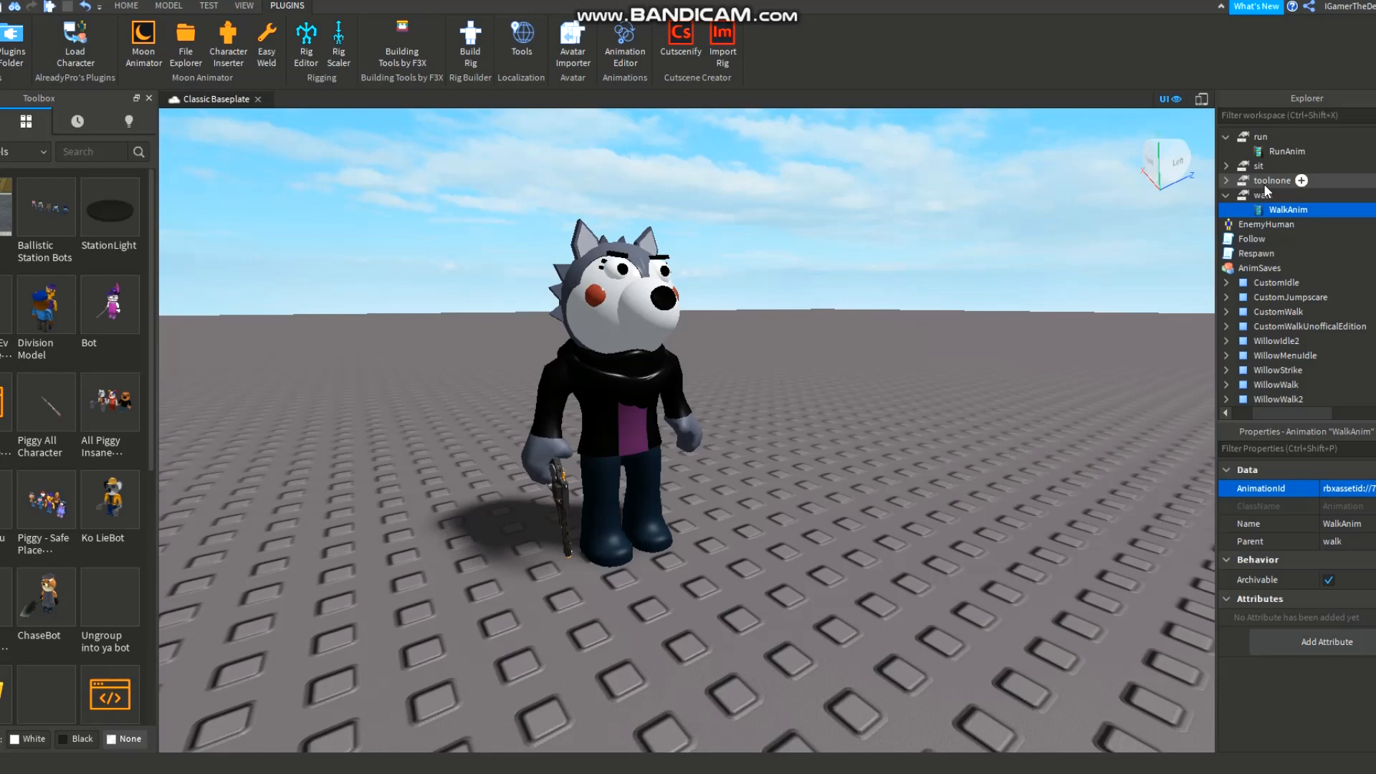
click(1287, 151)
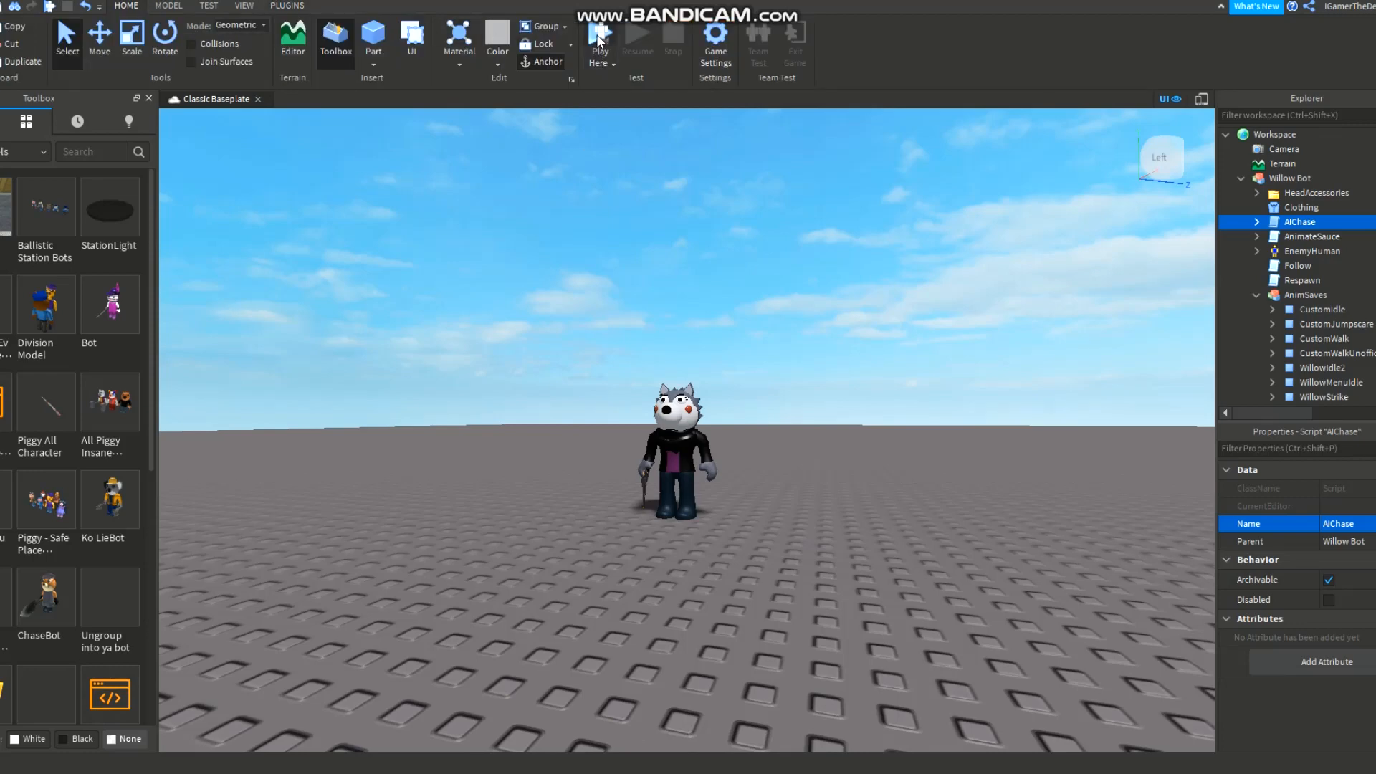
Step: Start a Play Here test session to watch Willow Bot move with its new animations
click(600, 35)
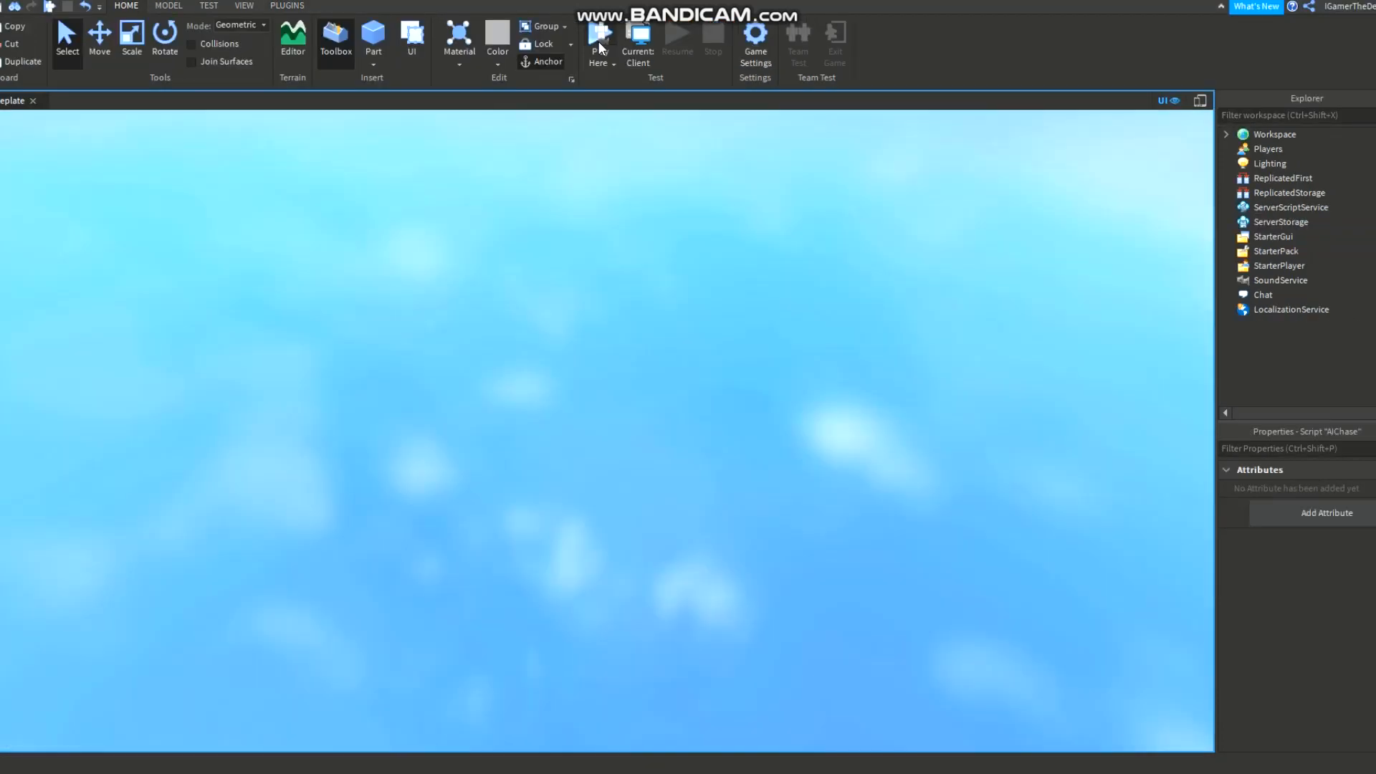
click(600, 34)
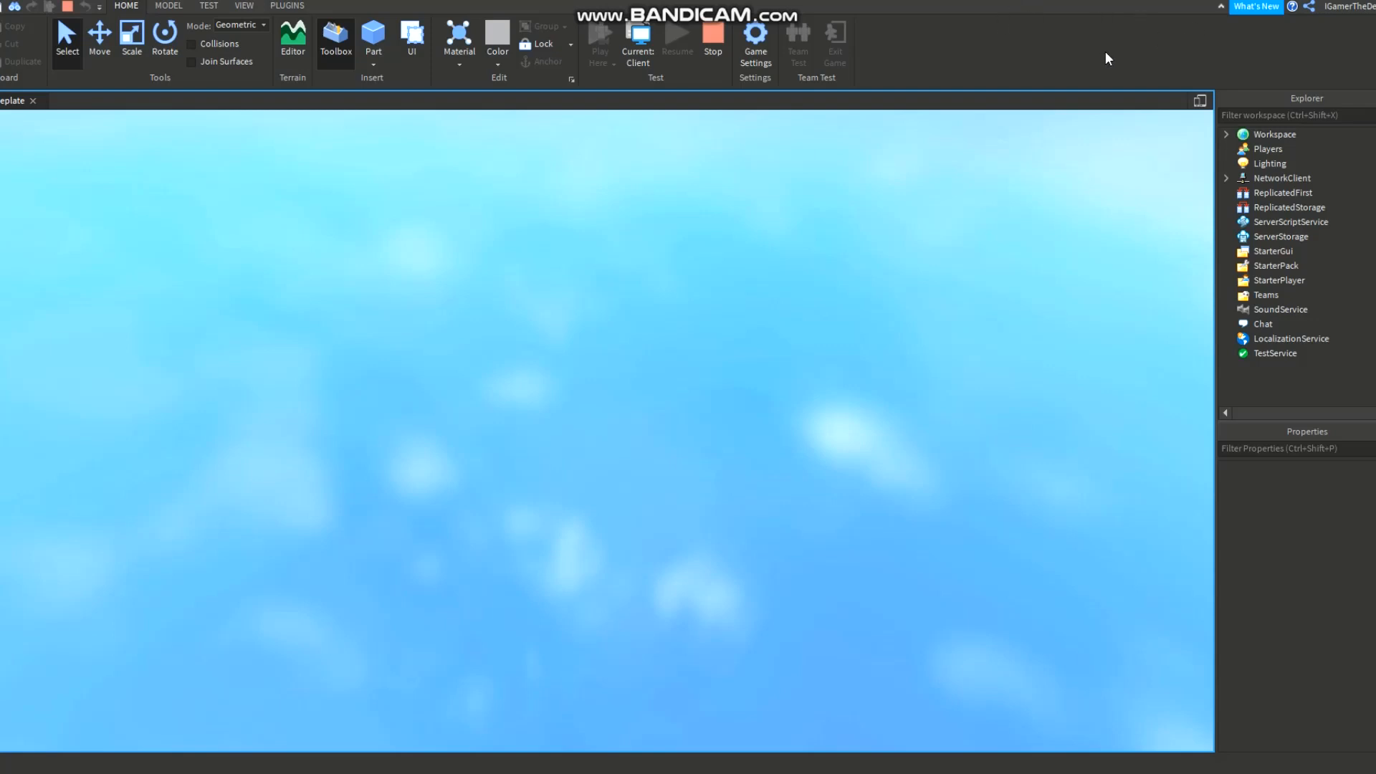
mouse_move(875, 499)
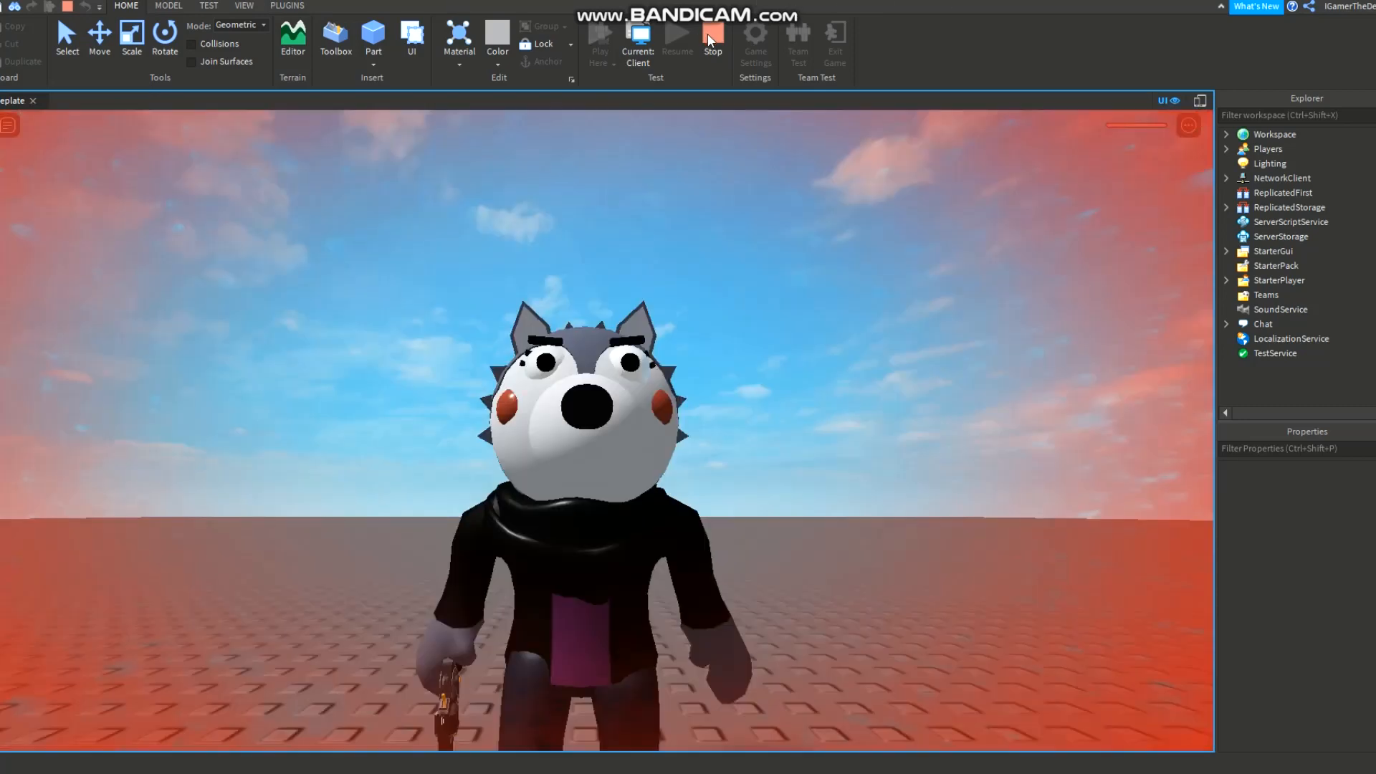
mouse_move(868, 212)
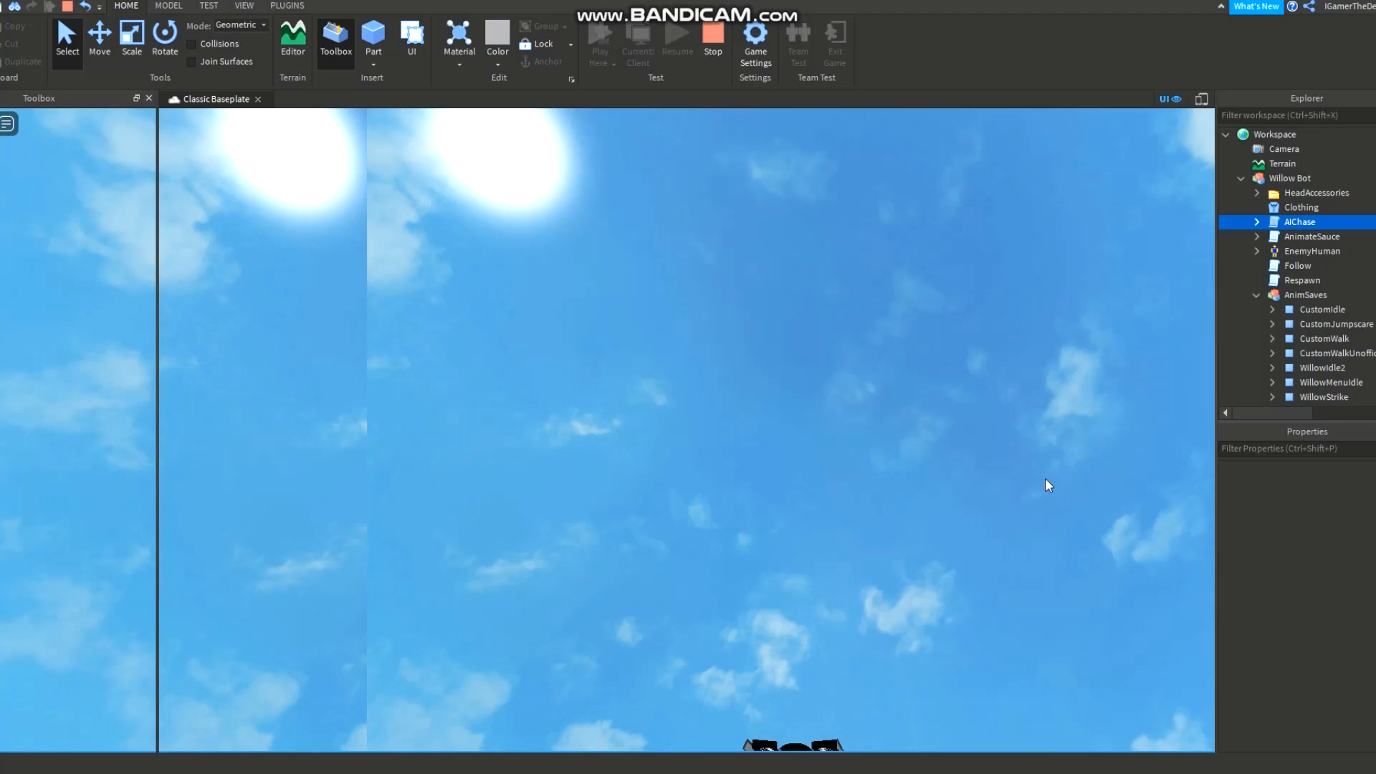
mouse_move(224, 13)
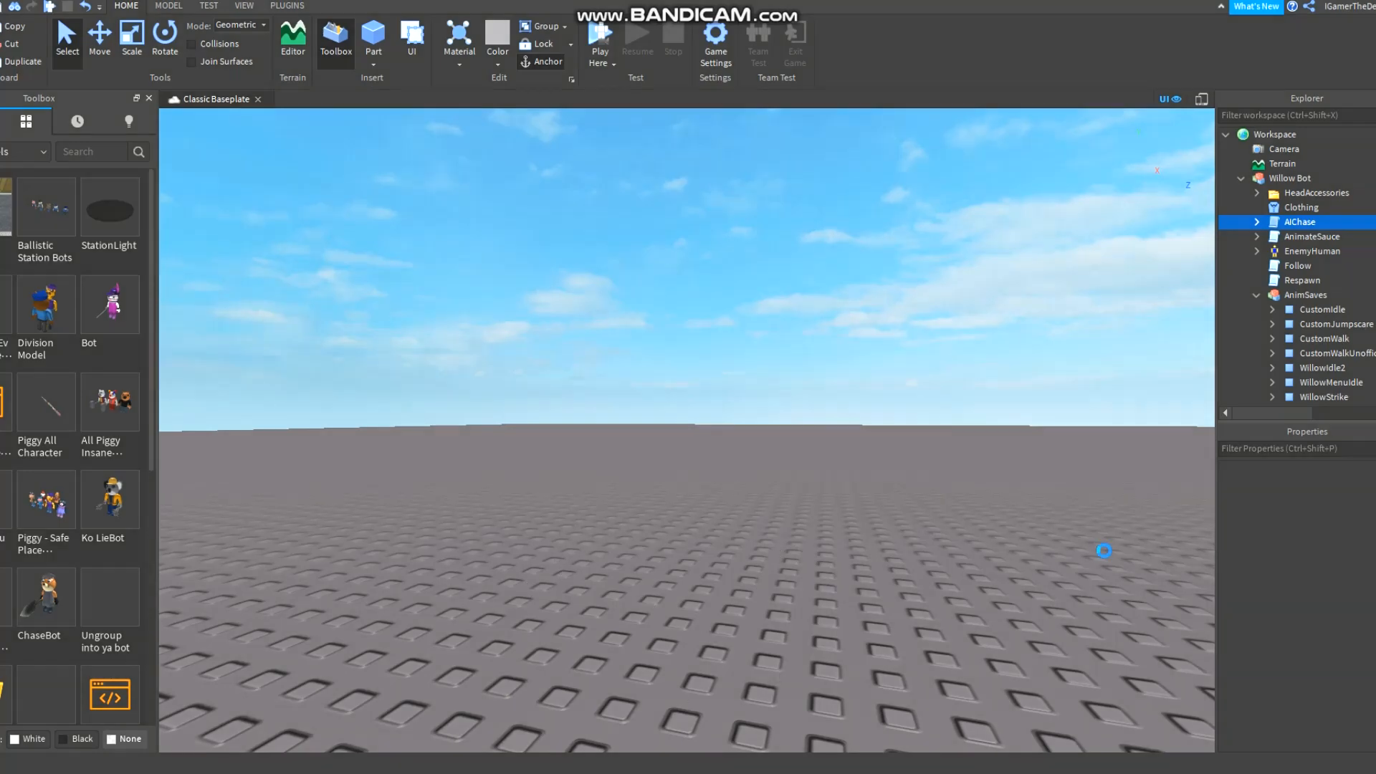
click(1298, 221)
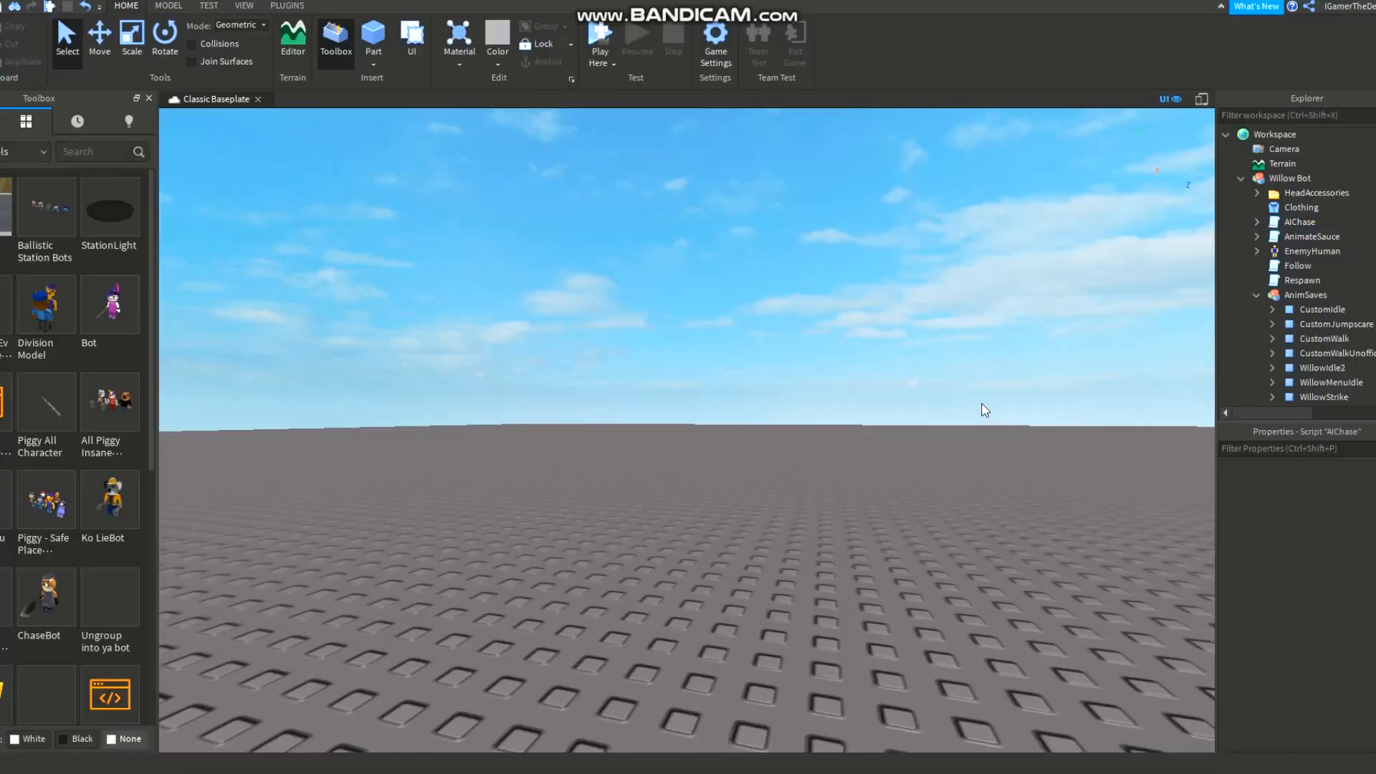
click(287, 6)
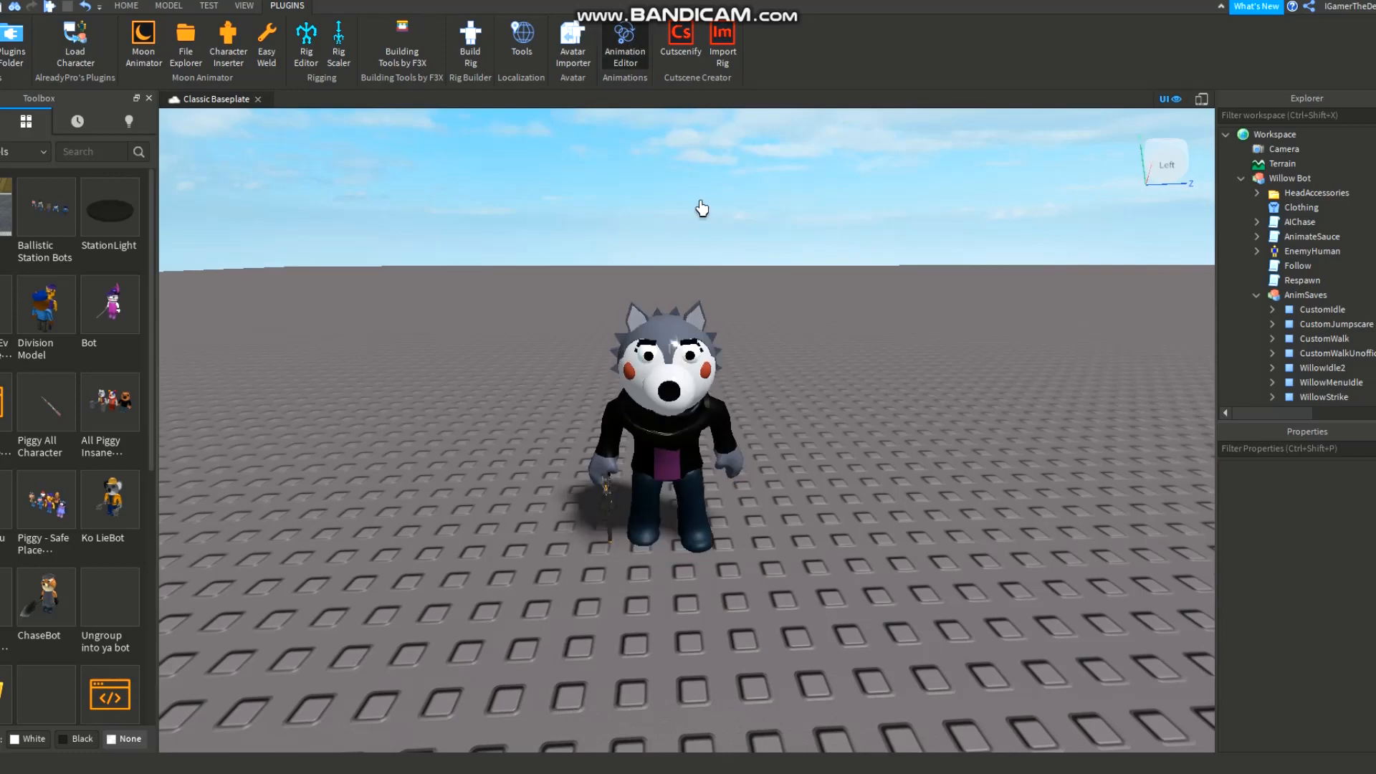
Step: Load CustomJumpscare onto Willow Bot in the Animation Editor and preview it twice
click(623, 44)
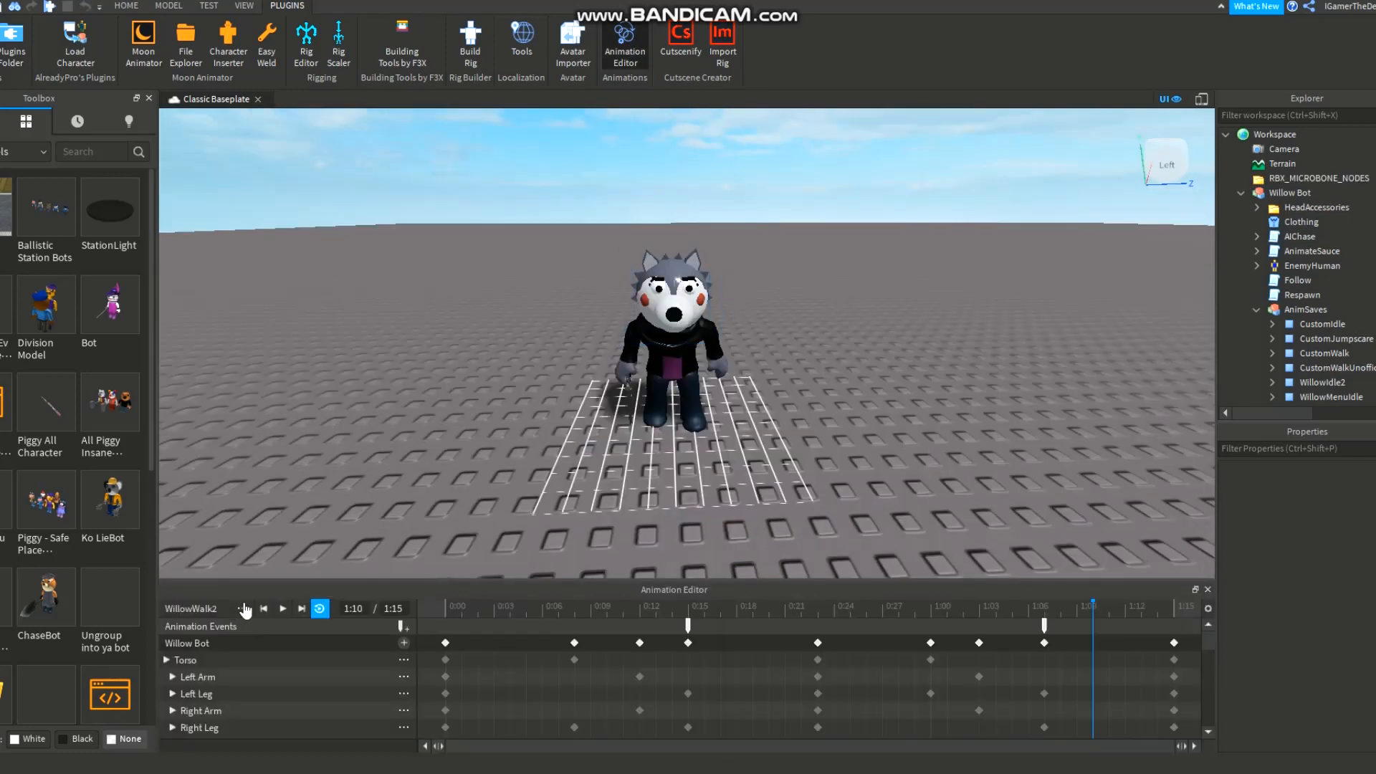
click(243, 608)
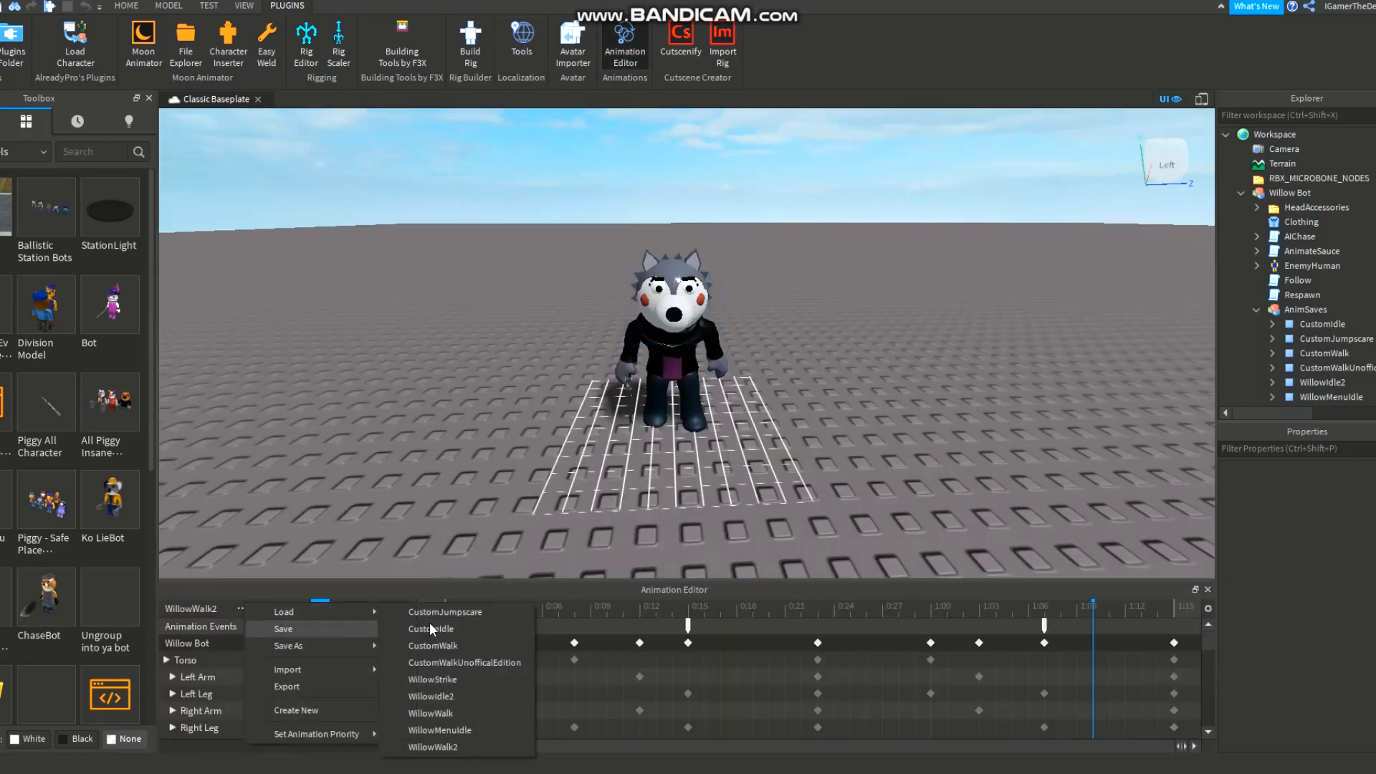
mouse_move(522, 662)
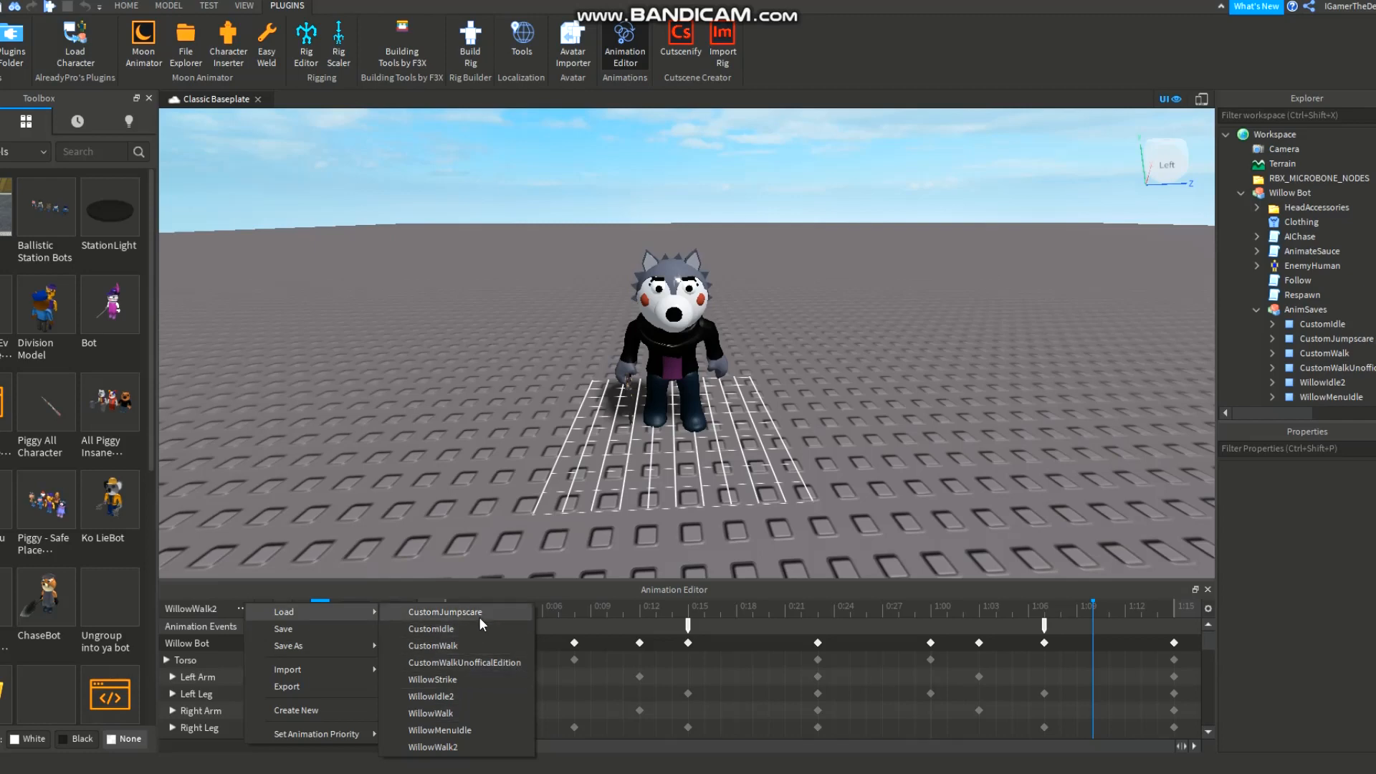
click(444, 612)
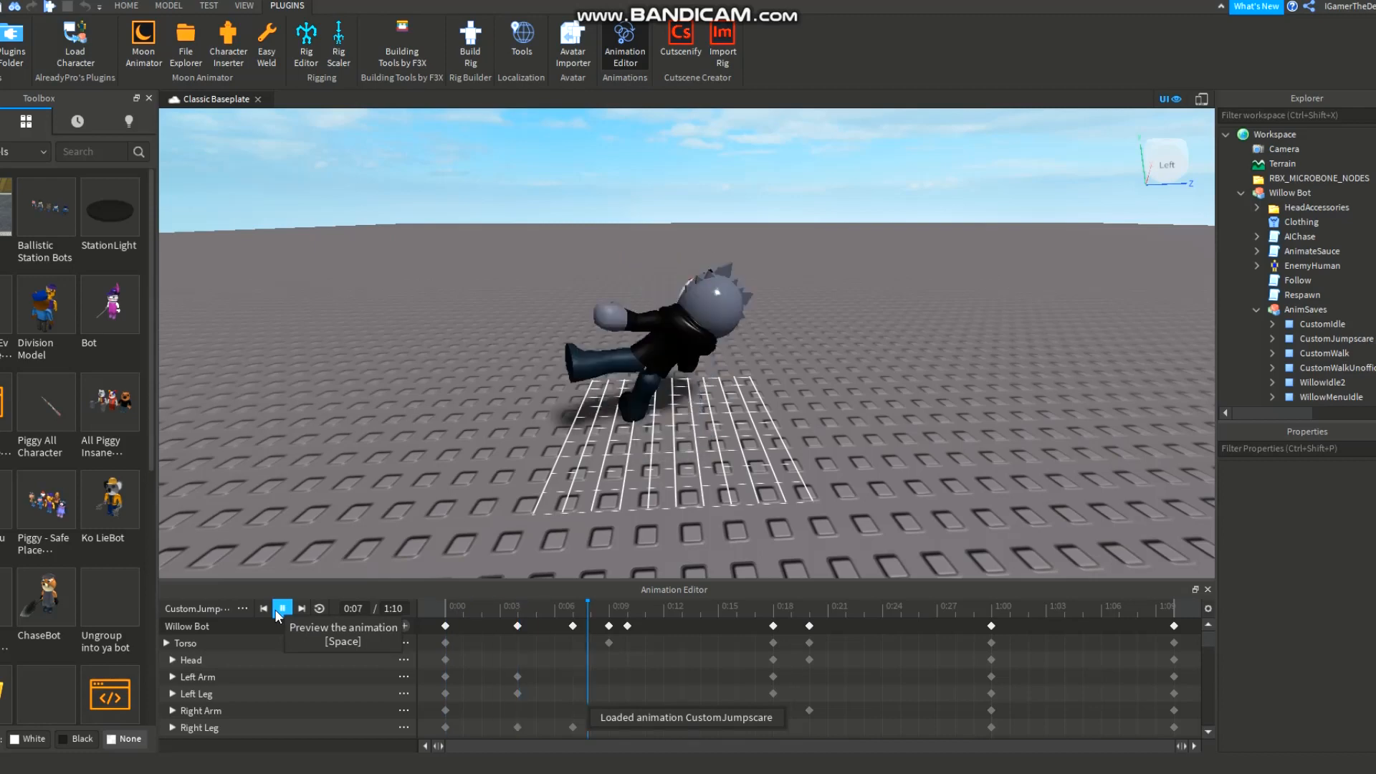
click(281, 608)
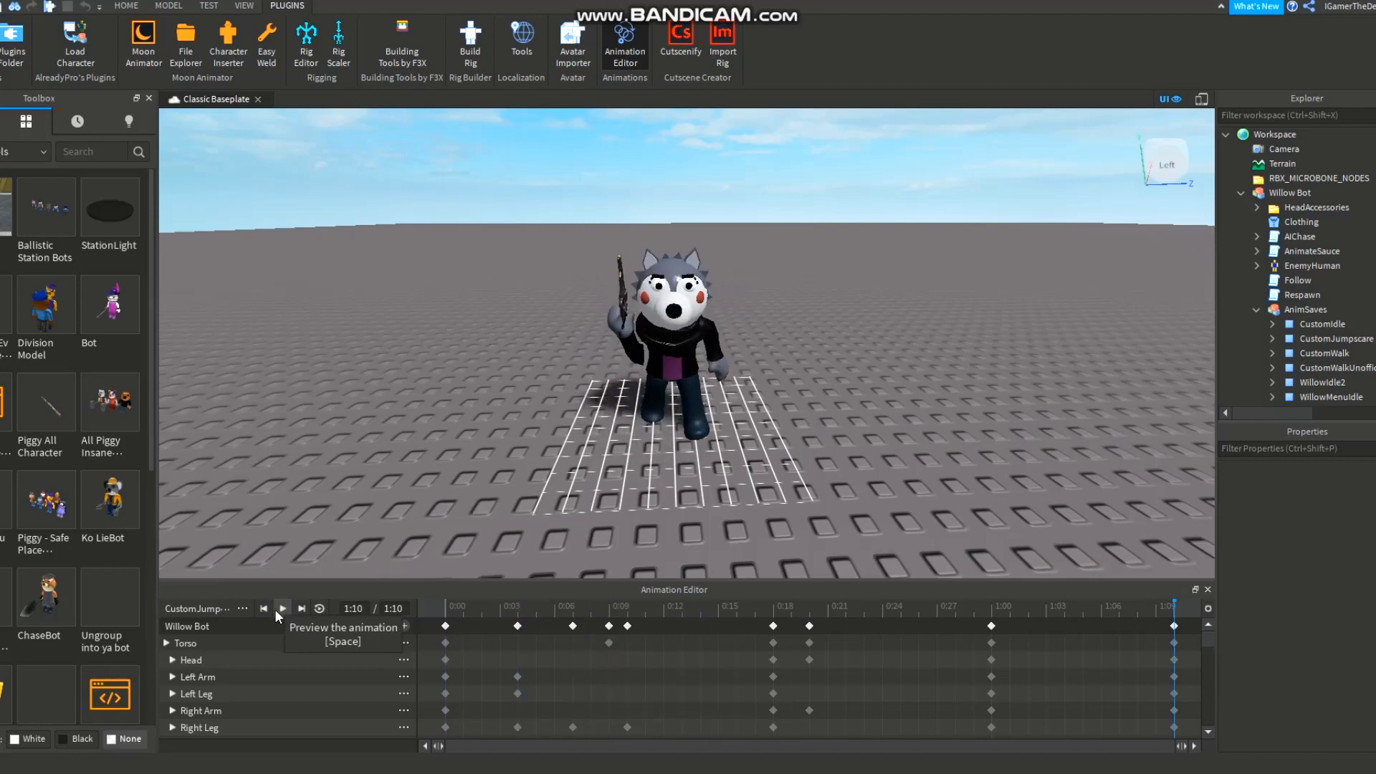
click(282, 607)
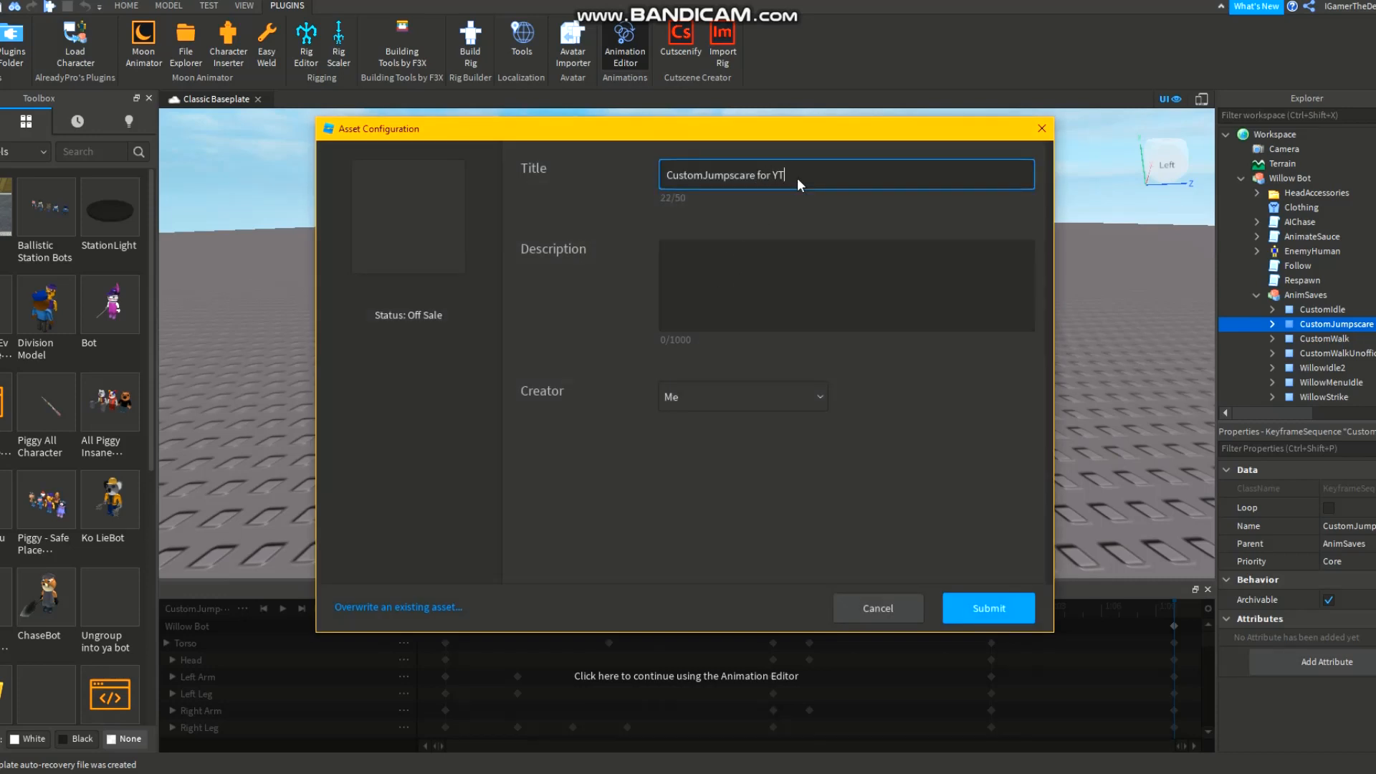
Step: Export the jumpscare animation as a new asset titled 'CustomJumpscare for YT'
text(e)
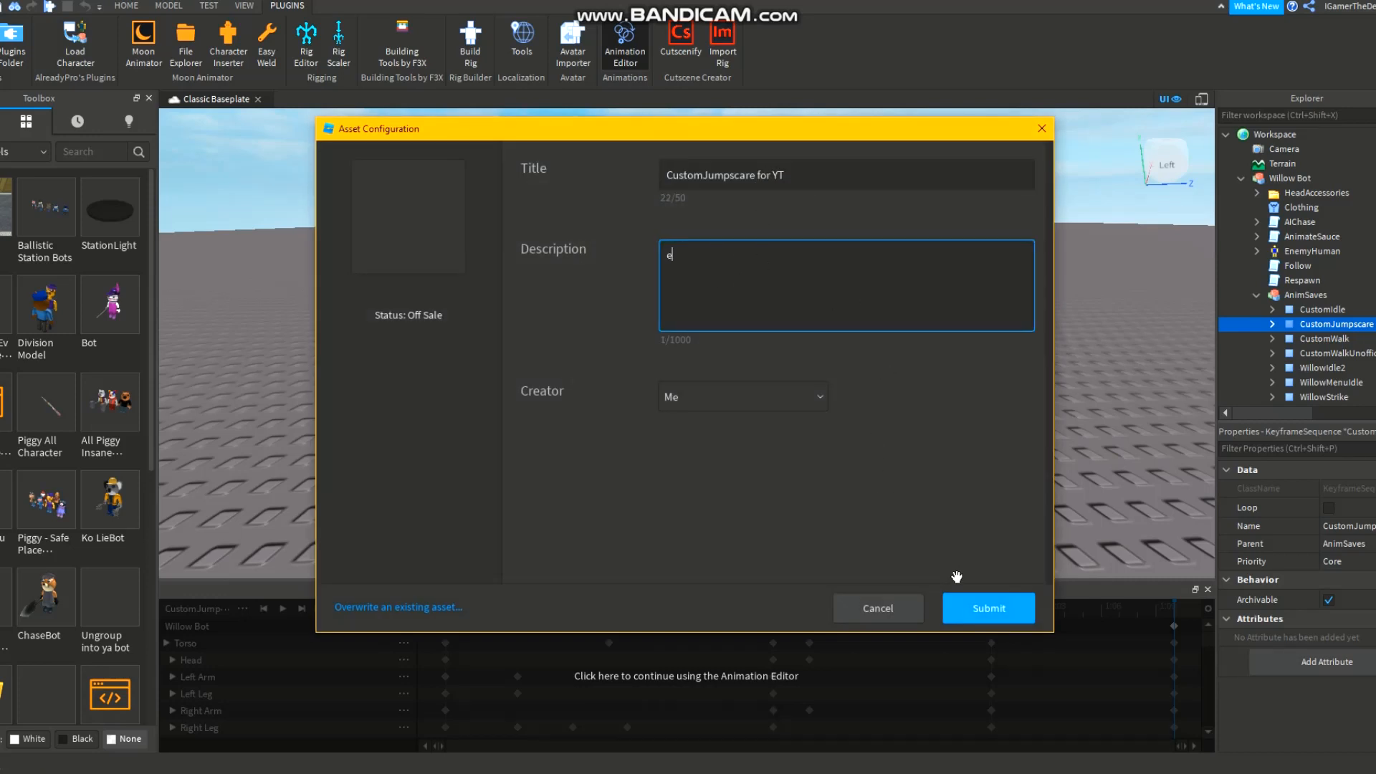
click(987, 608)
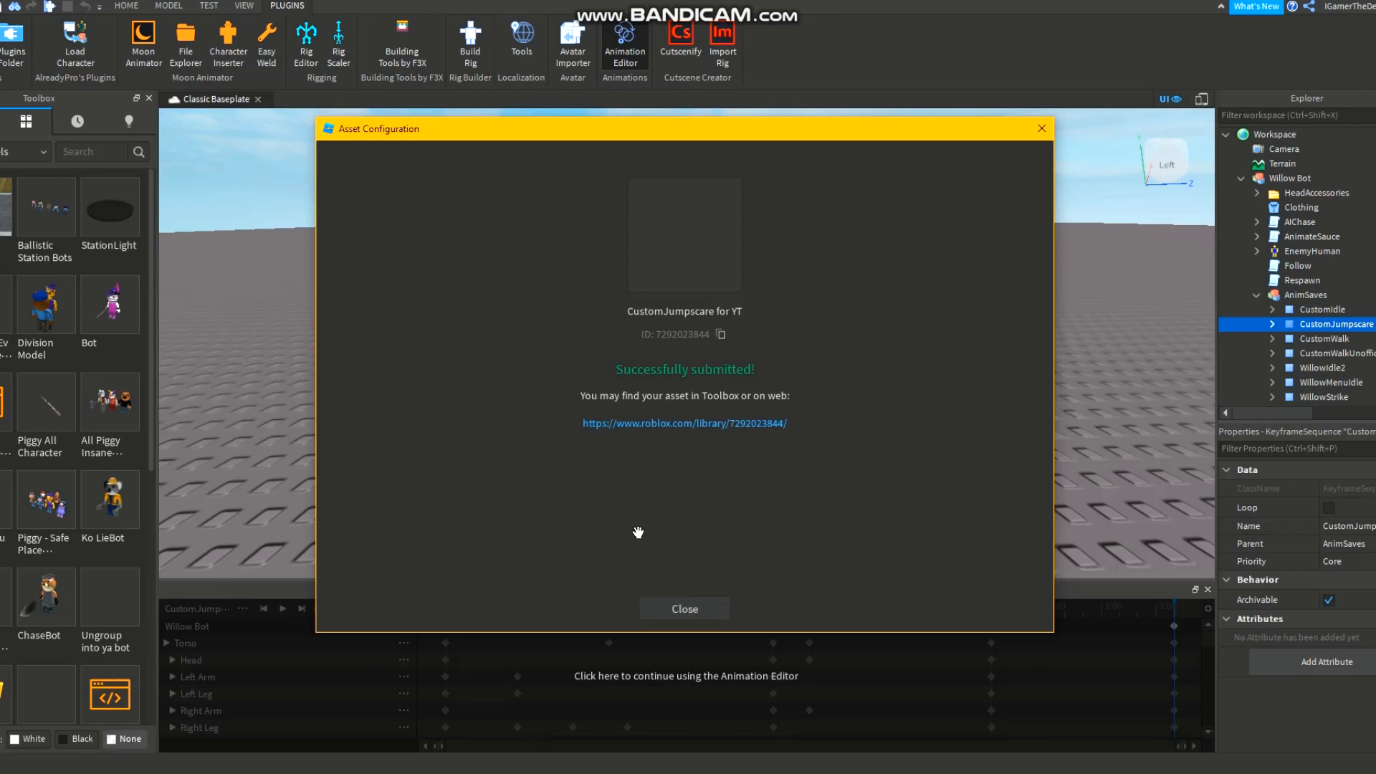
click(684, 608)
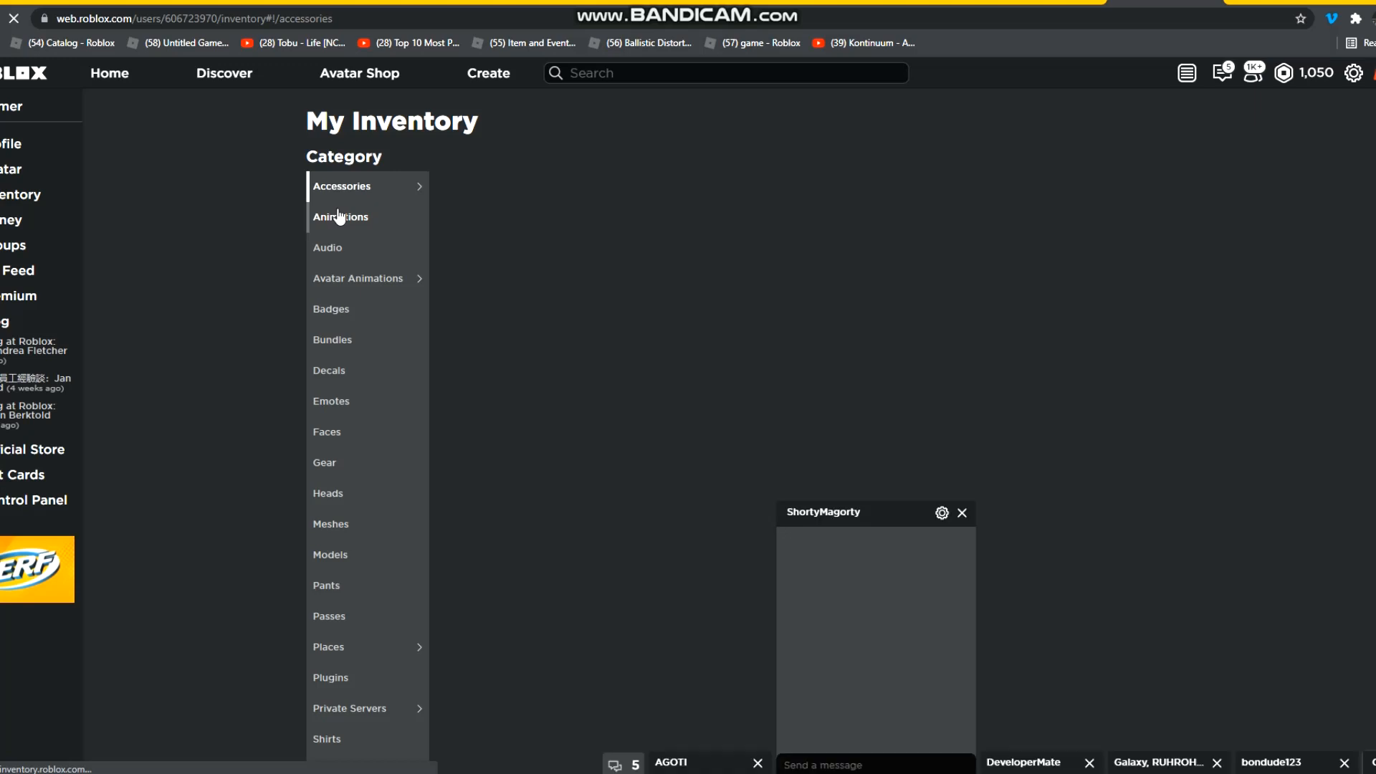
Step: Show the inventory's Animations and open the 'CustomJumpscare for YT' asset page
click(341, 217)
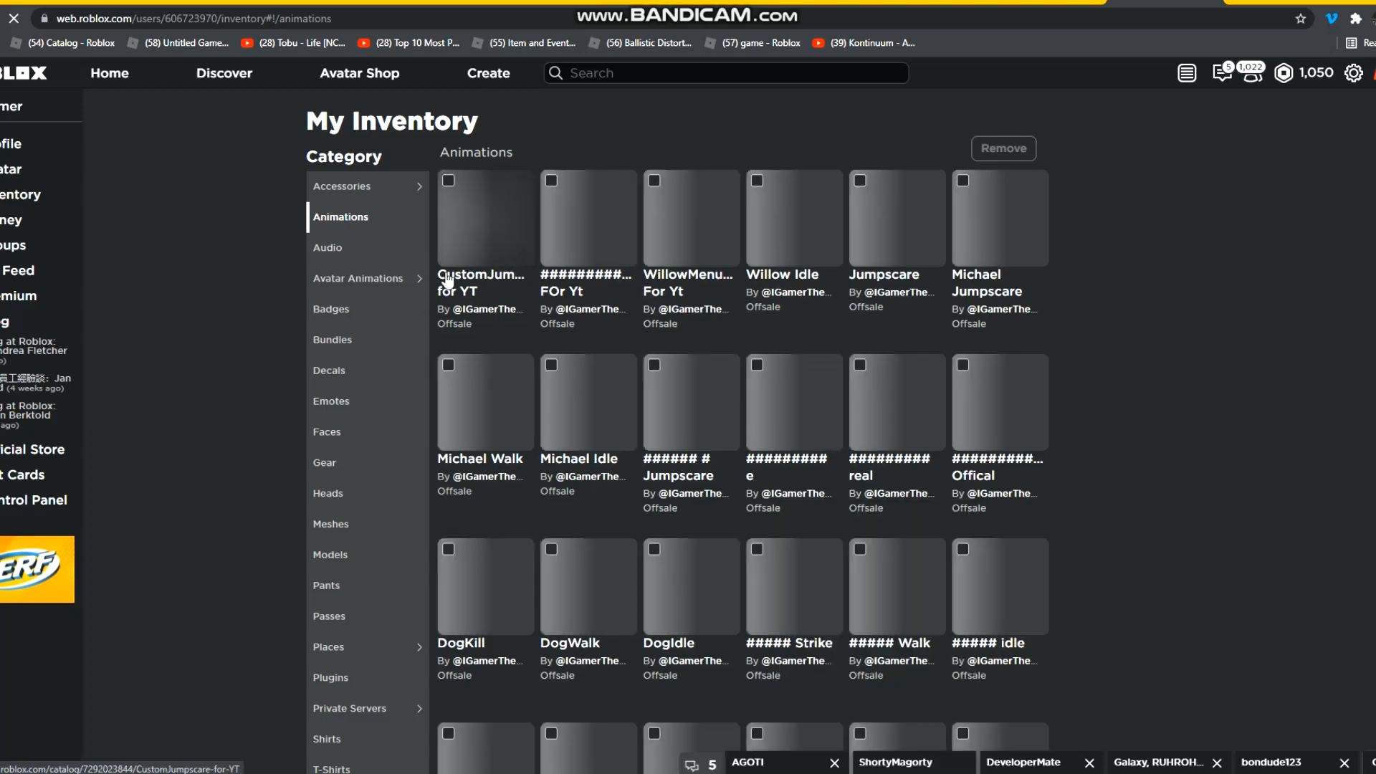
mouse_move(456, 267)
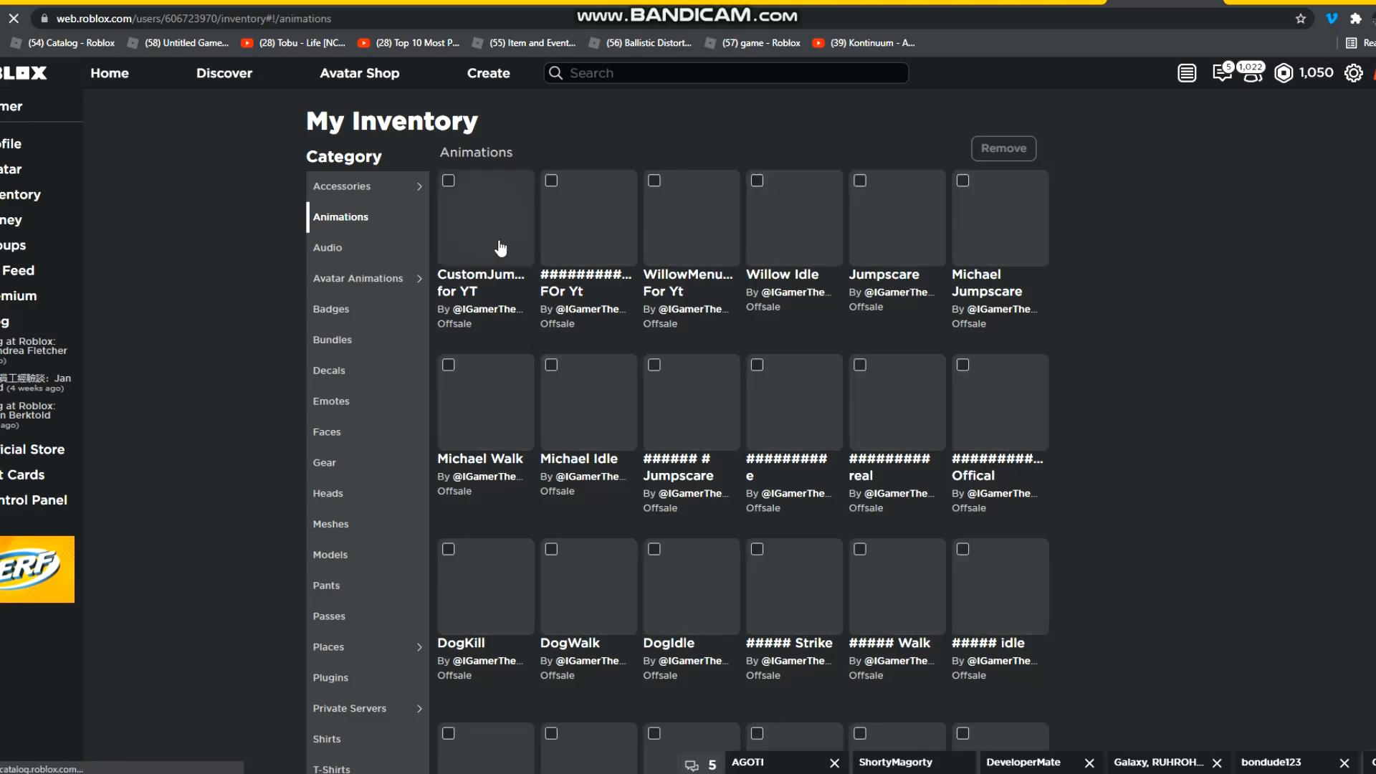
click(482, 218)
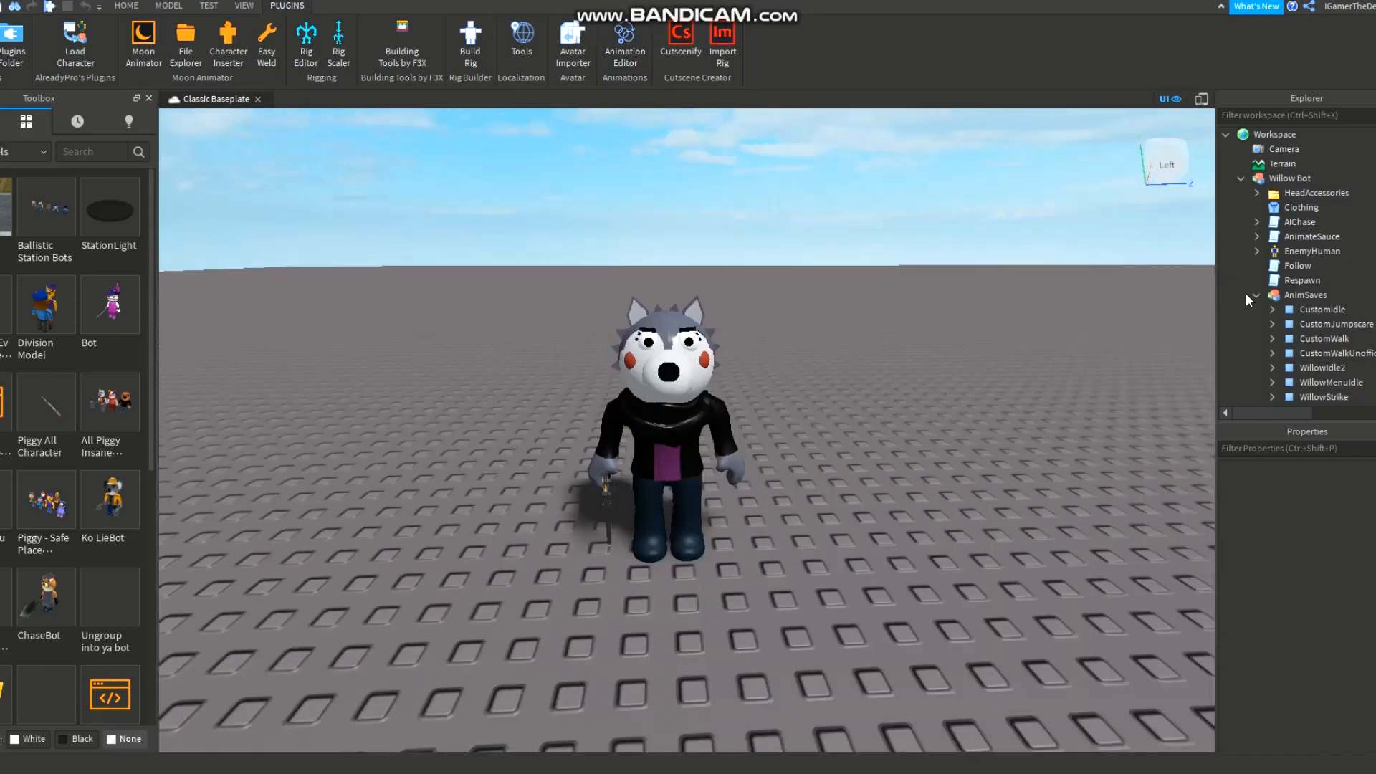
Step: Give Willow Bot's Swing animation the new jumpscare rbxassetid AnimationId
click(1257, 295)
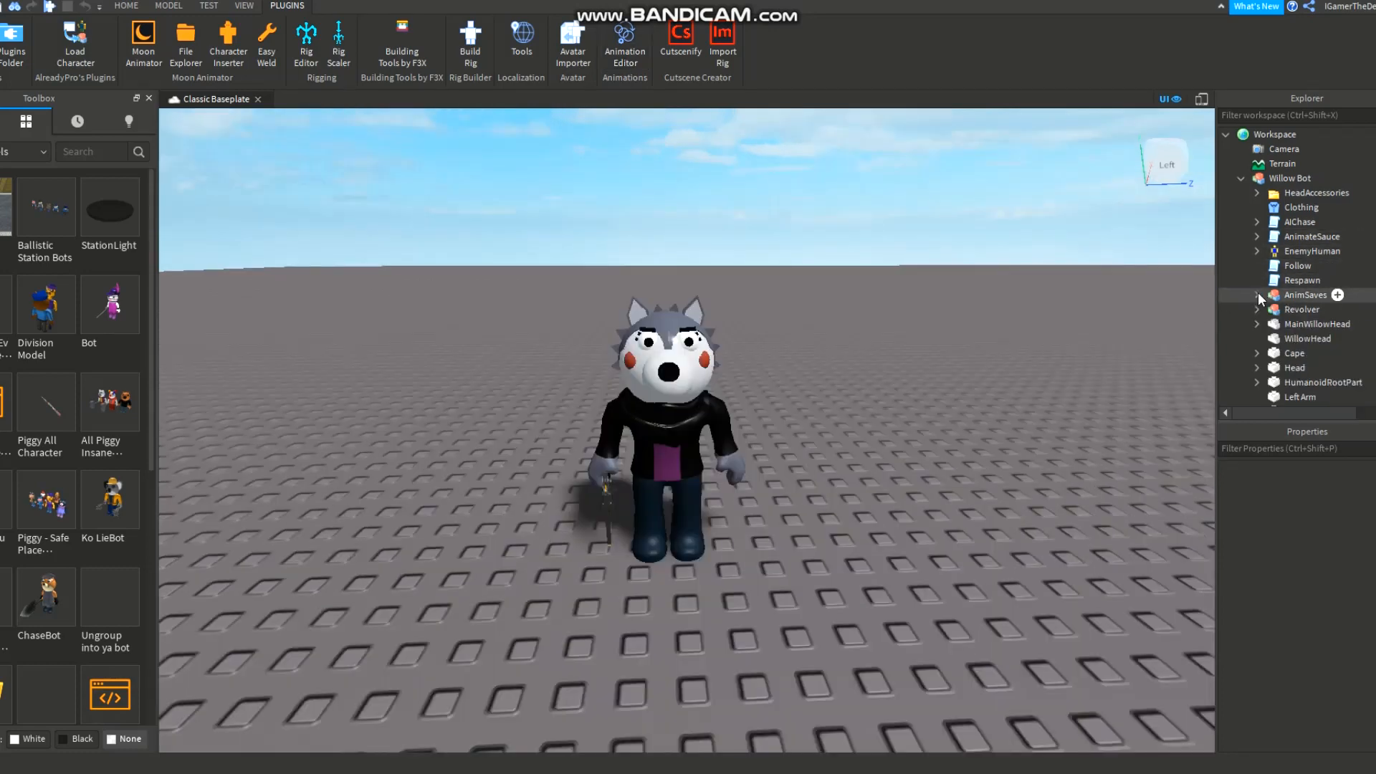
scroll(down, 3)
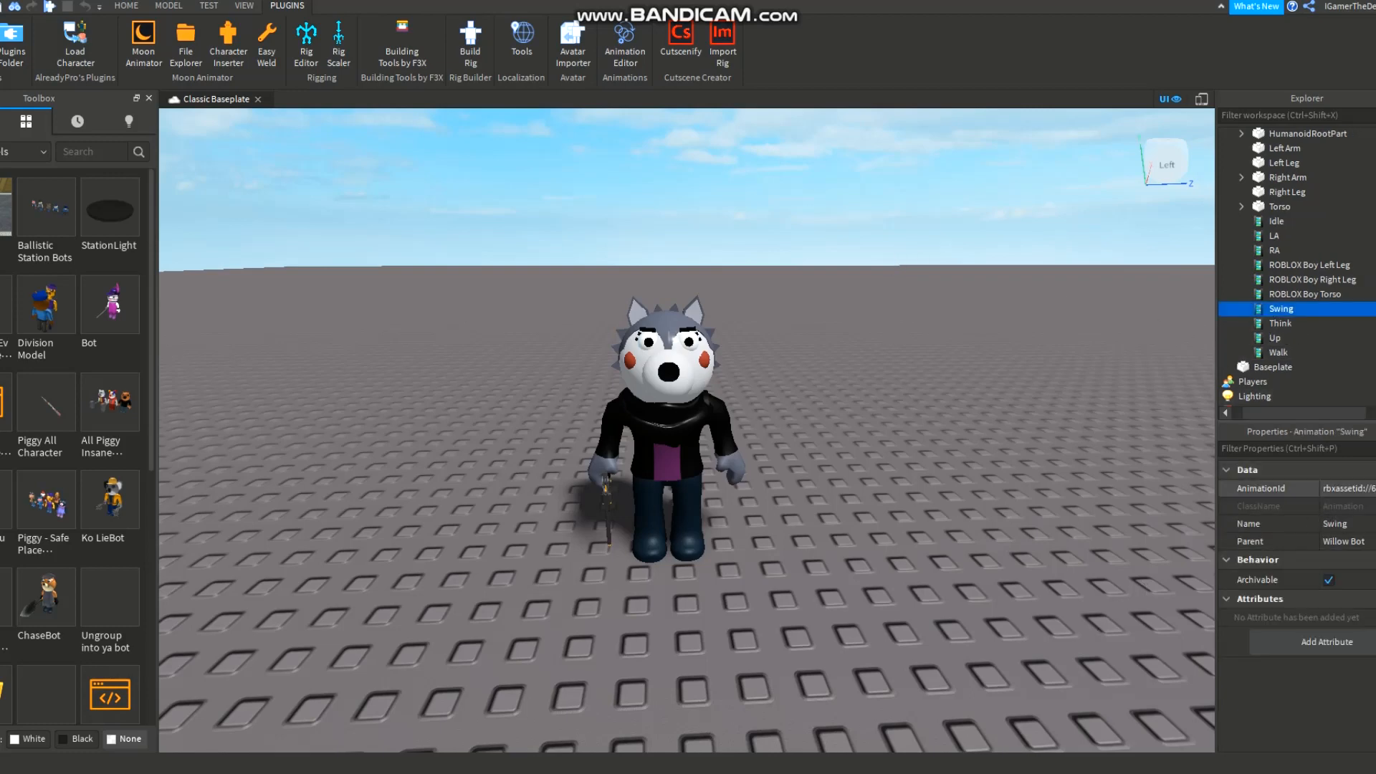
click(1291, 487)
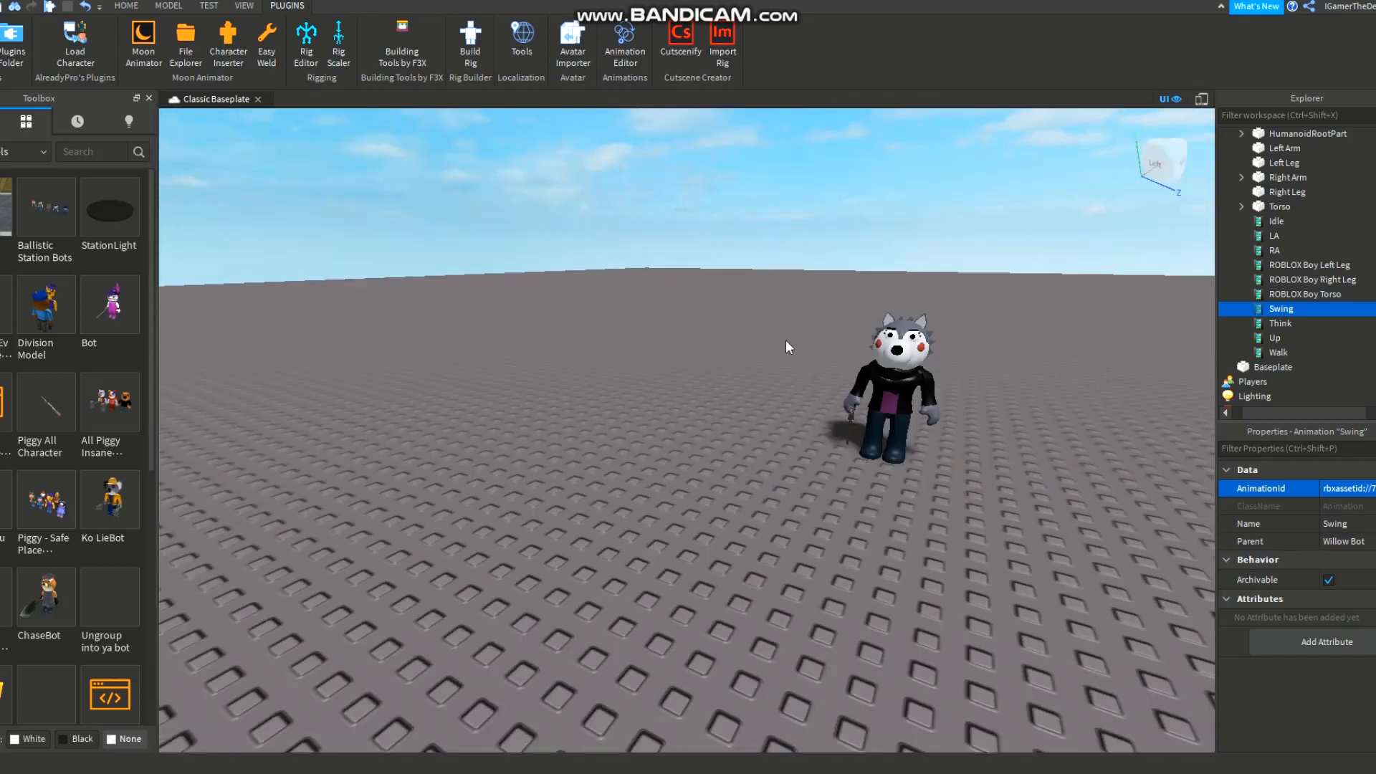
click(126, 5)
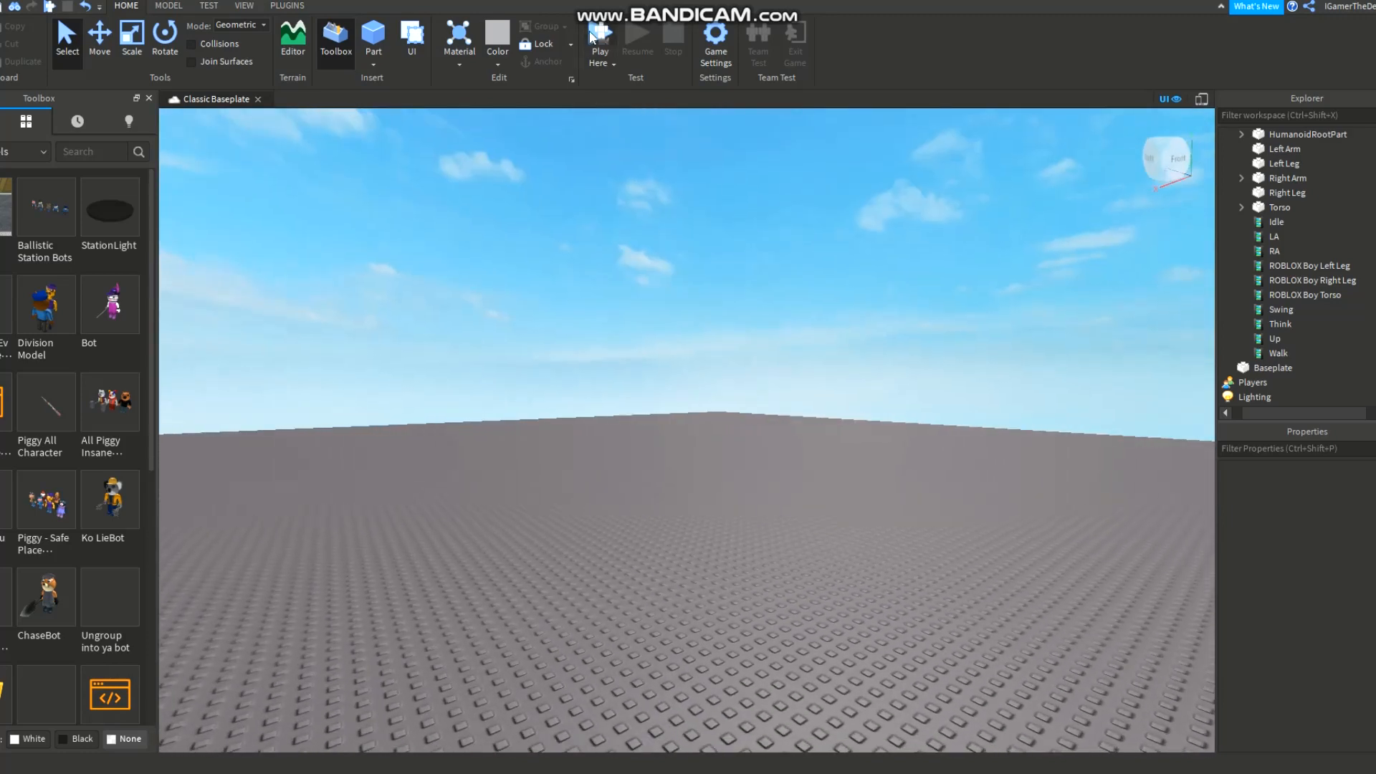
Step: Run a playtest showing Willow Bot moving on the baseplate with all updated animations
click(600, 34)
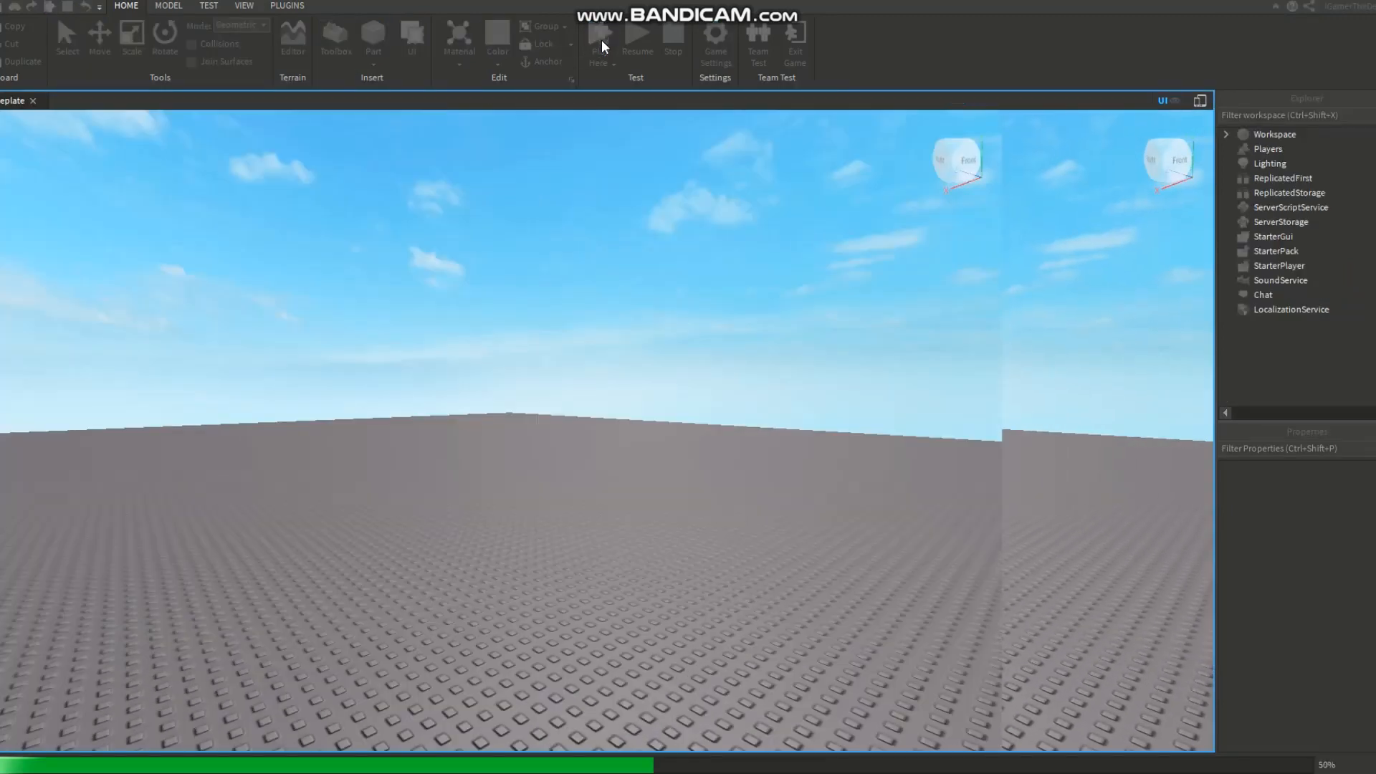
click(600, 40)
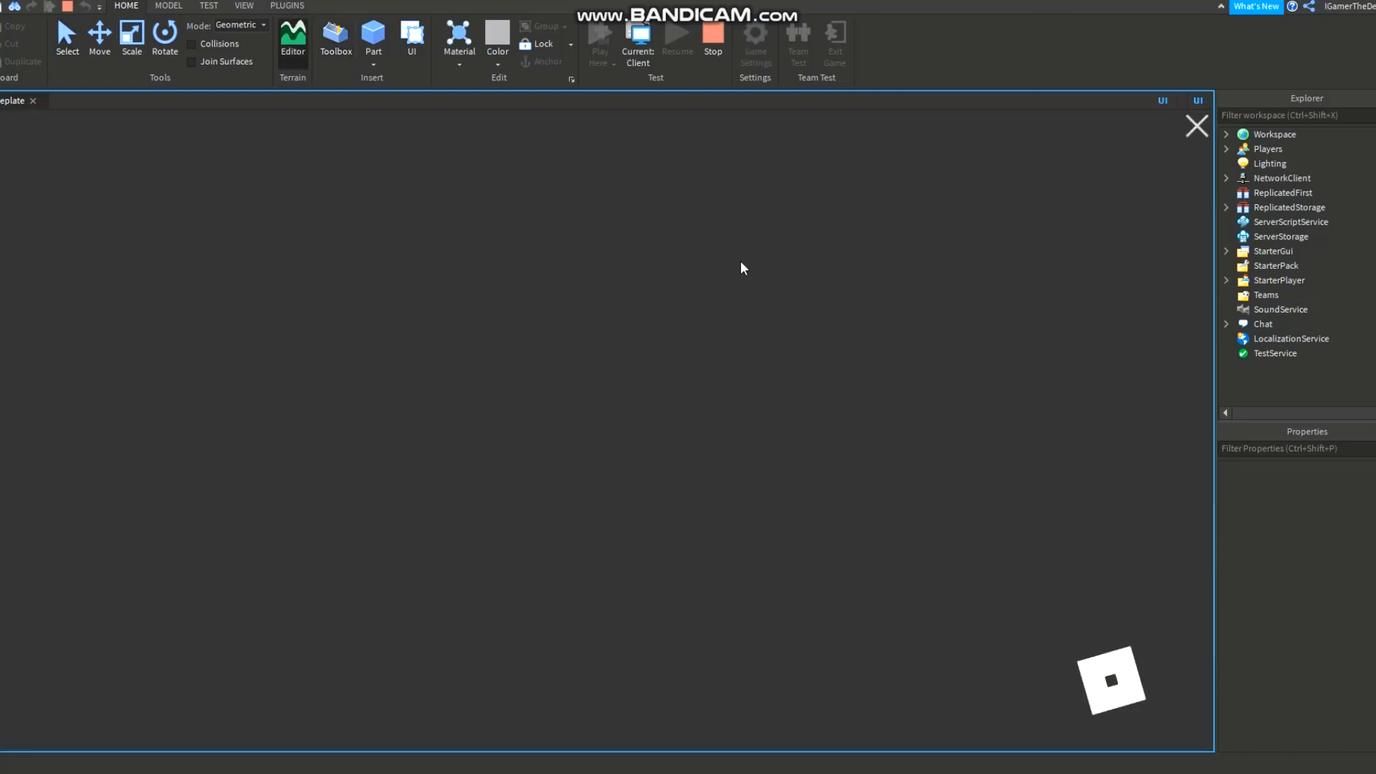
click(637, 35)
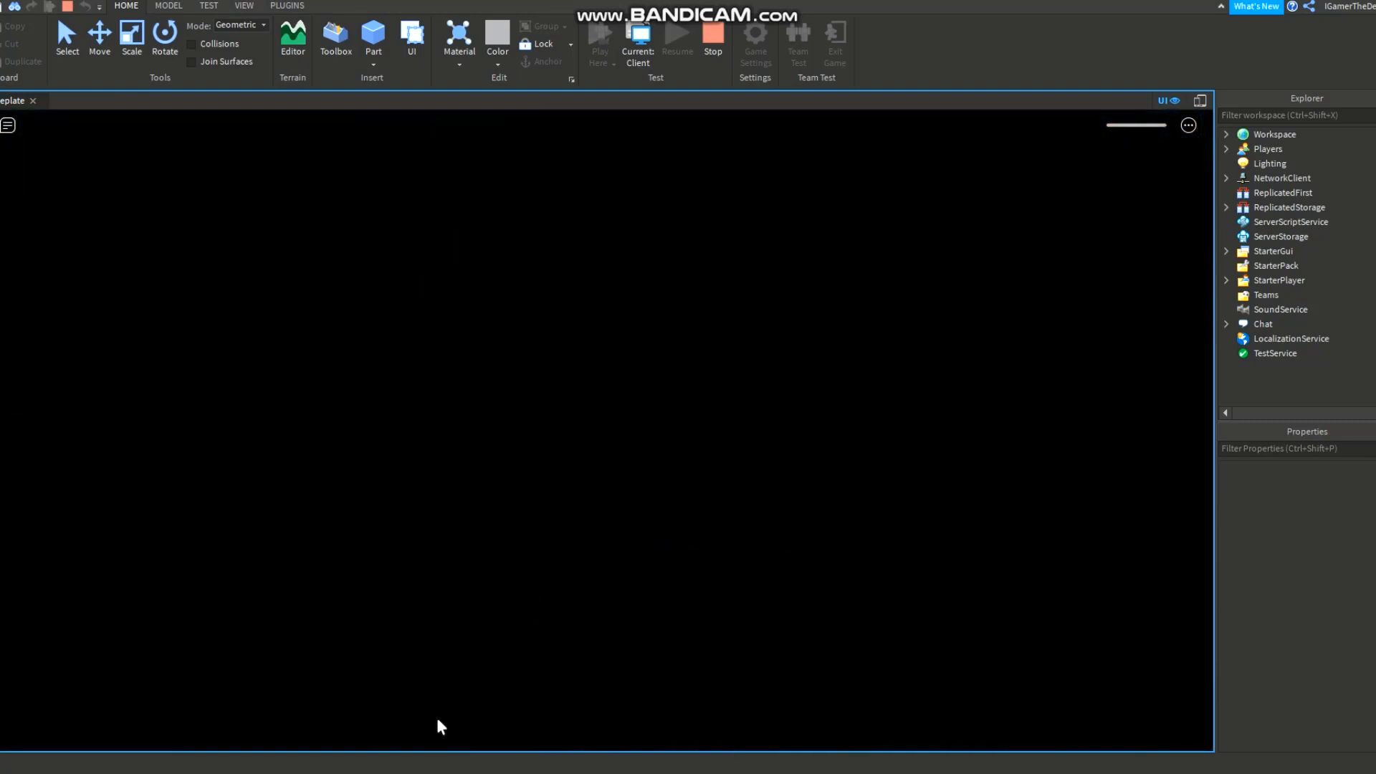
mouse_move(585, 439)
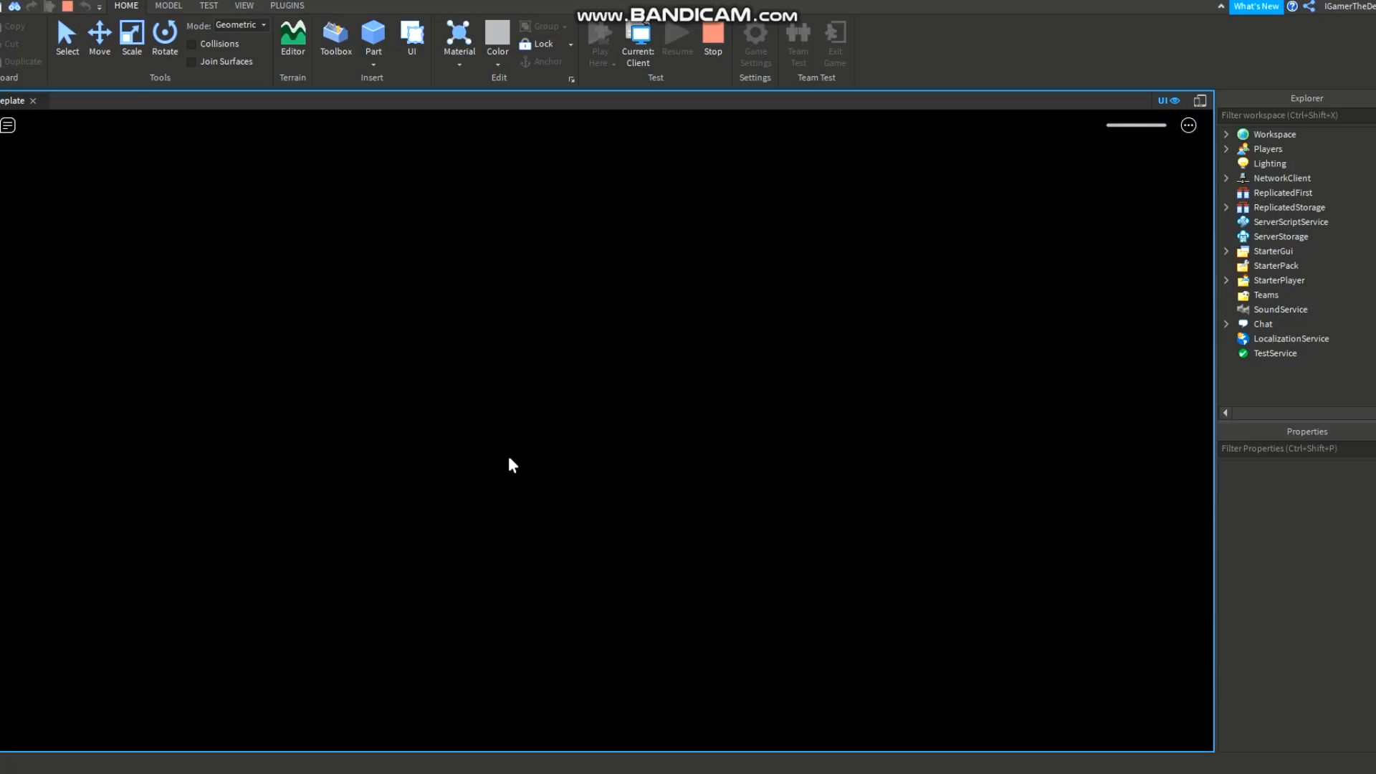
mouse_move(734, 268)
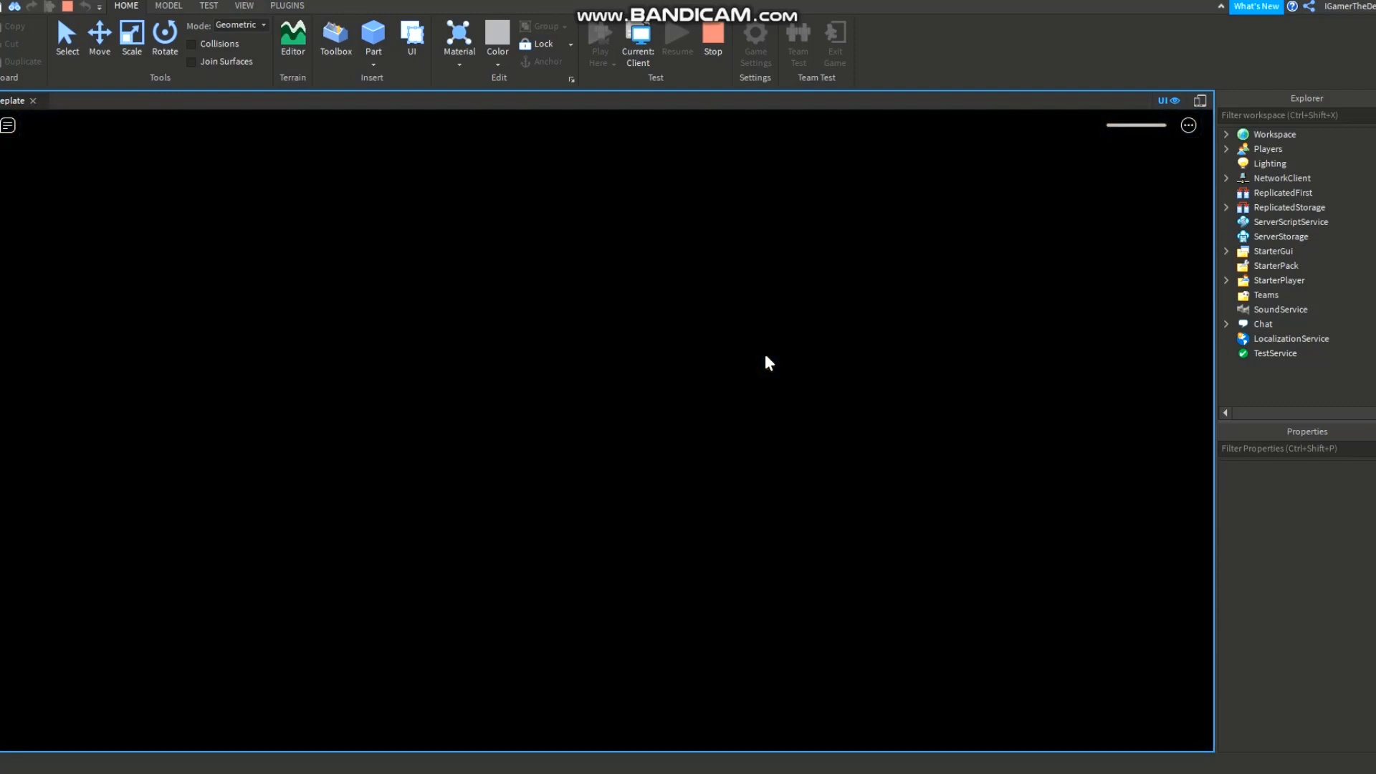
mouse_move(308, 7)
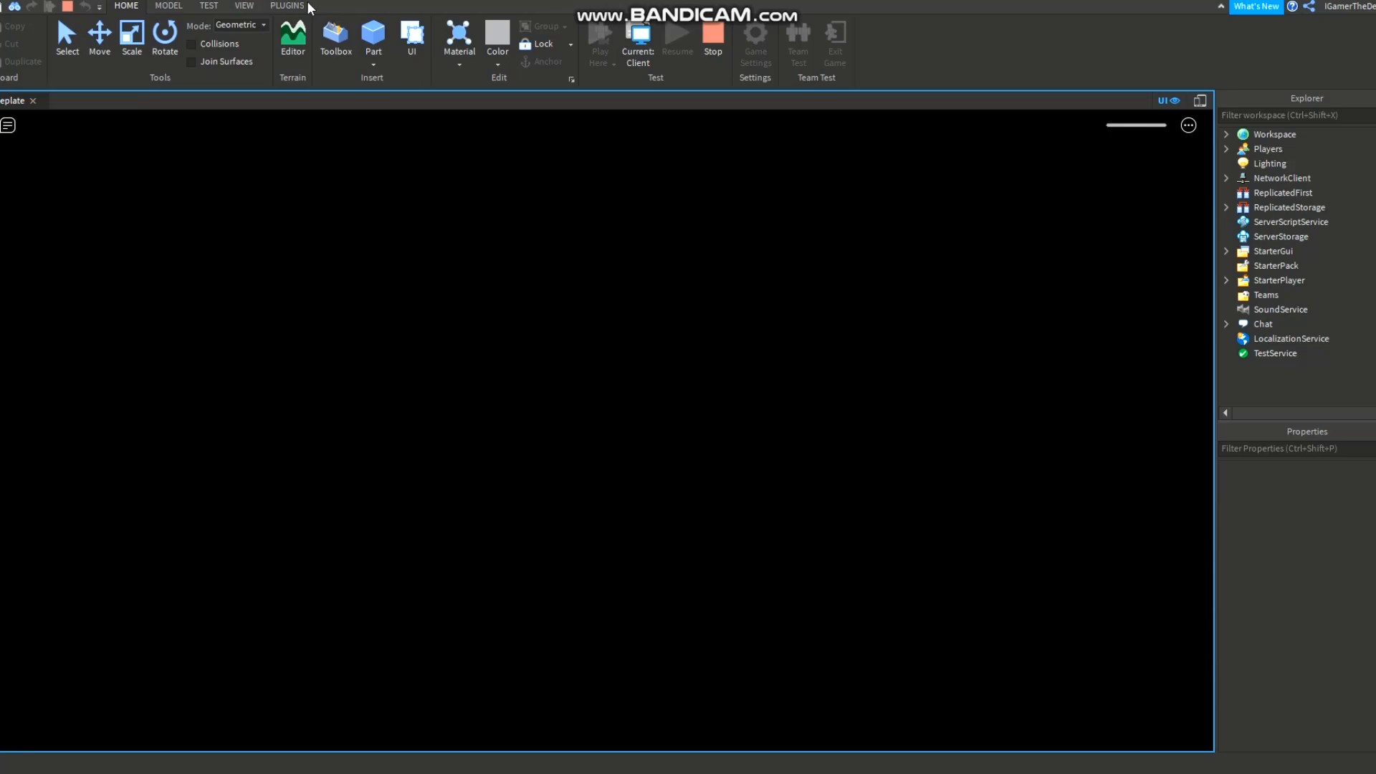
click(287, 5)
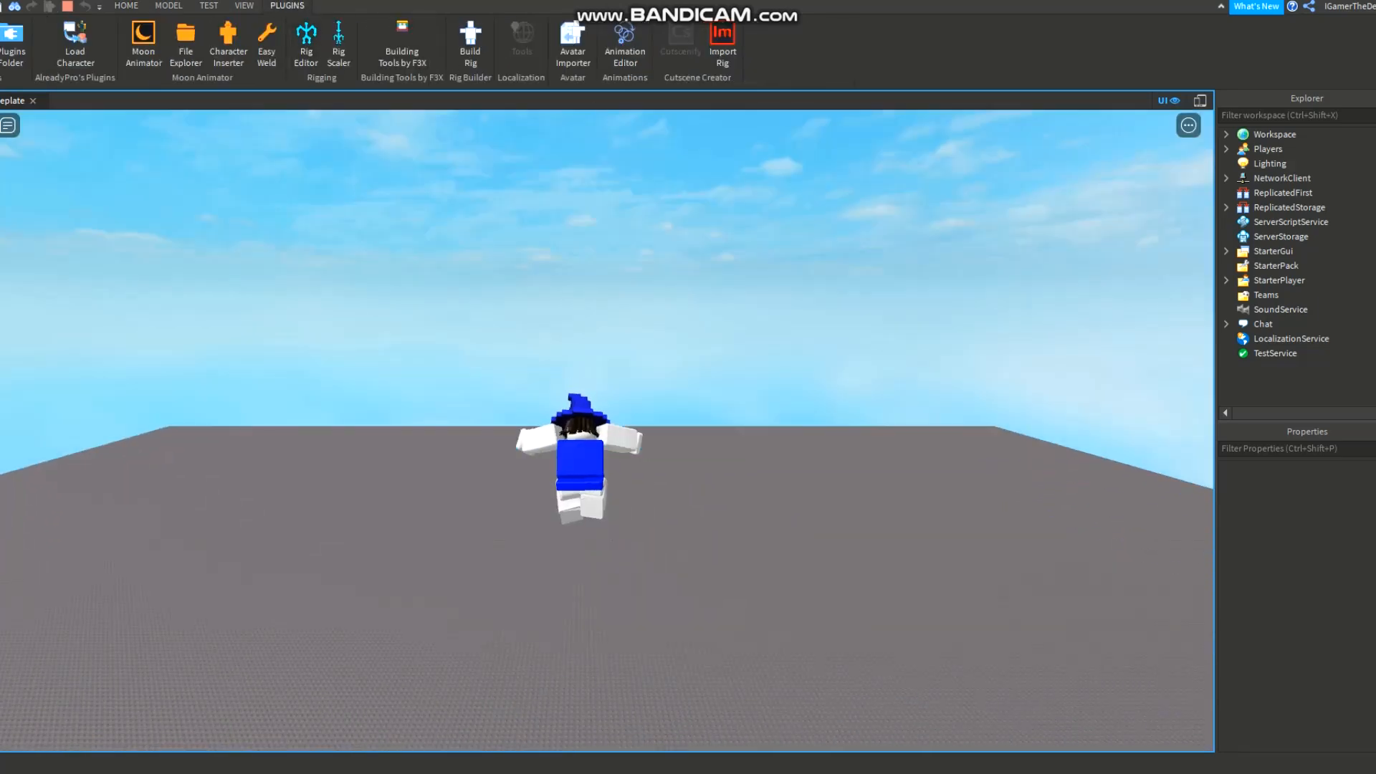